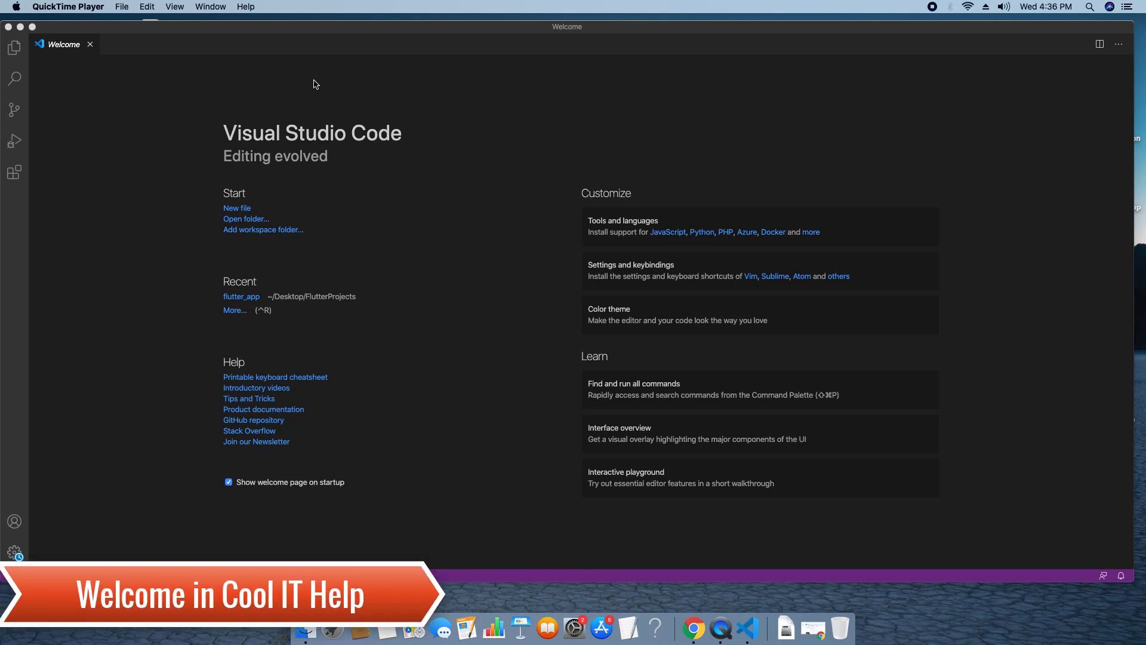
- Install Microsoft's C/C++ extension from a 'c++' Extensions search, then clear the search
left_click(267, 115)
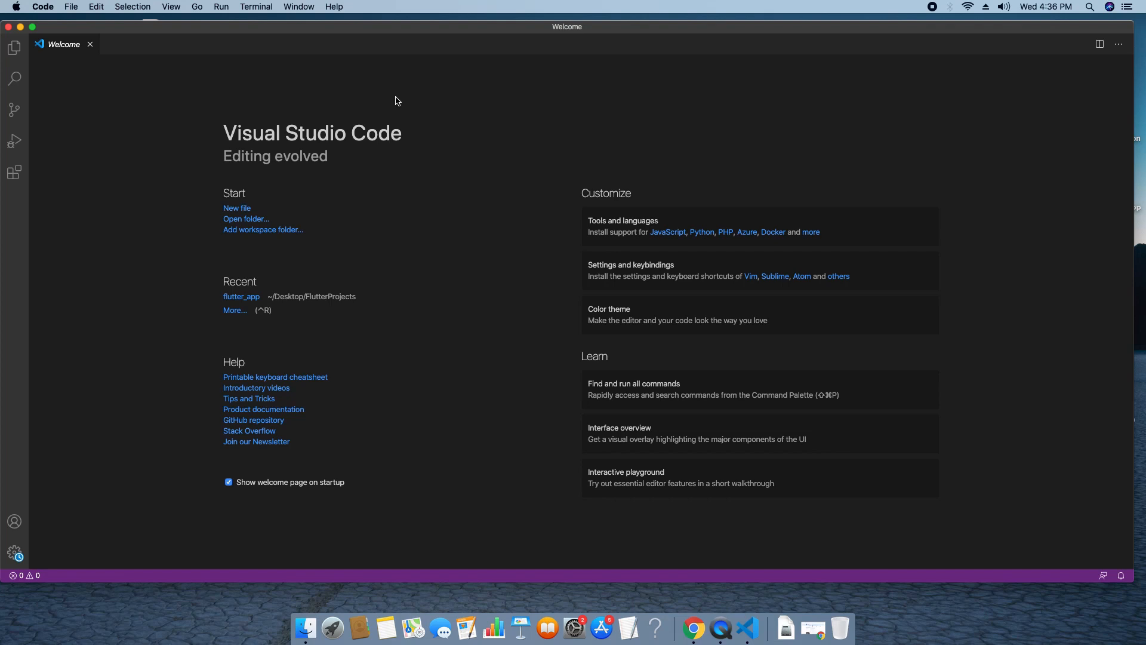
mouse_move(488, 170)
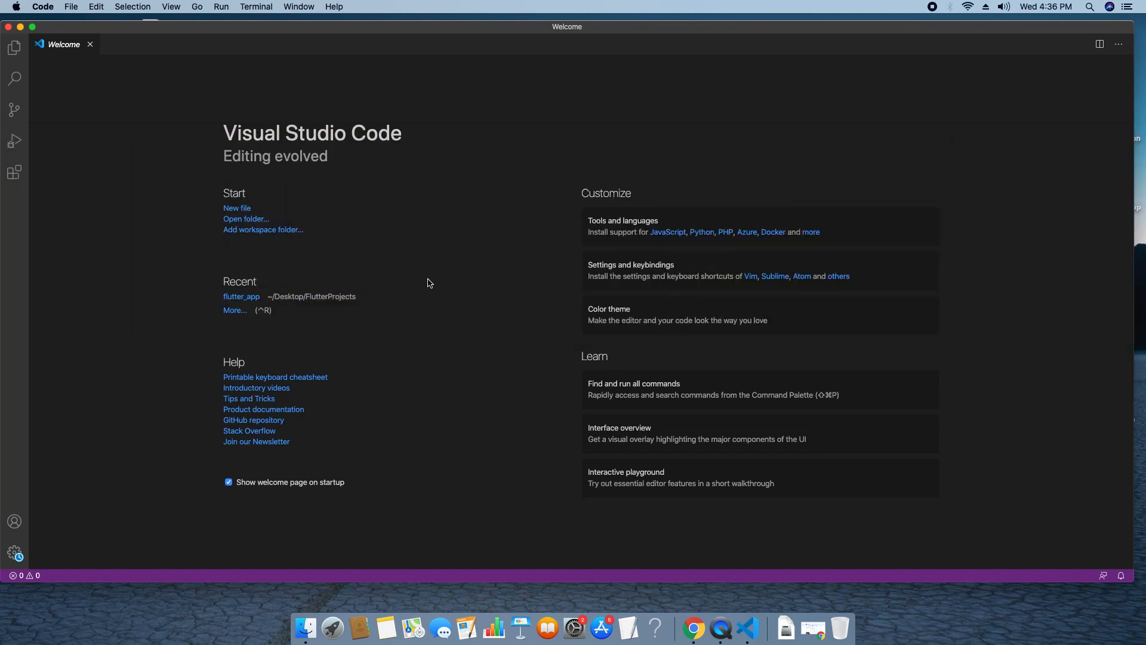
mouse_move(719, 154)
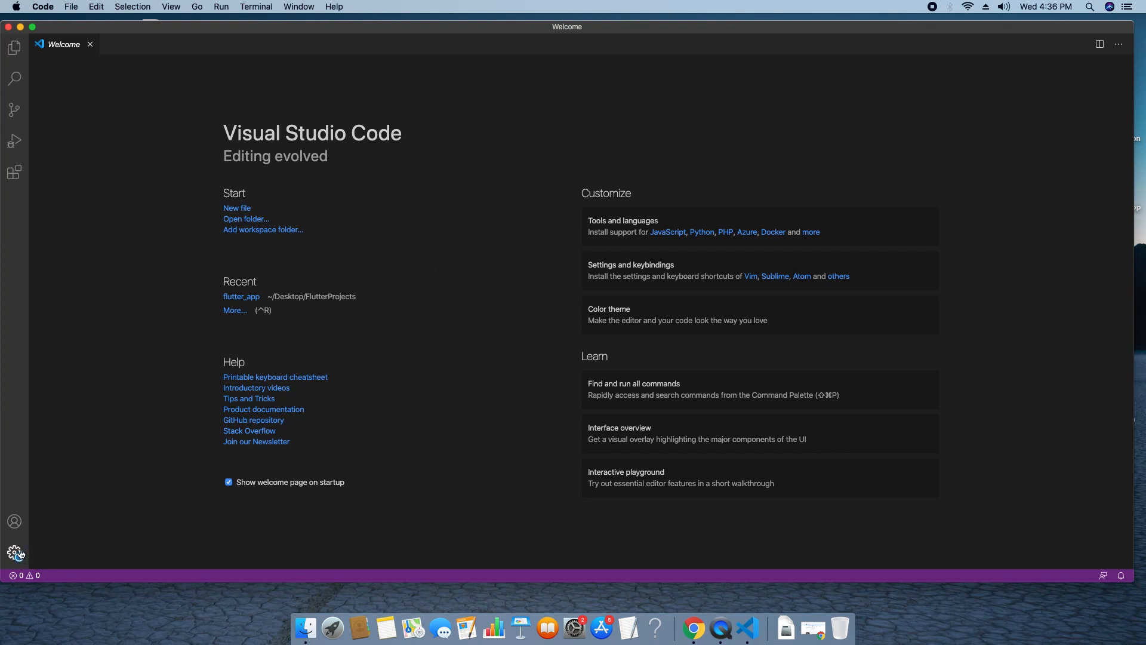
left_click(14, 553)
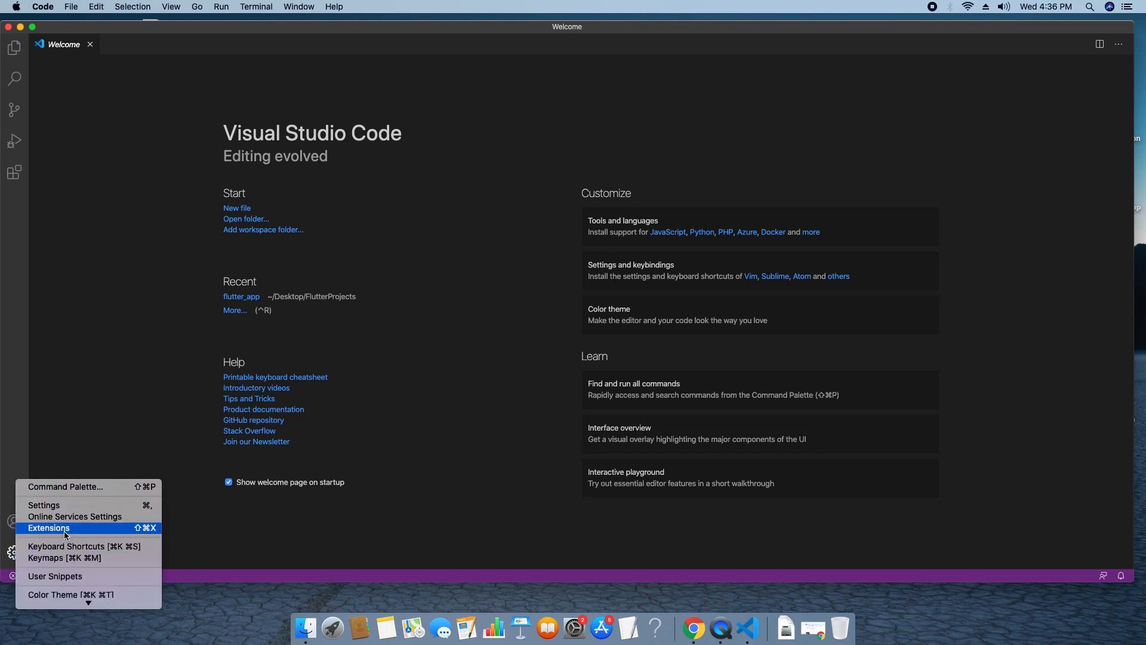
left_click(49, 528)
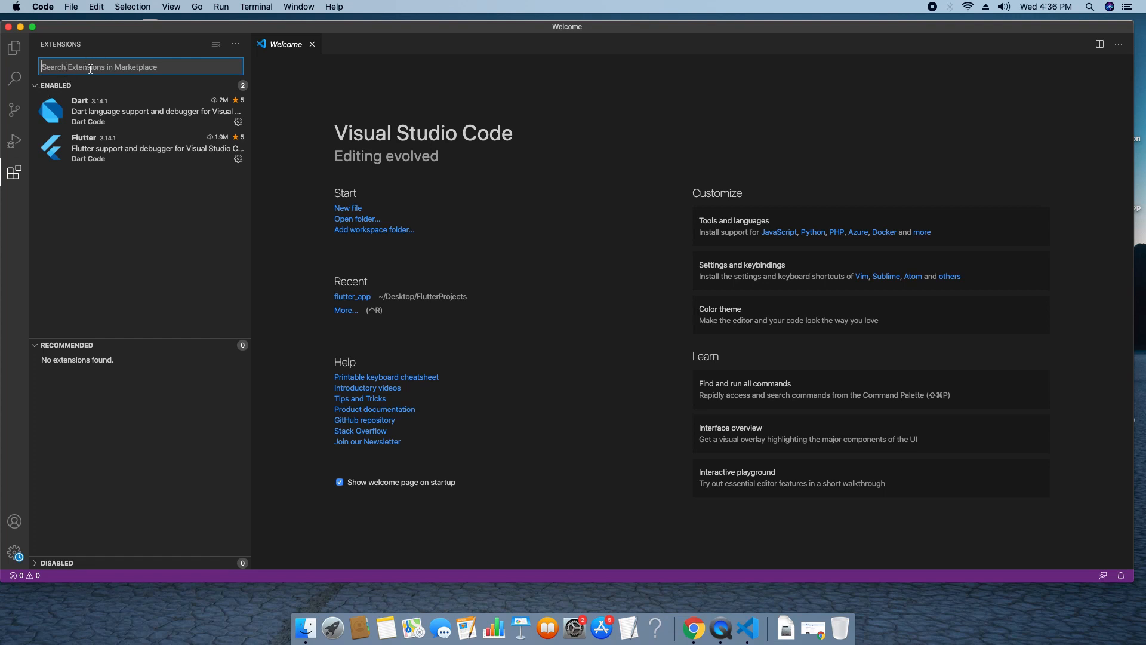
type("c++")
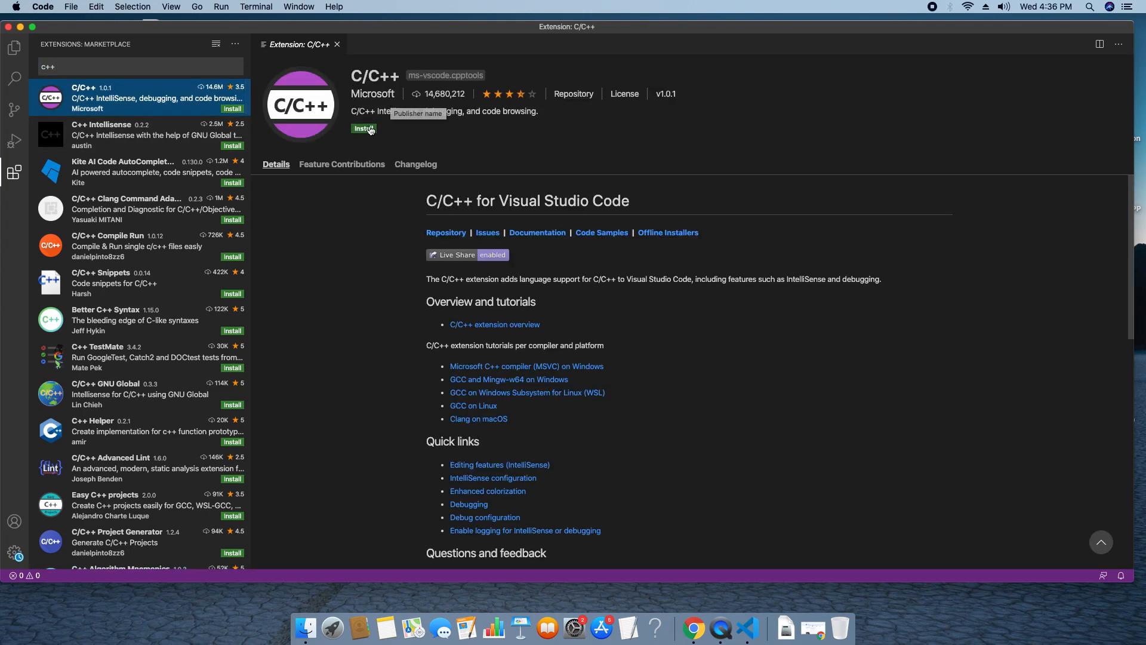
mouse_move(469, 111)
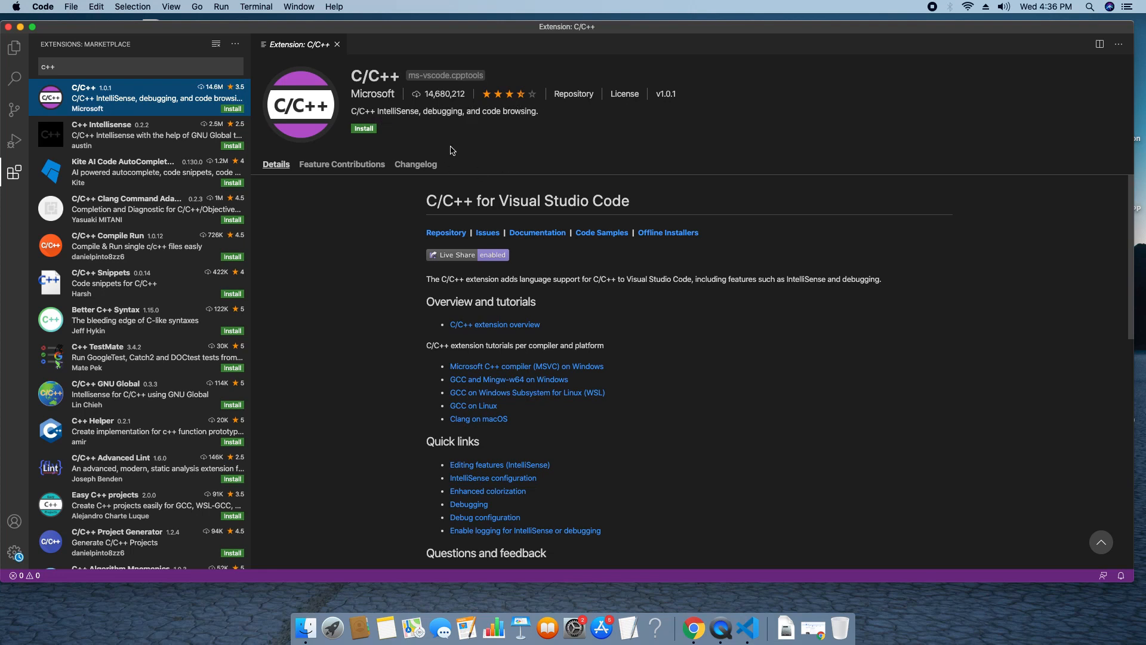
mouse_move(439, 358)
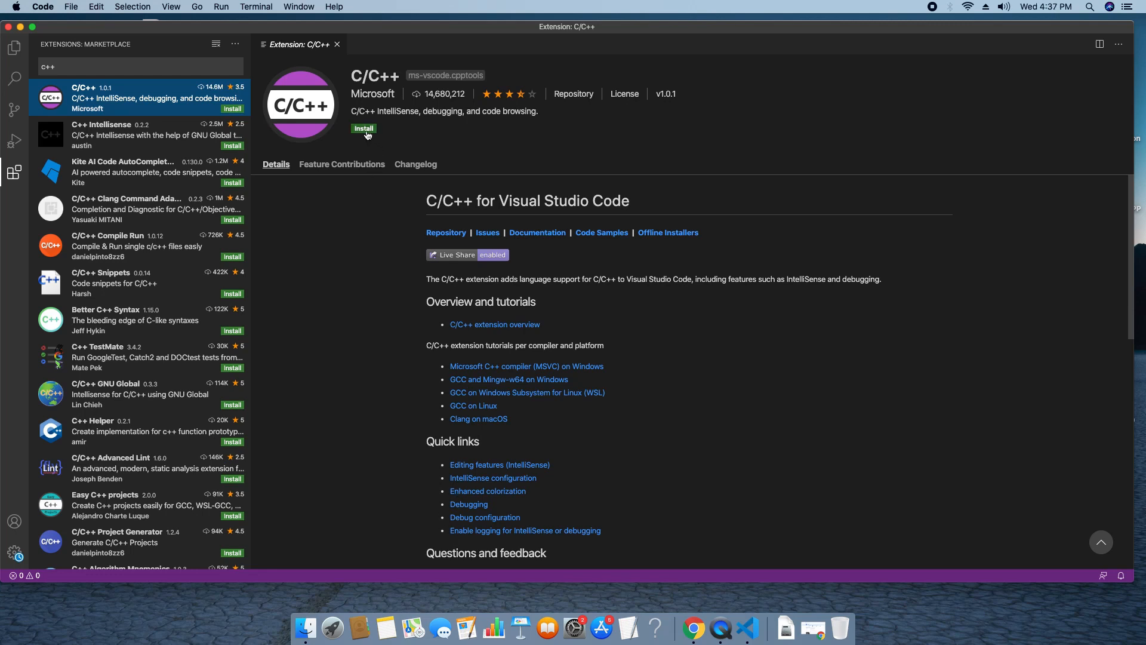
left_click(364, 129)
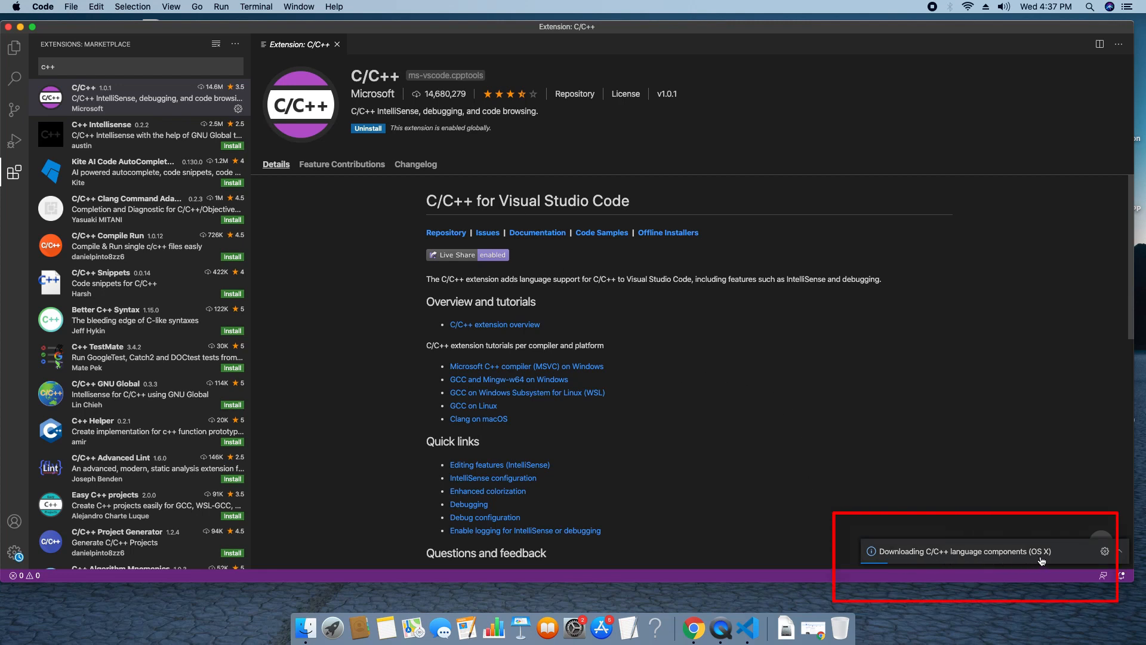
mouse_move(941, 563)
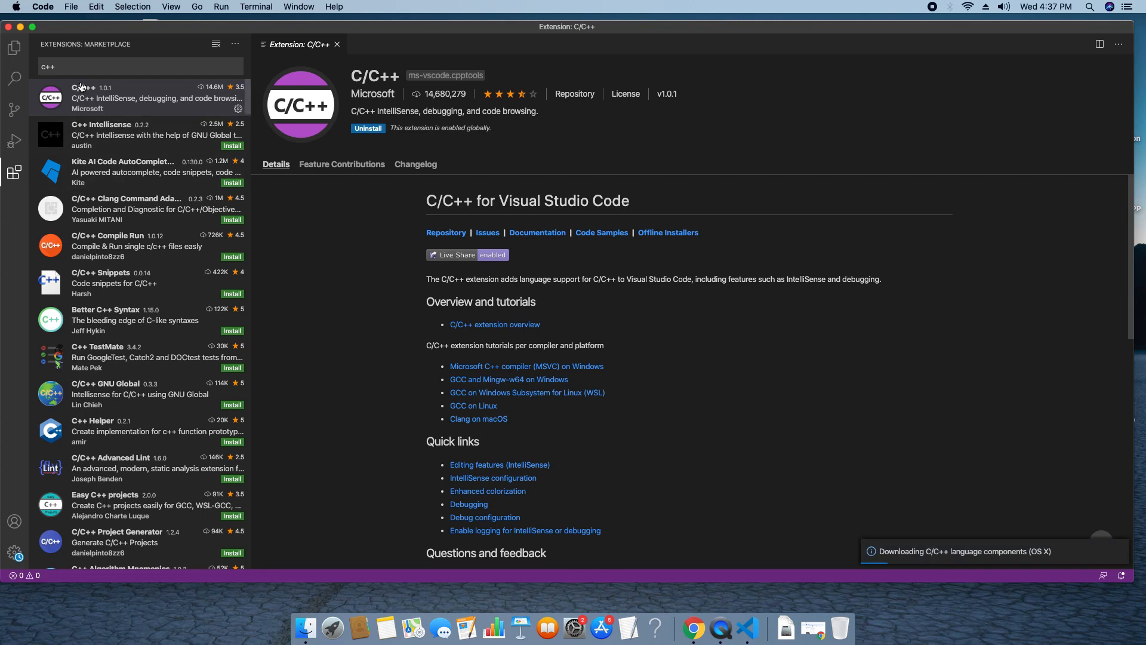
left_click(139, 66)
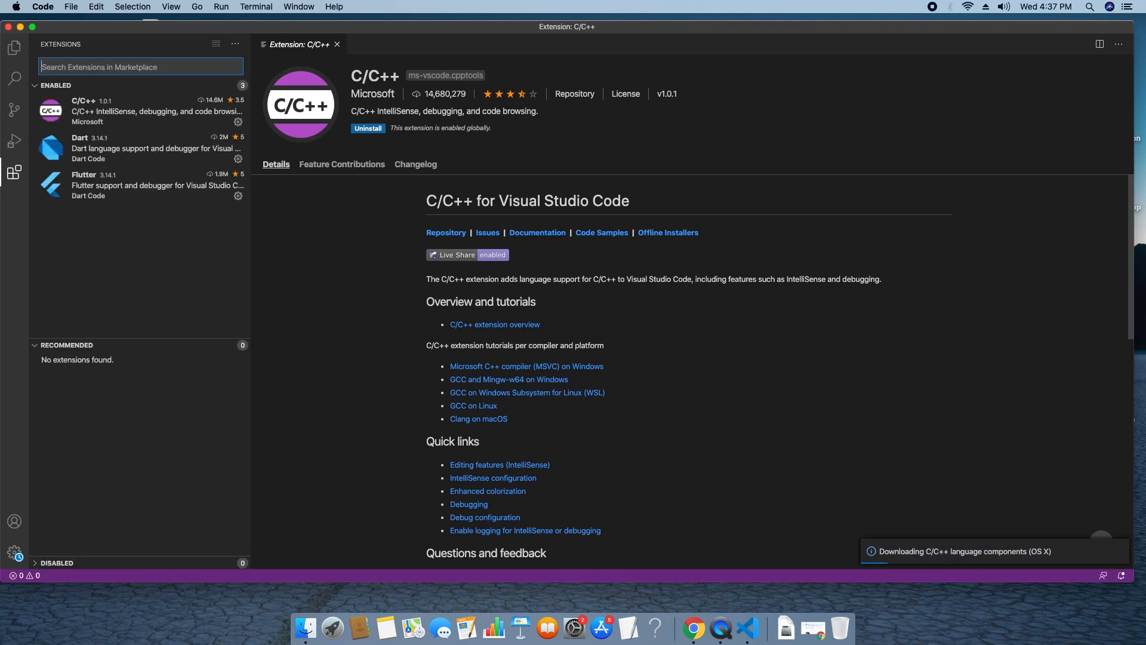
- Install Code Runner from a 'code run' search and close its details tab
type("code run")
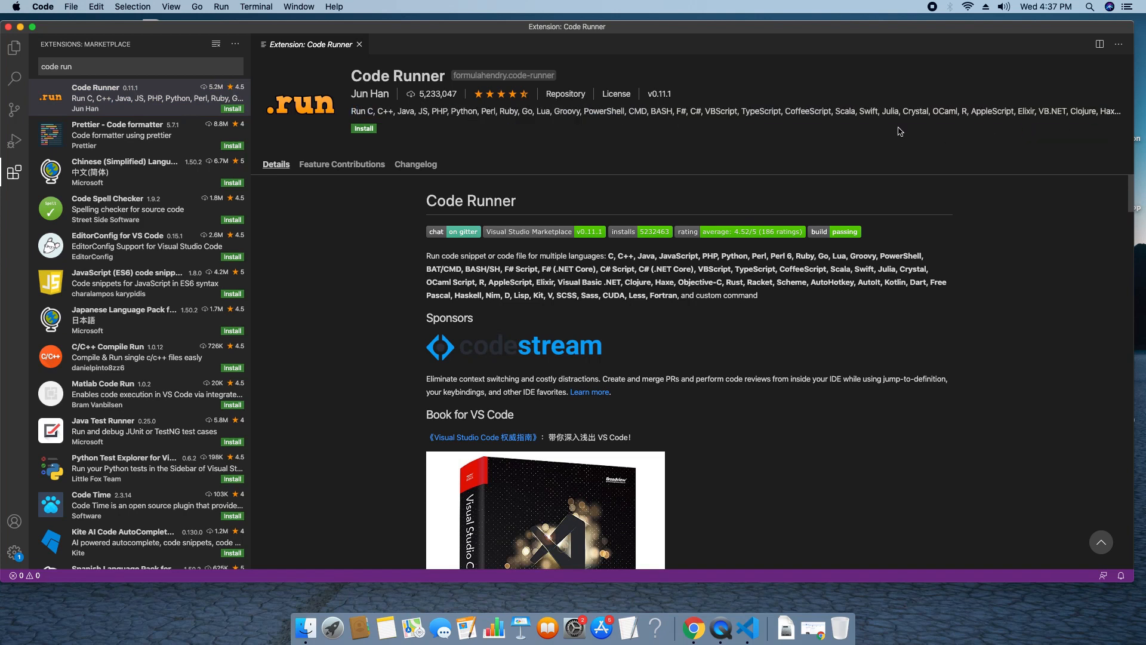
mouse_move(694, 136)
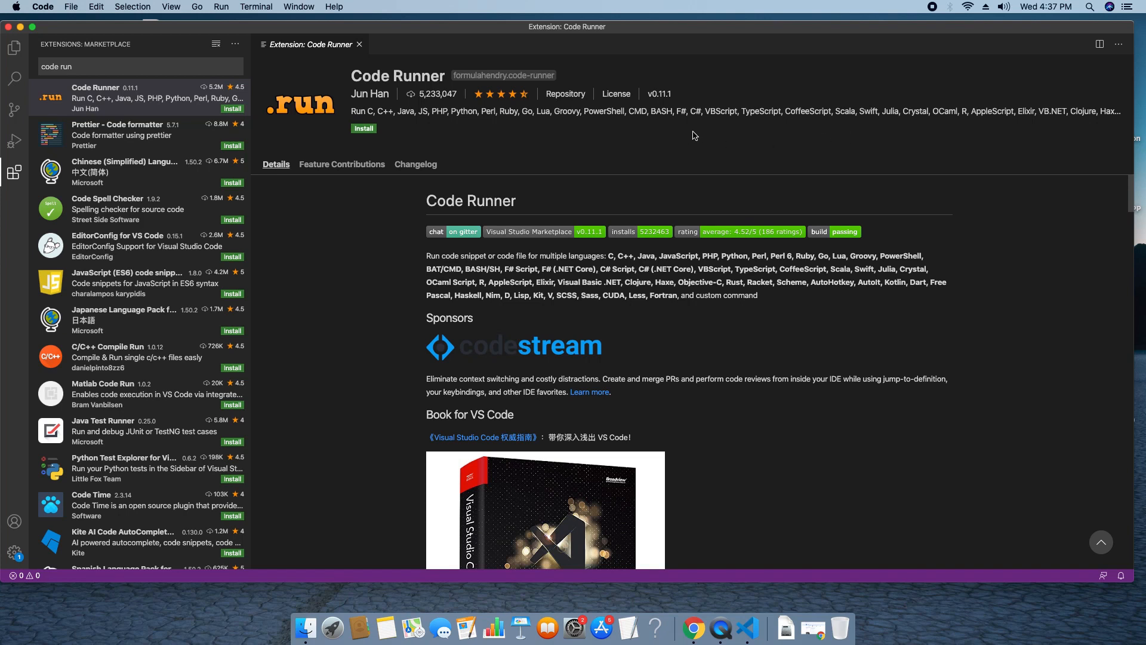
left_click(364, 128)
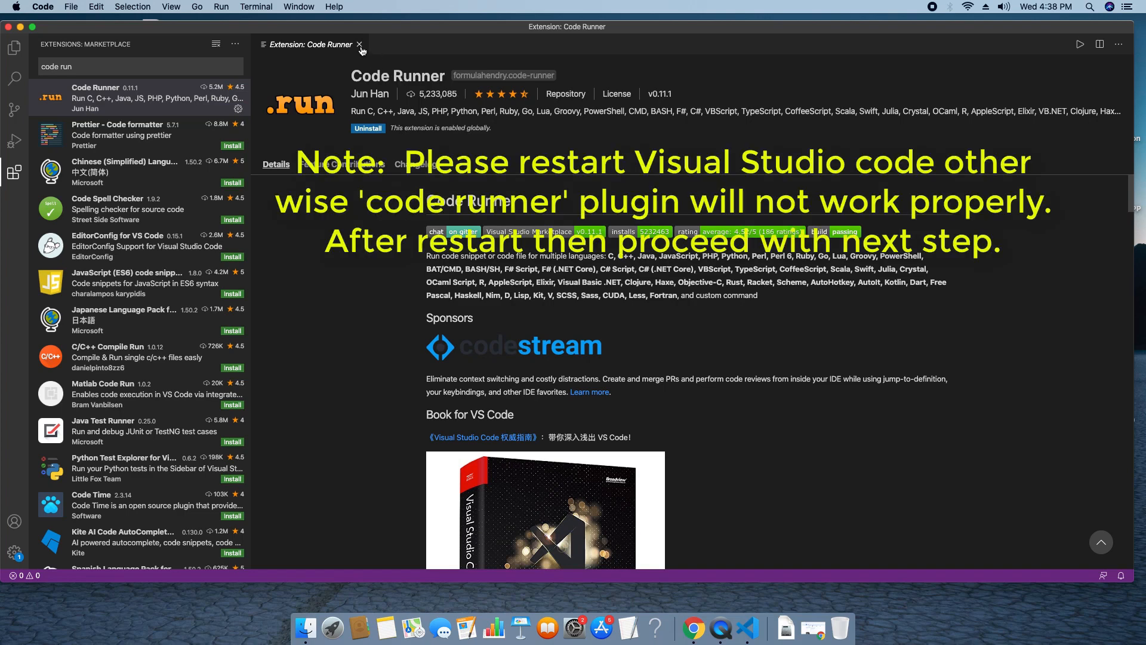
left_click(359, 45)
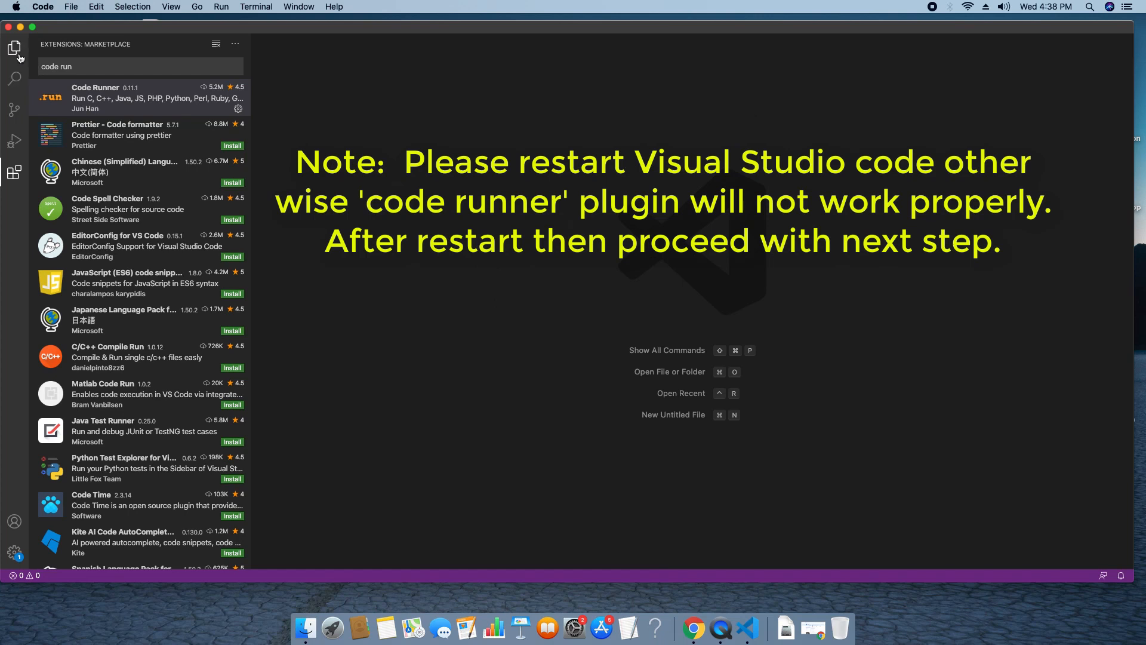
left_click(14, 47)
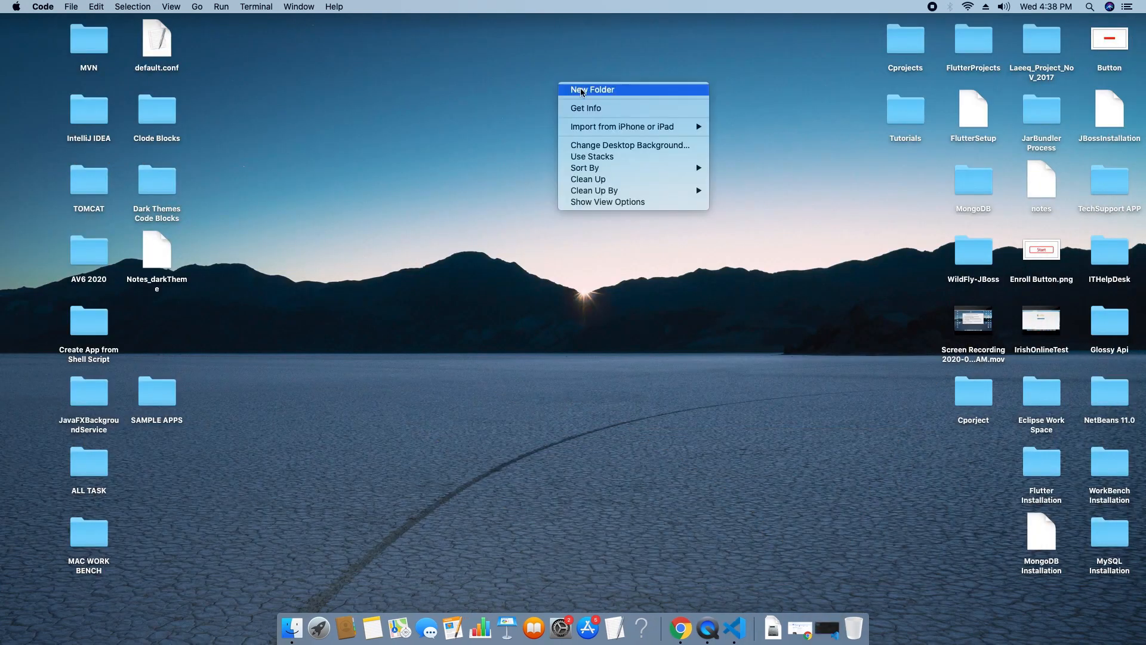
- Create a new desktop folder named 'C/C++ Projects'
left_click(592, 89)
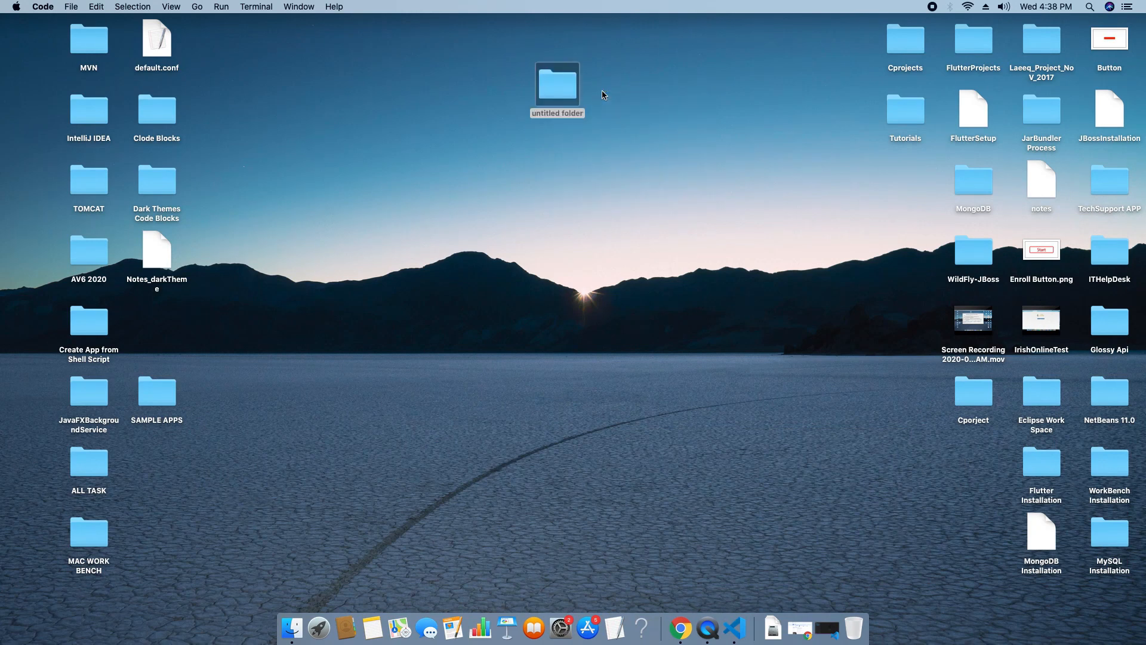
type("Project")
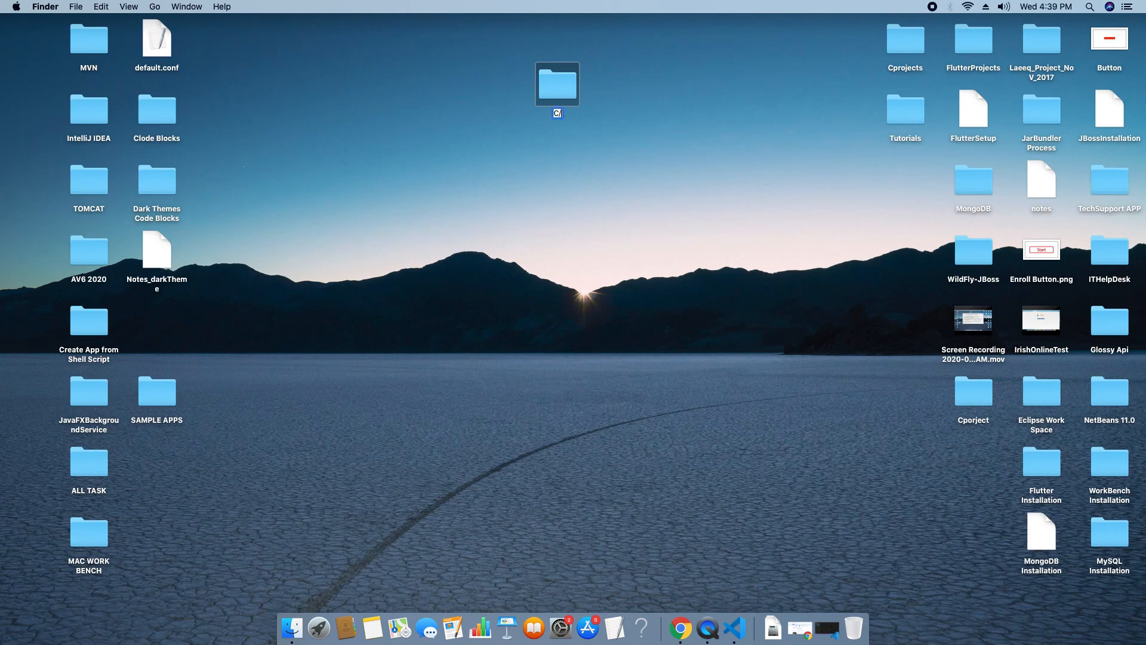
type("C/C++ Projects")
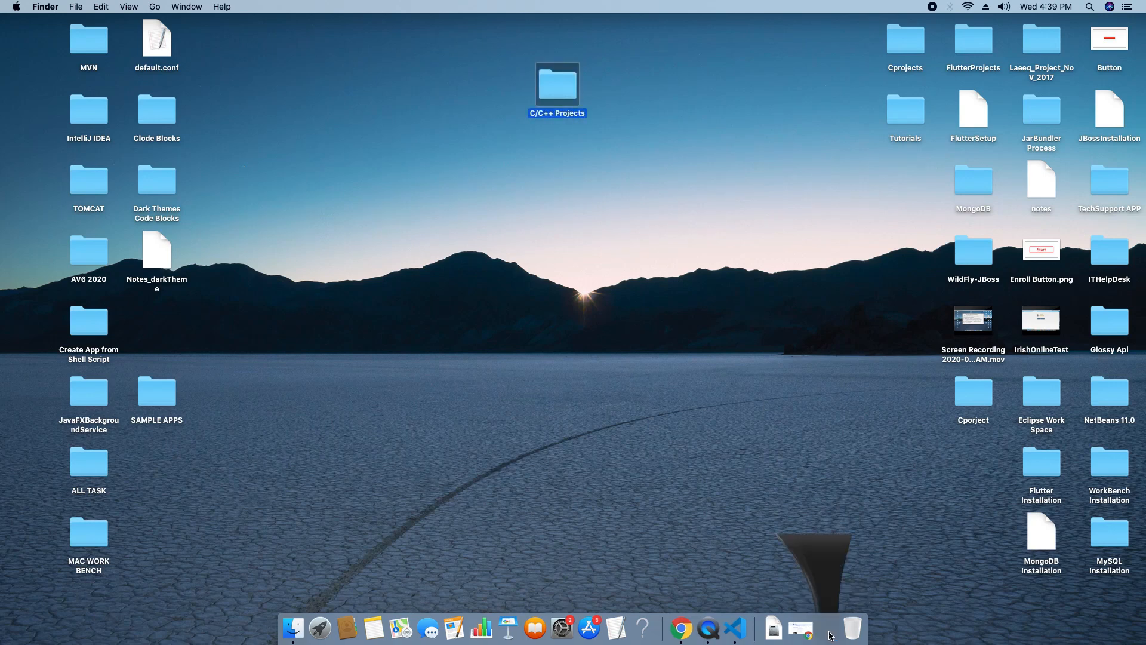
- Save the workspace as myCworkSpace.code-workspace in Desktop > C/C++ Projects
left_click(745, 627)
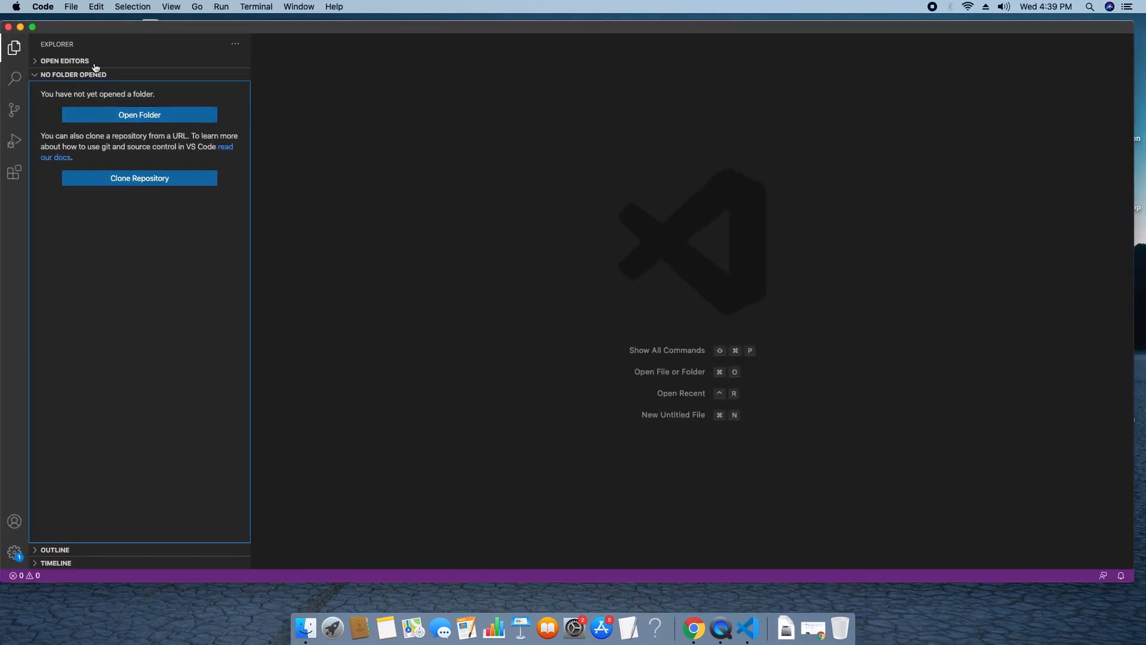
left_click(70, 7)
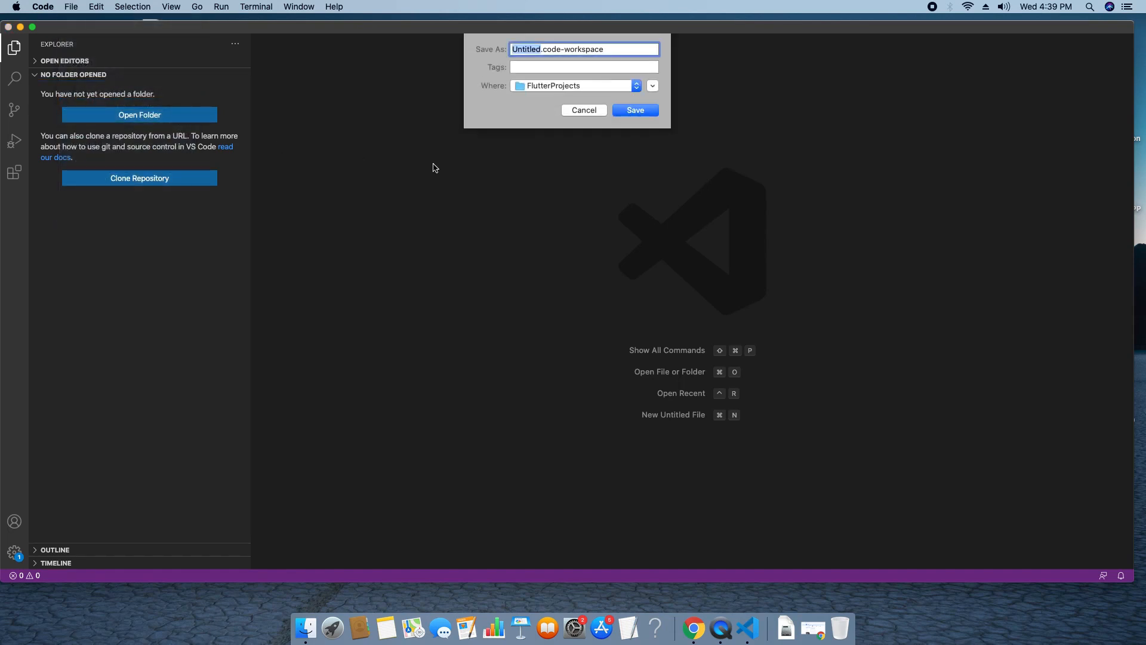
mouse_move(543, 172)
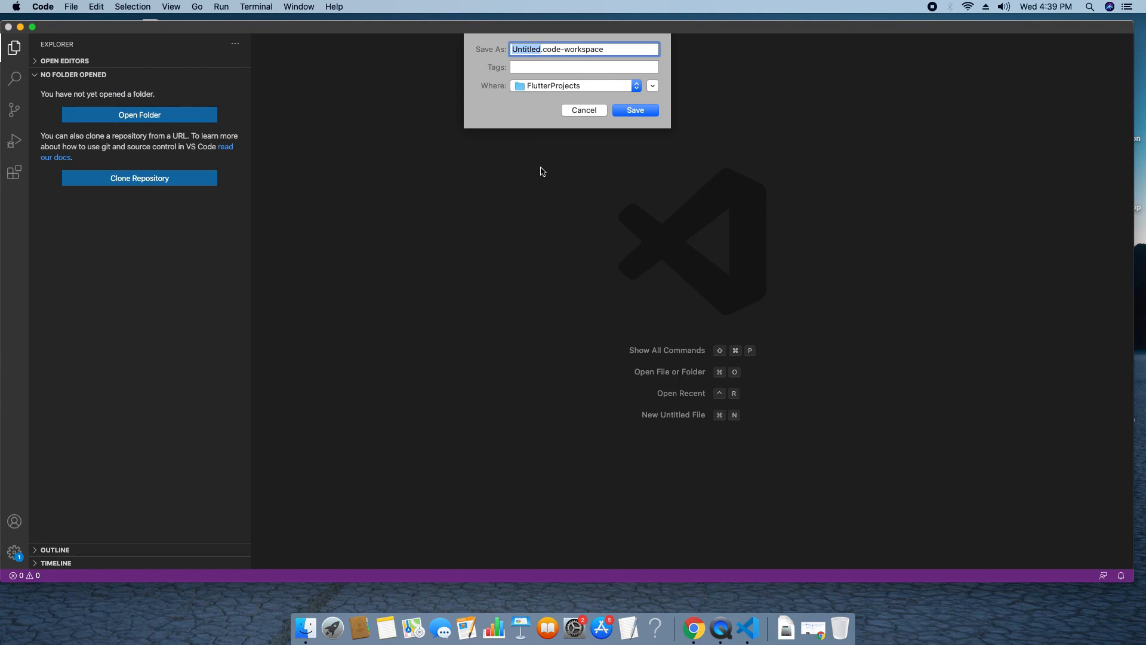
type("m")
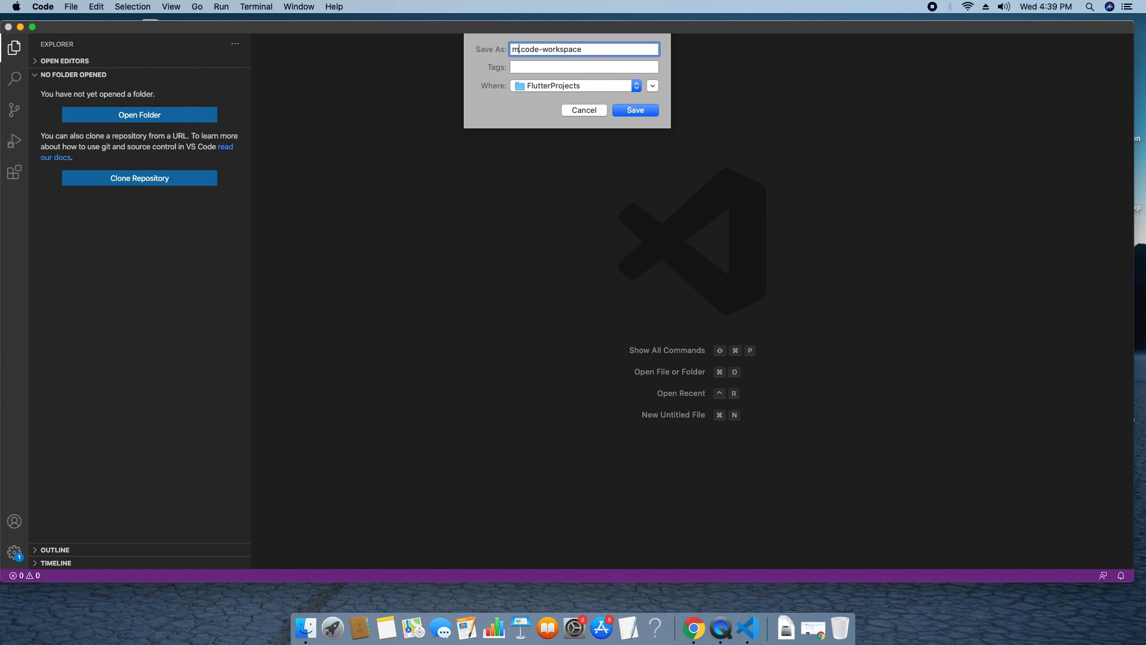
type("yCworkSpace")
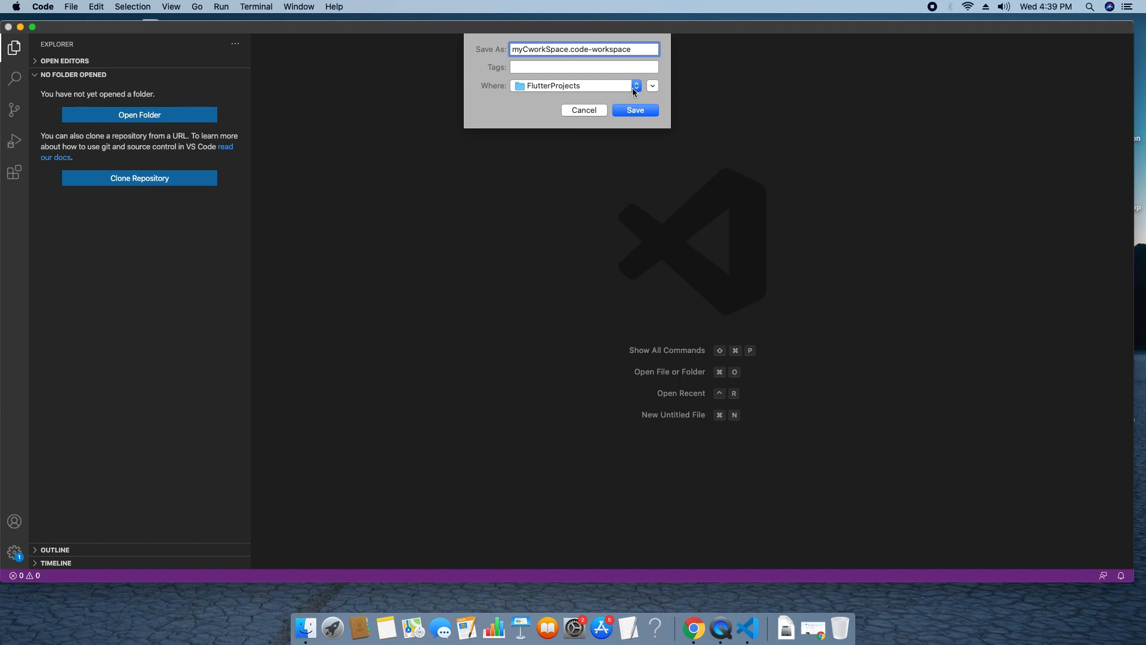
left_click(646, 86)
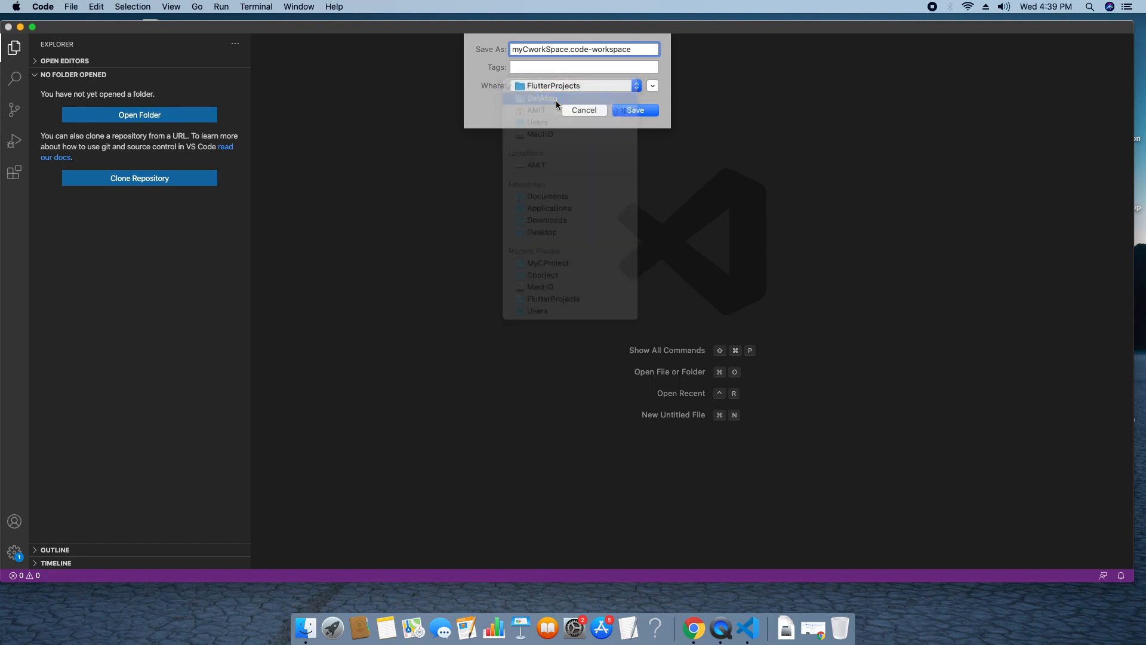
left_click(542, 98)
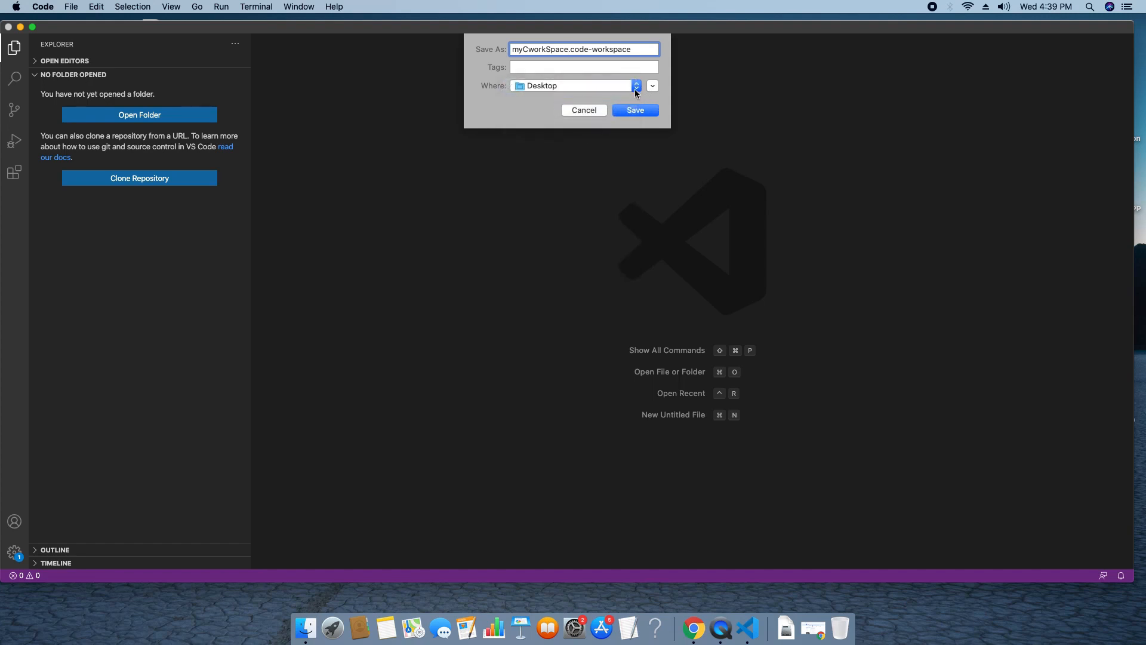
left_click(636, 85)
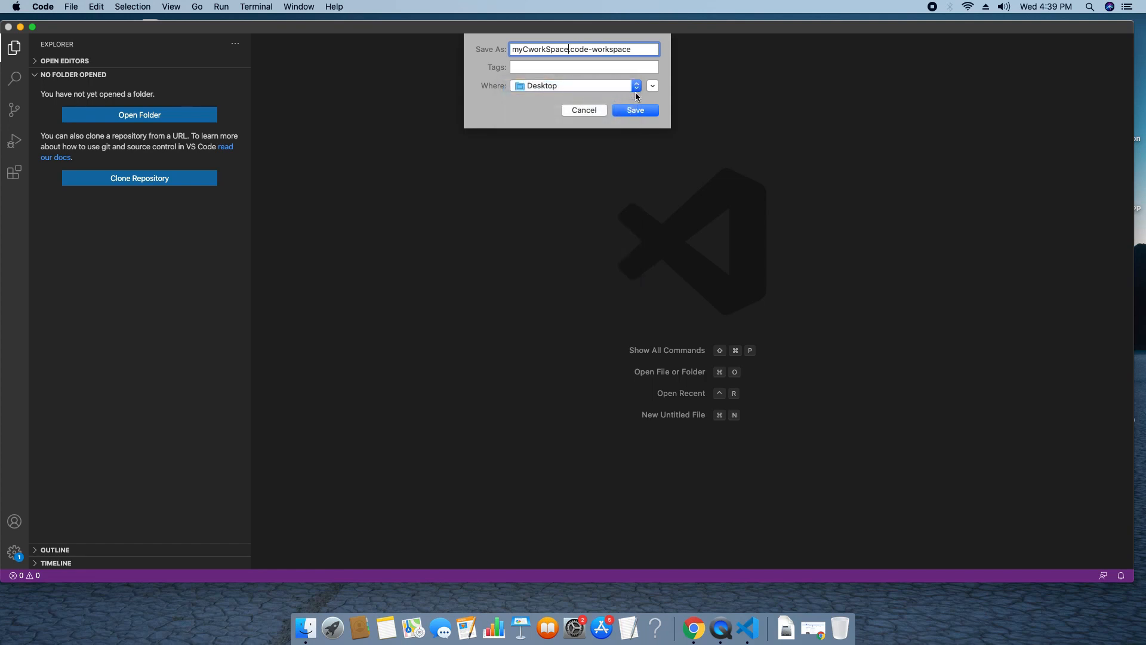
left_click(651, 85)
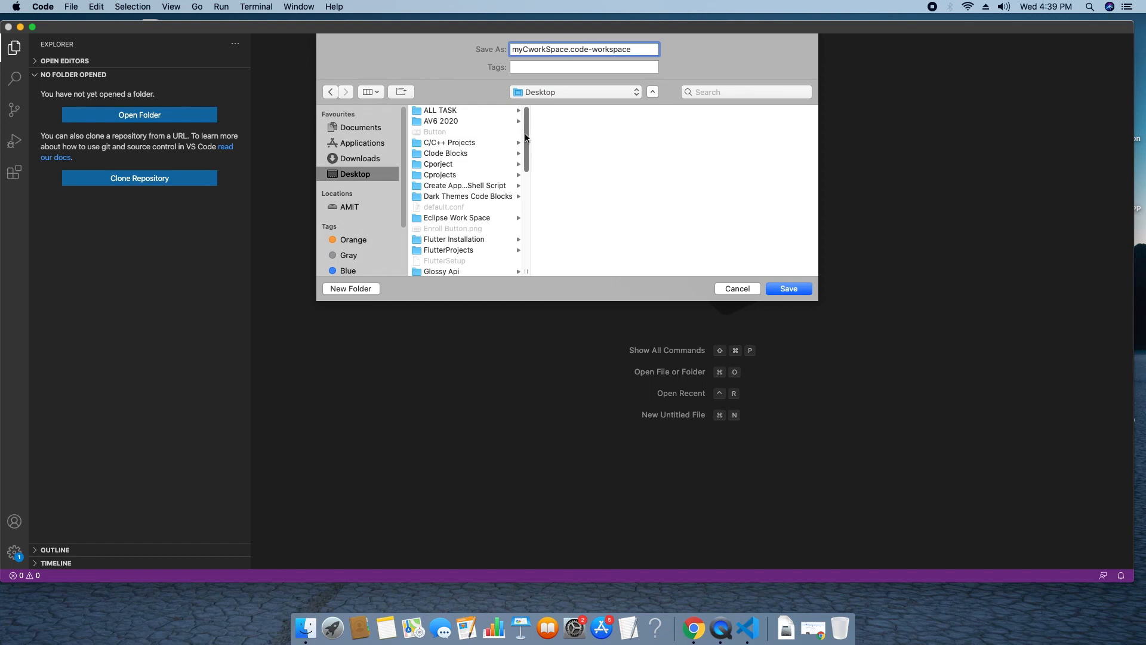
left_click(449, 142)
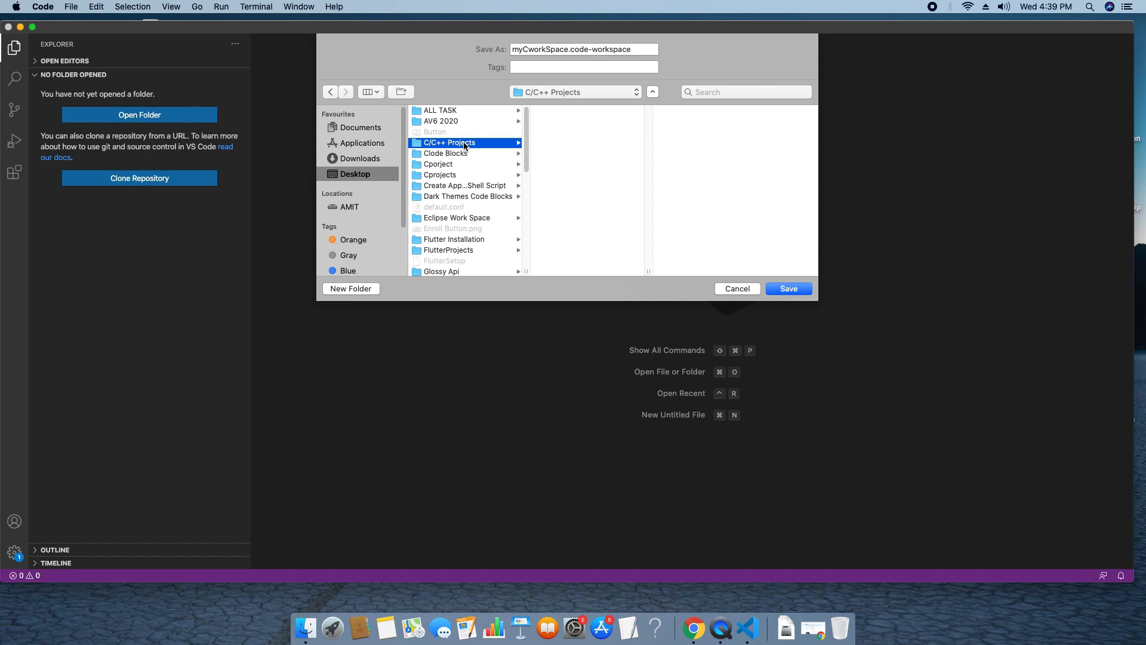
left_click(788, 288)
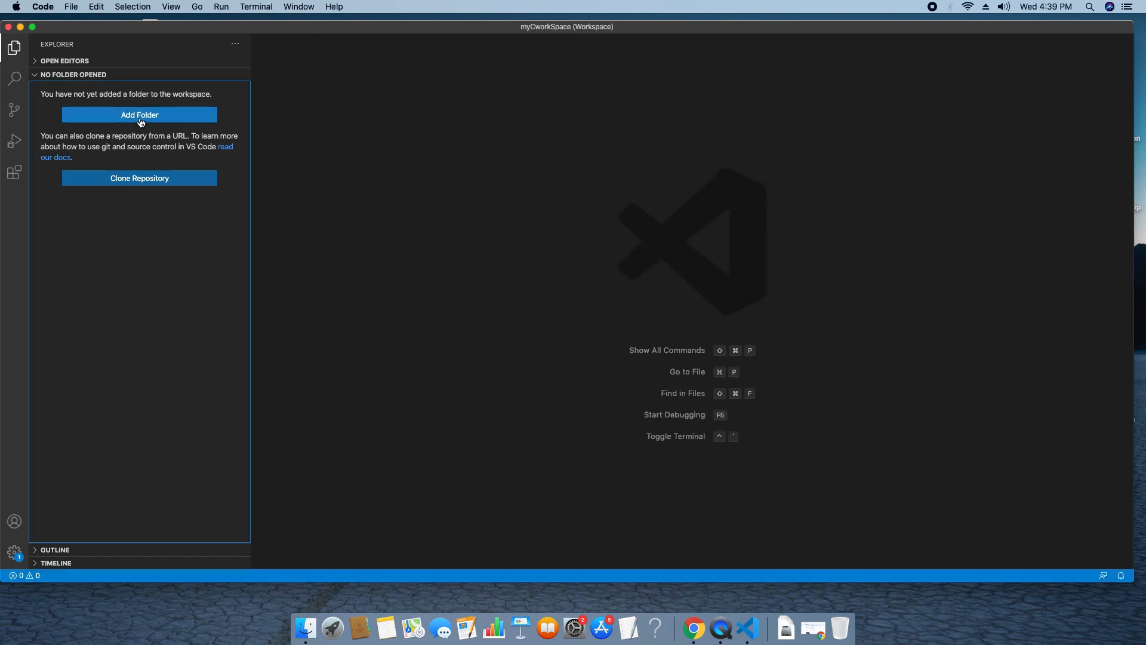
mouse_move(174, 138)
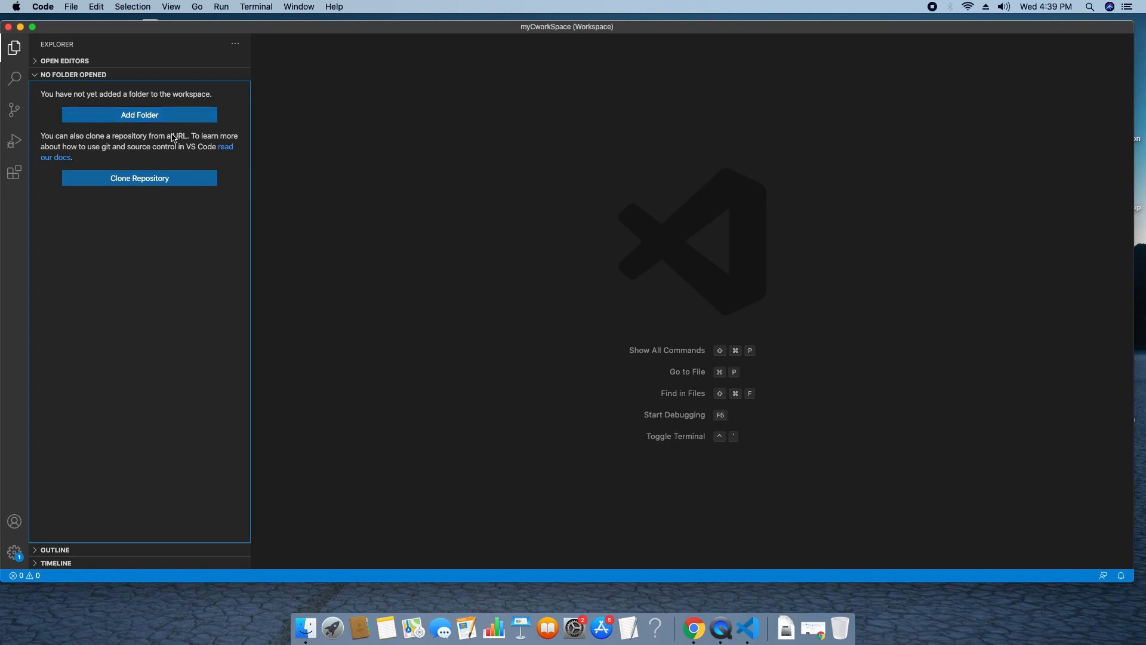
- From Add Folder to Workspace, create a FirstCppProject folder inside C/C++ Projects
left_click(72, 7)
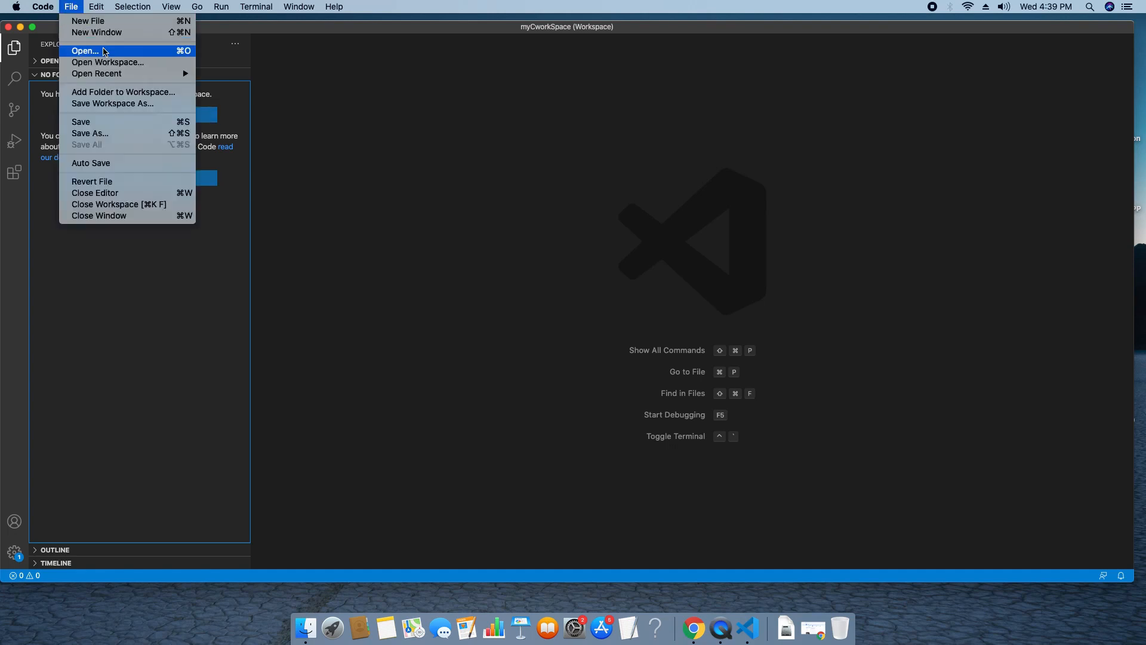
mouse_move(146, 103)
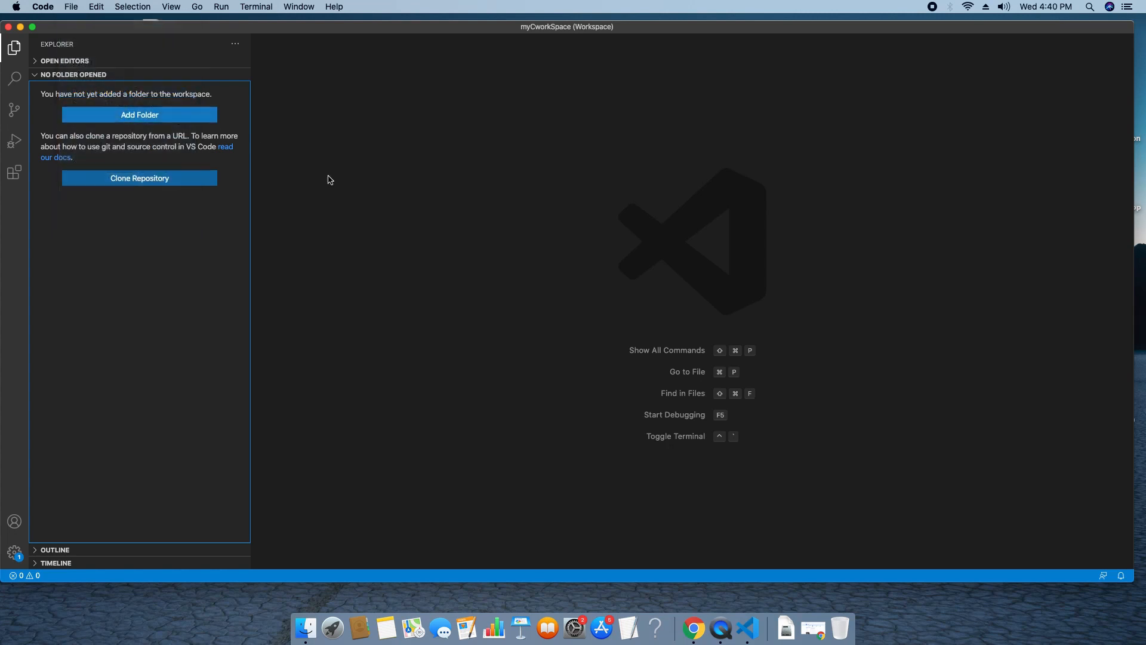
left_click(139, 115)
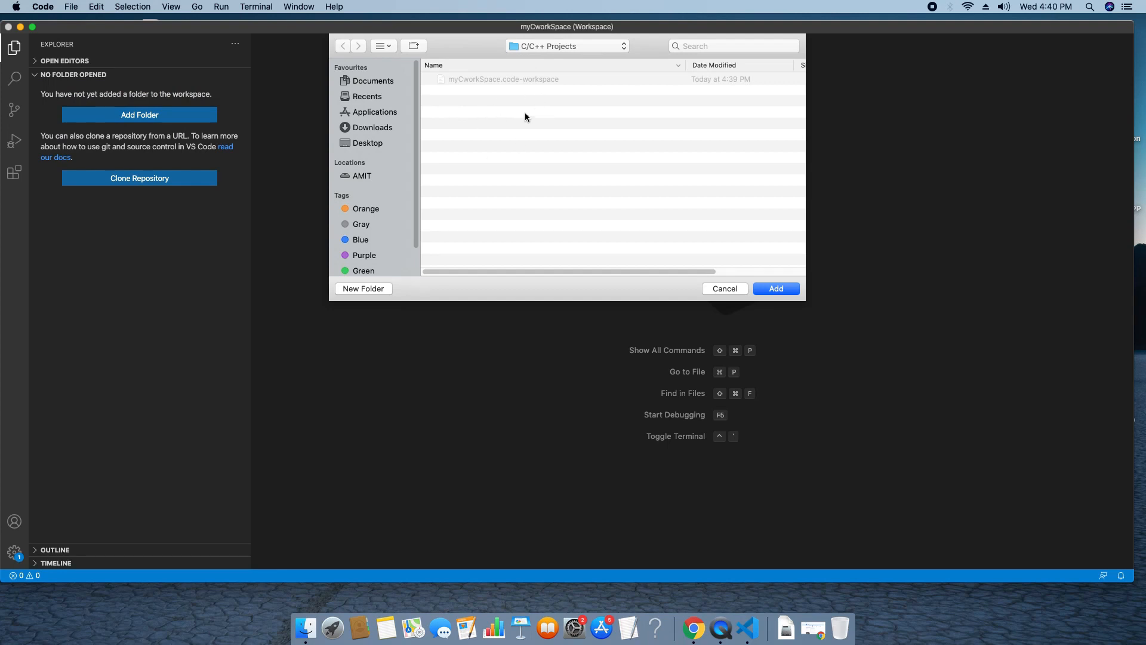
left_click(363, 288)
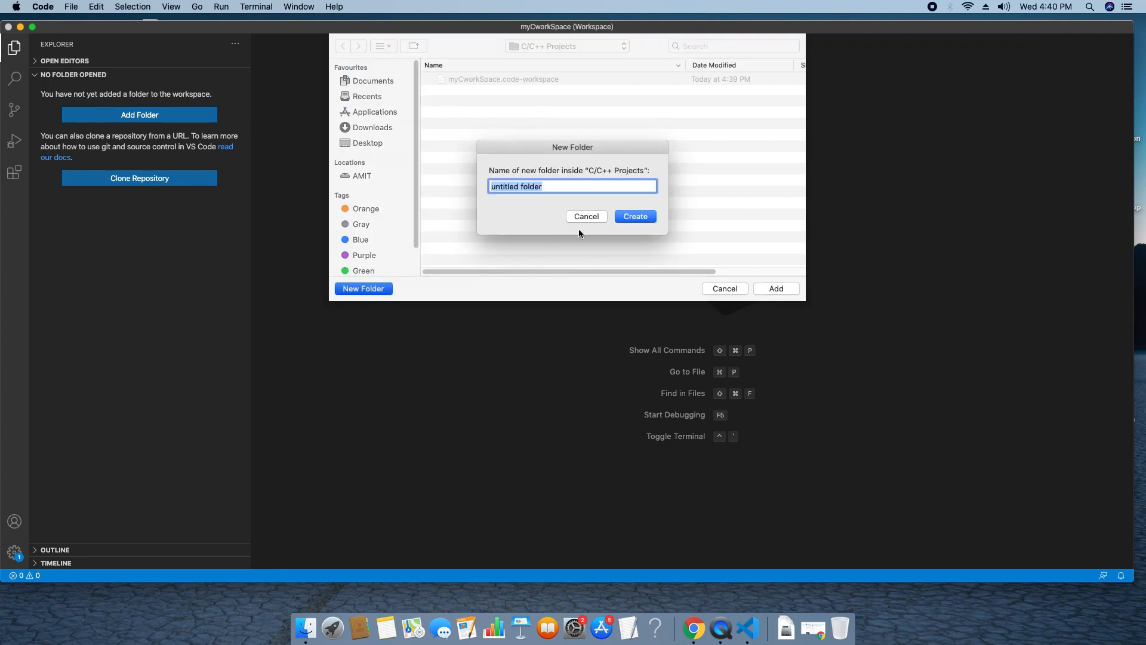
type("First")
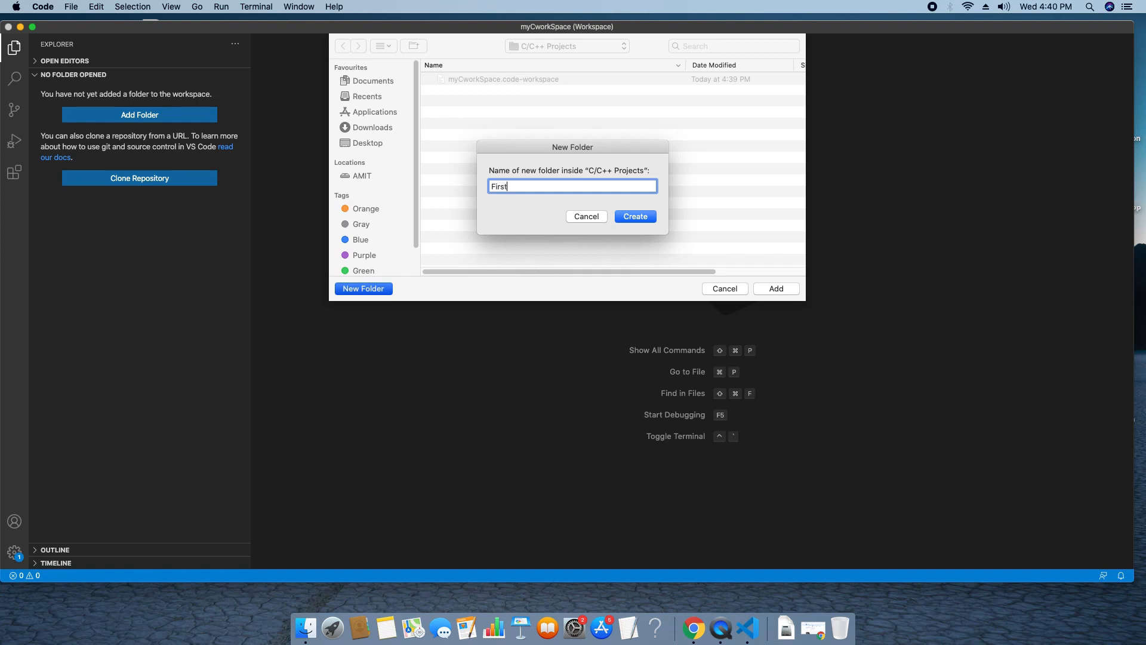
type("C")
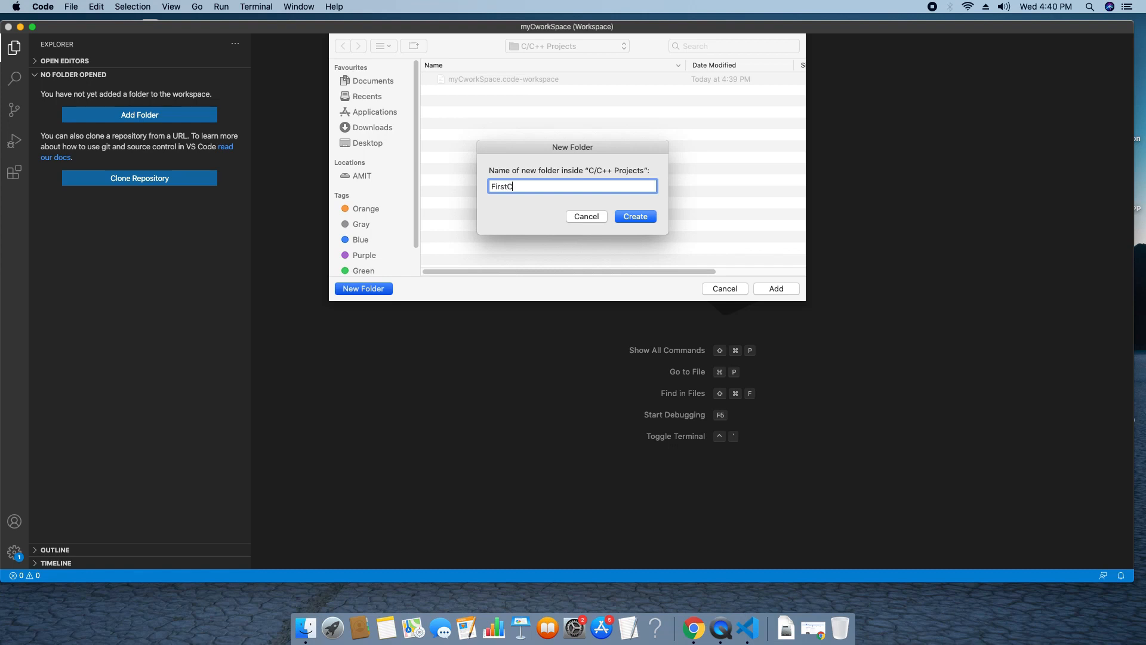
type("pp")
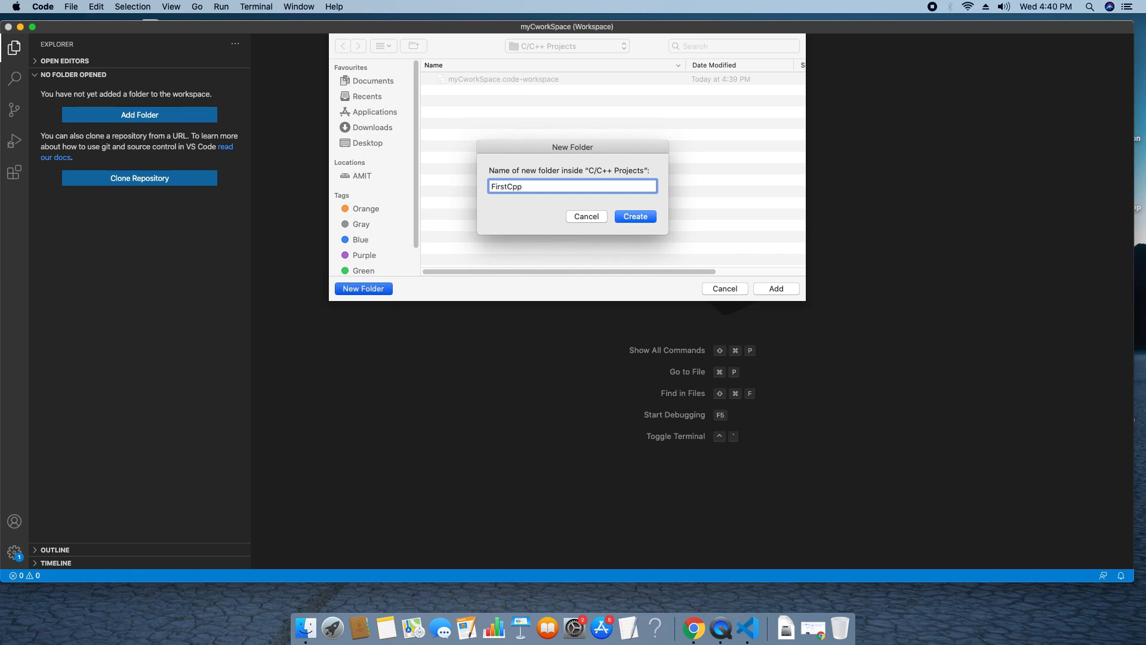
type("Project")
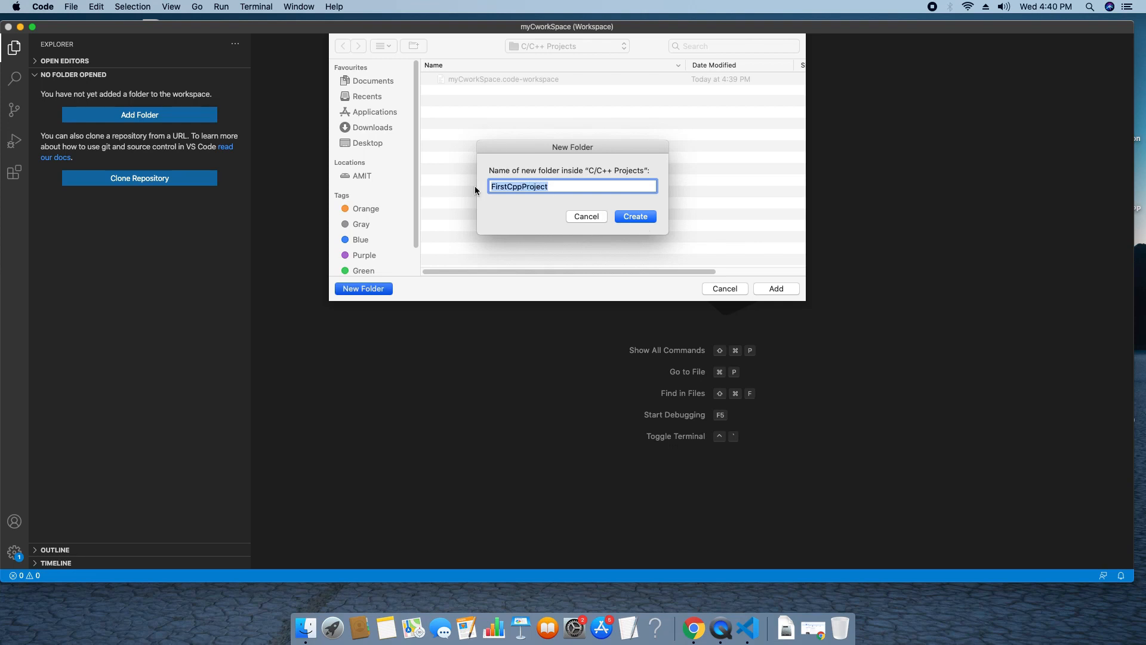
left_click(635, 215)
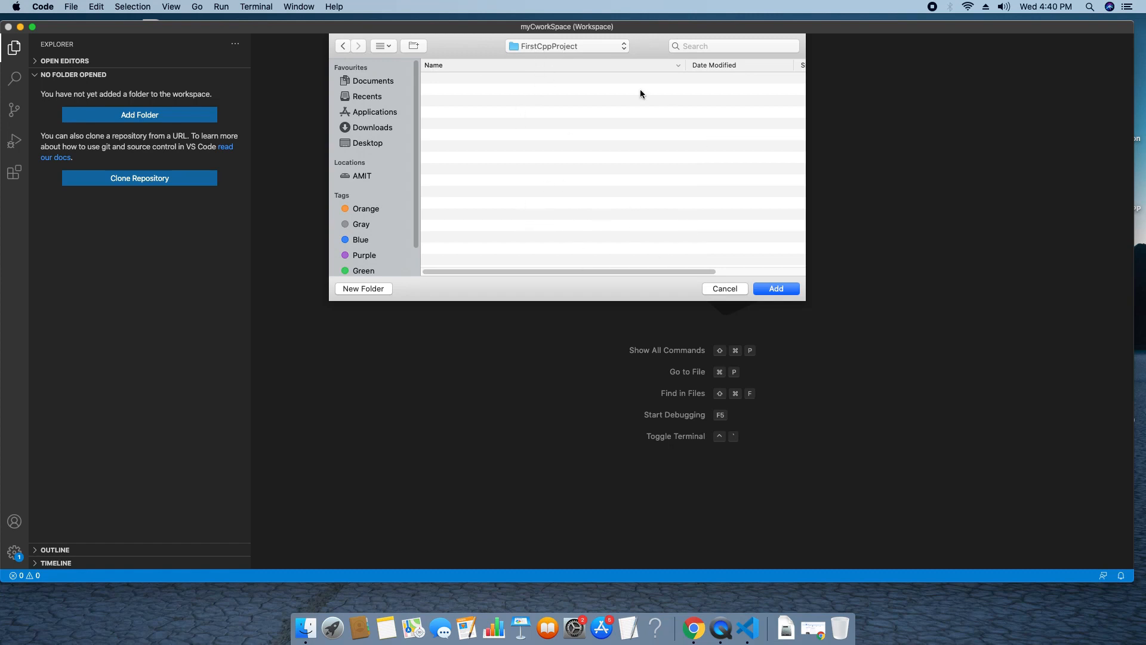
mouse_move(776, 288)
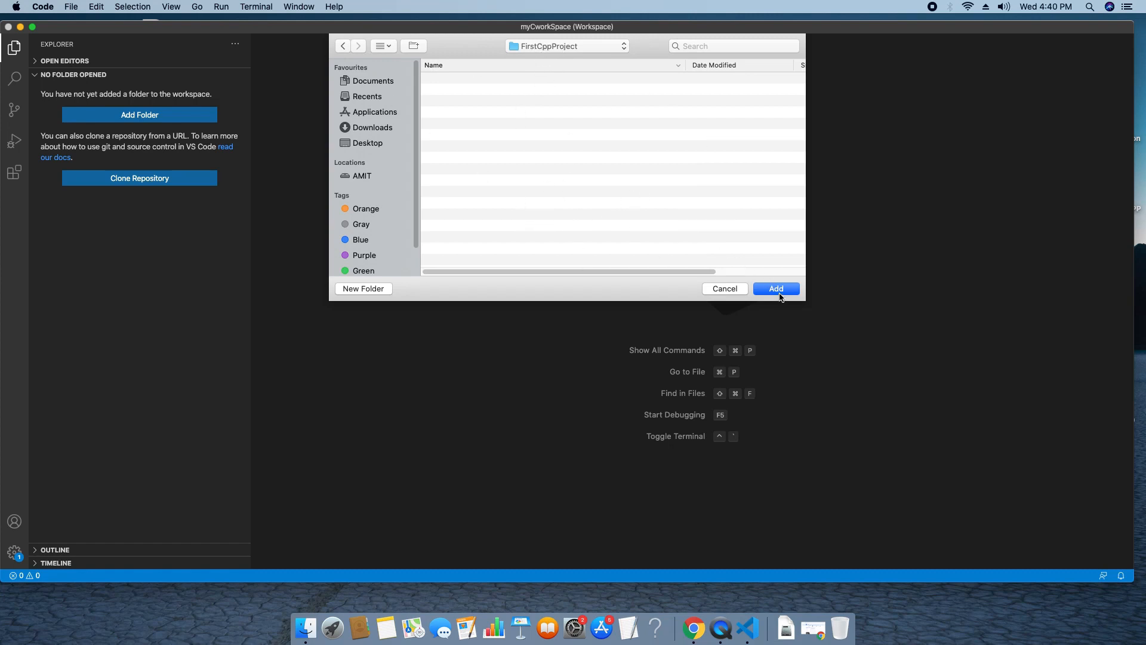
- Add FirstCppProject to the workspace and expand the MYCWORKSPACE Explorer section
left_click(775, 287)
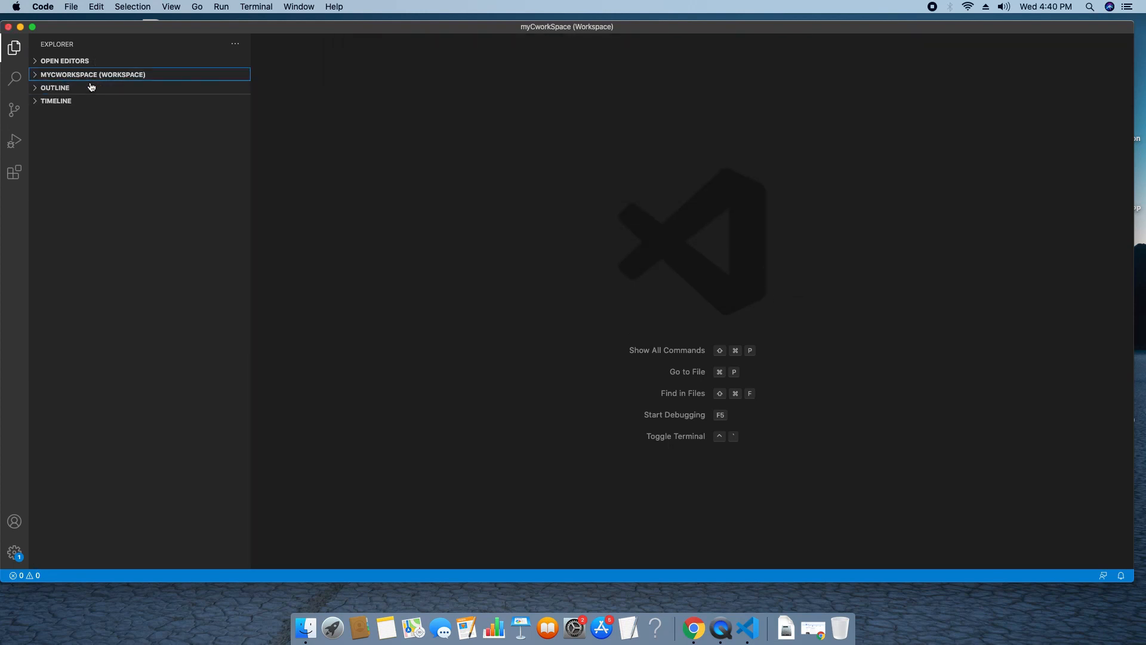
left_click(93, 74)
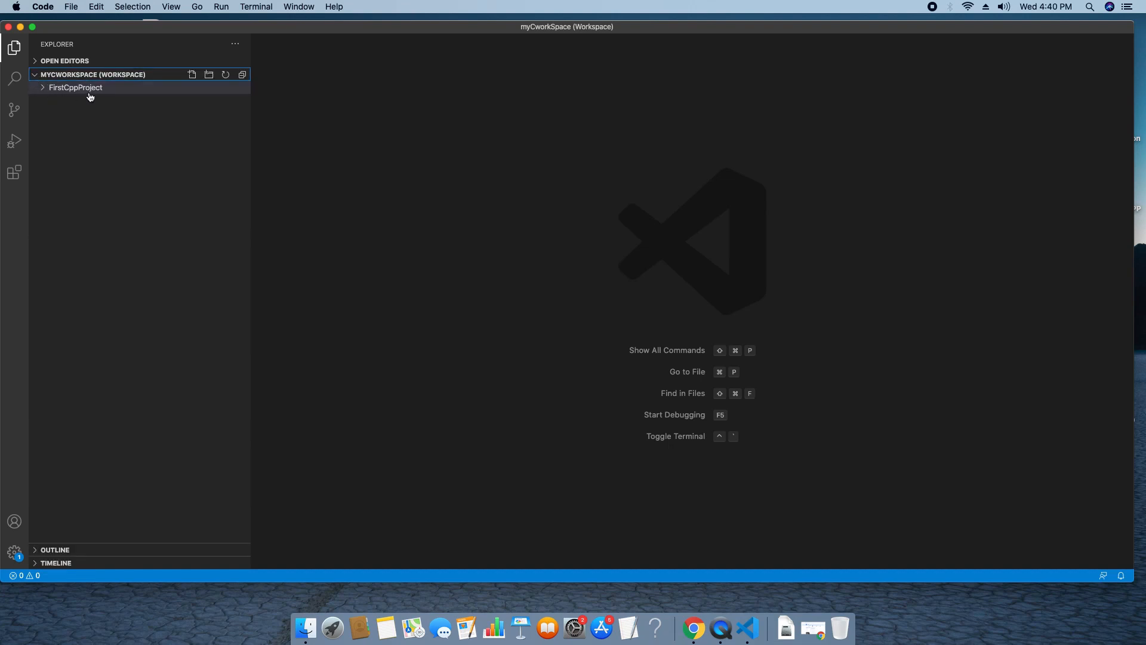
mouse_move(75, 87)
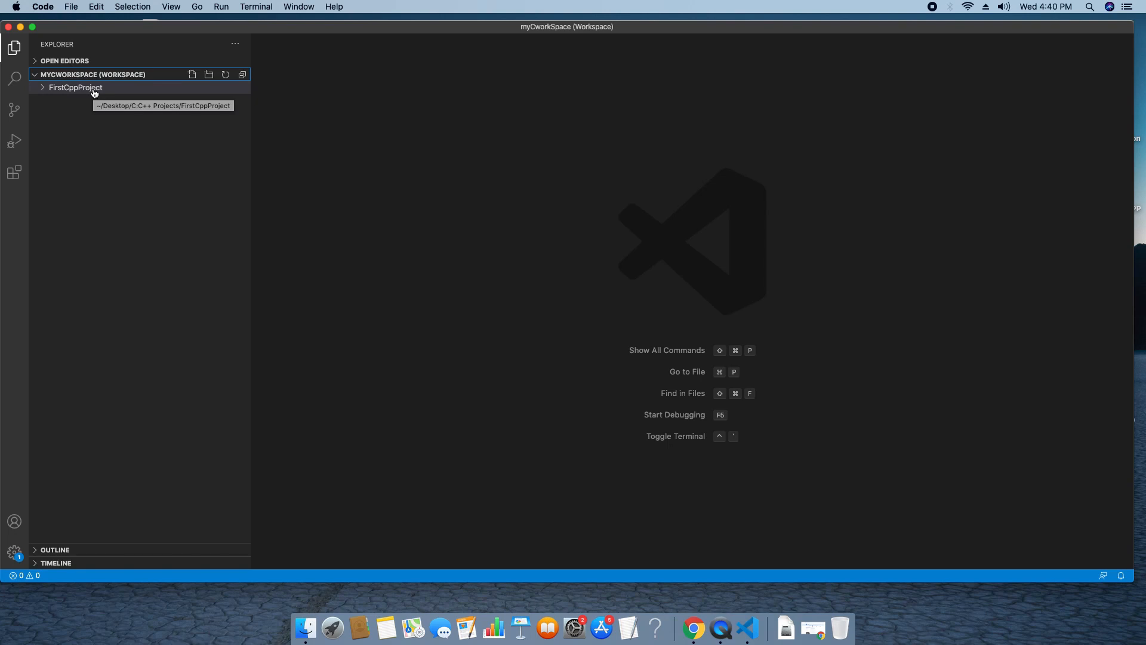
mouse_move(120, 101)
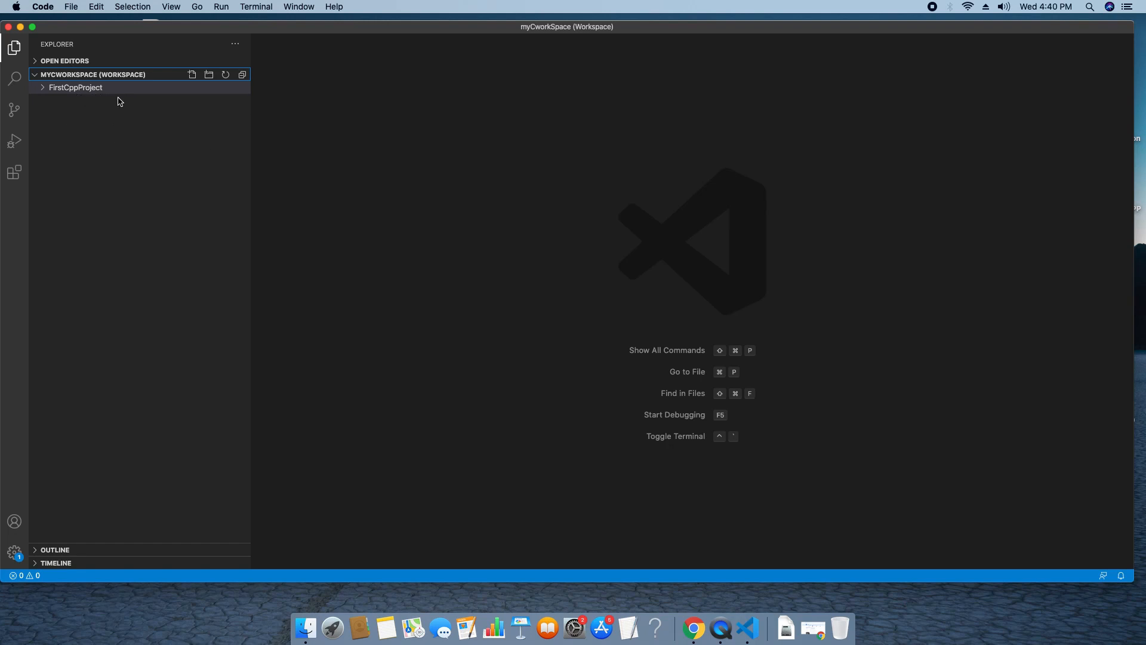
mouse_move(249, 188)
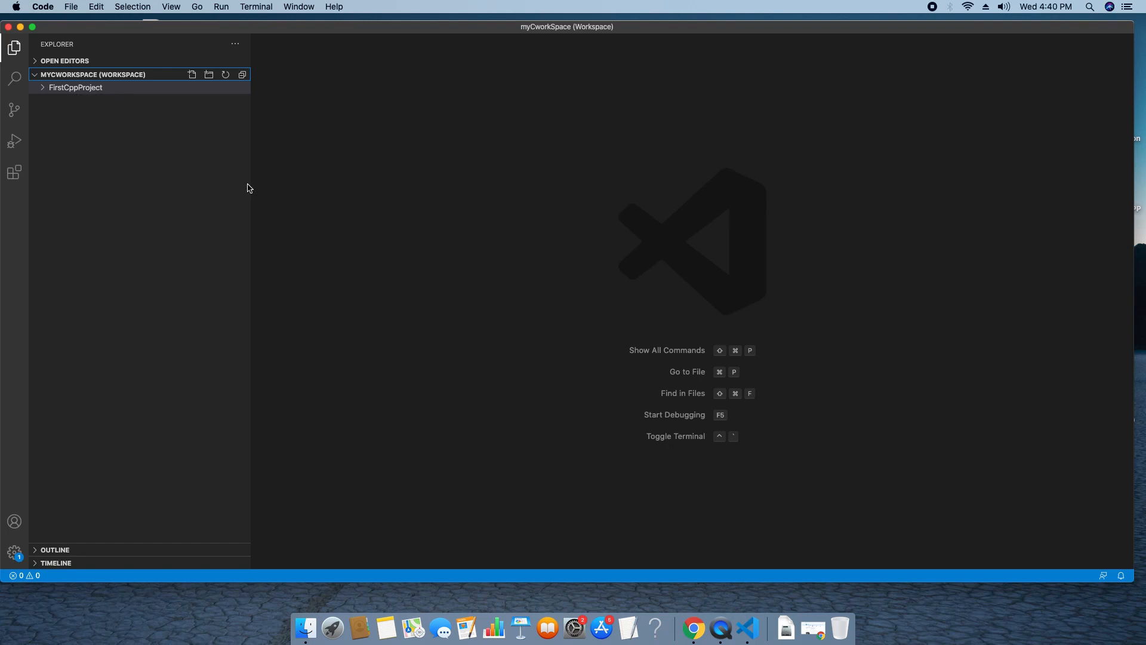
- Create firstCppProgram.cpp in FirstCppProject and open it in the editor
left_click(192, 75)
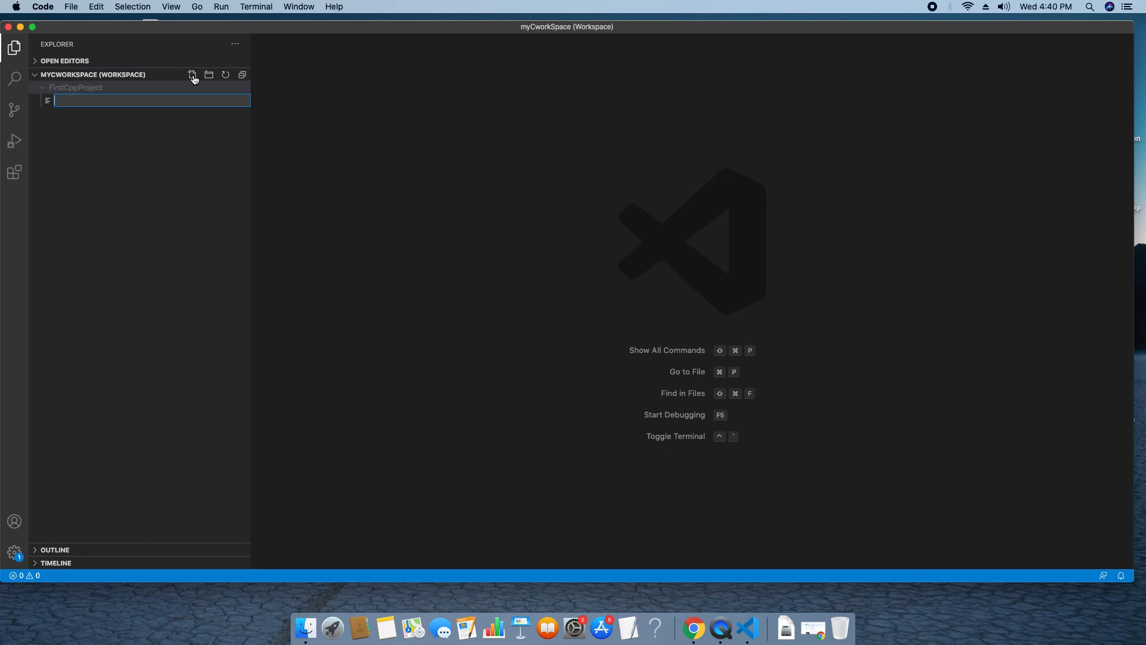
type("firstCppPro")
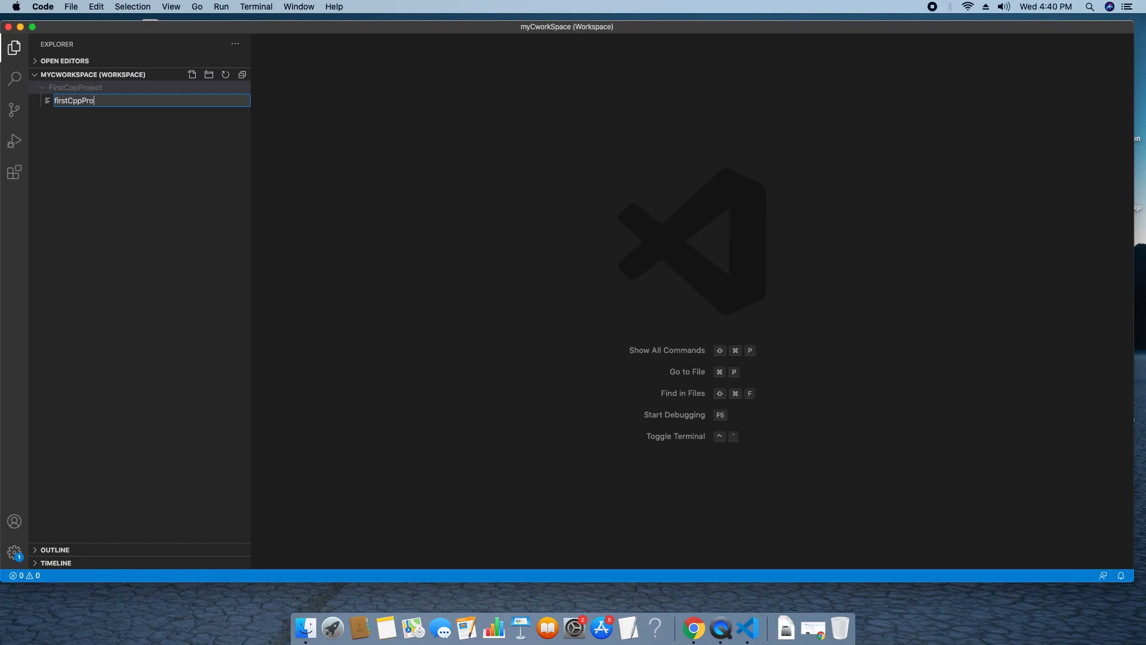
type("gram.c")
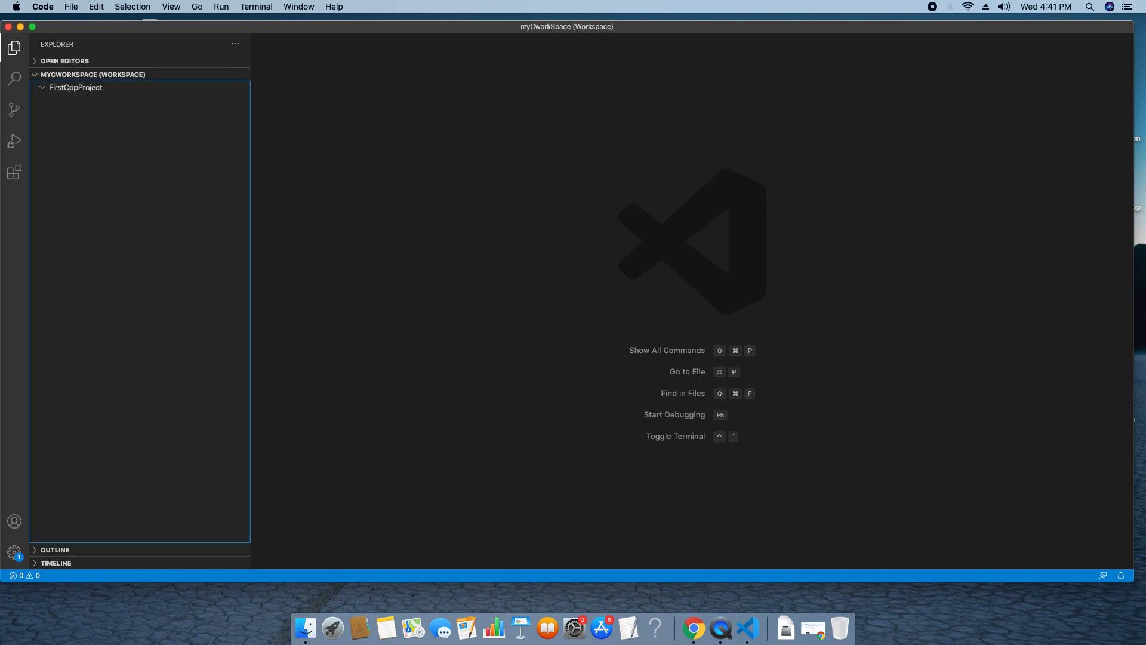
left_click(89, 100)
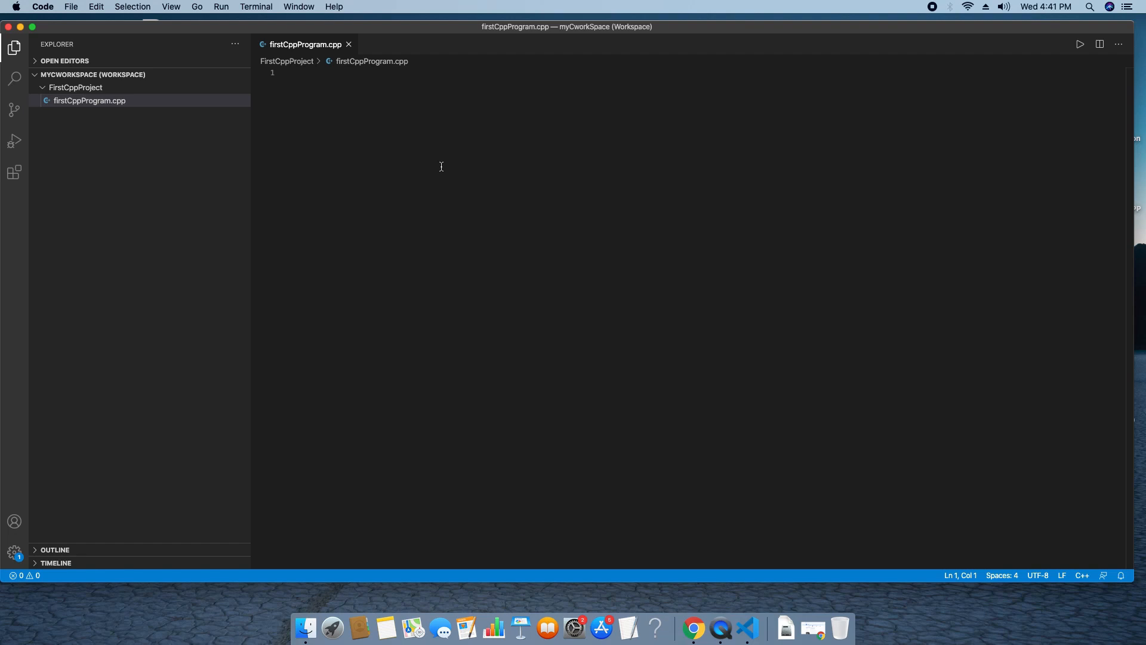
- Paste Hello World starter code, change 'World!' to 'Cool IT Help', and save
right_click(441, 166)
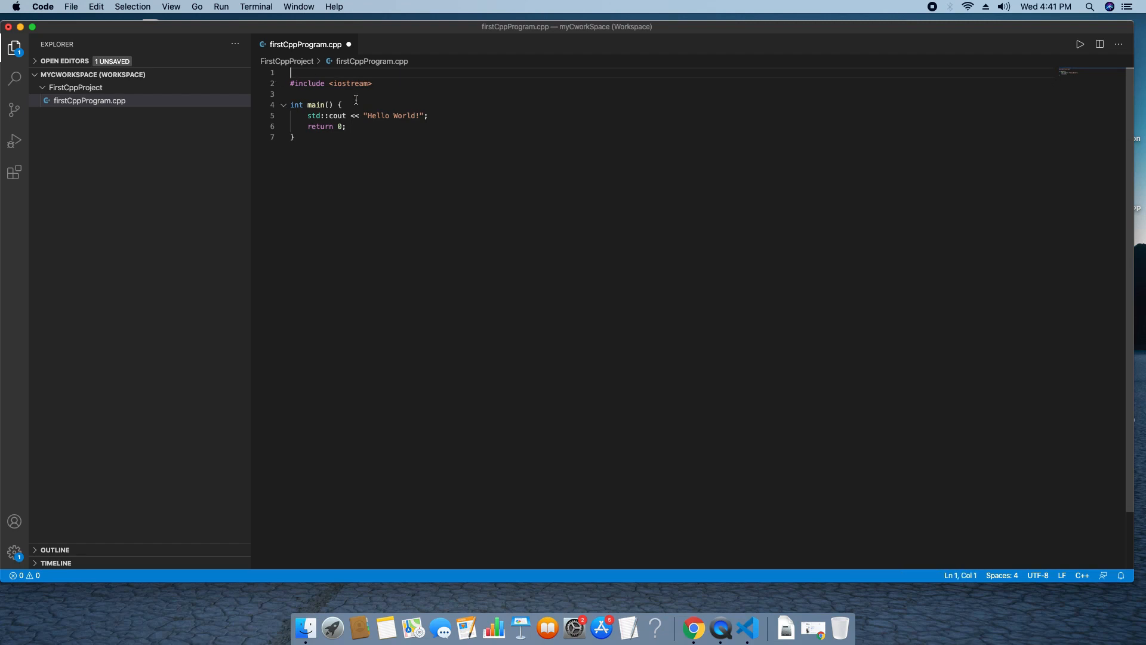
left_click_drag(308, 115, 426, 116)
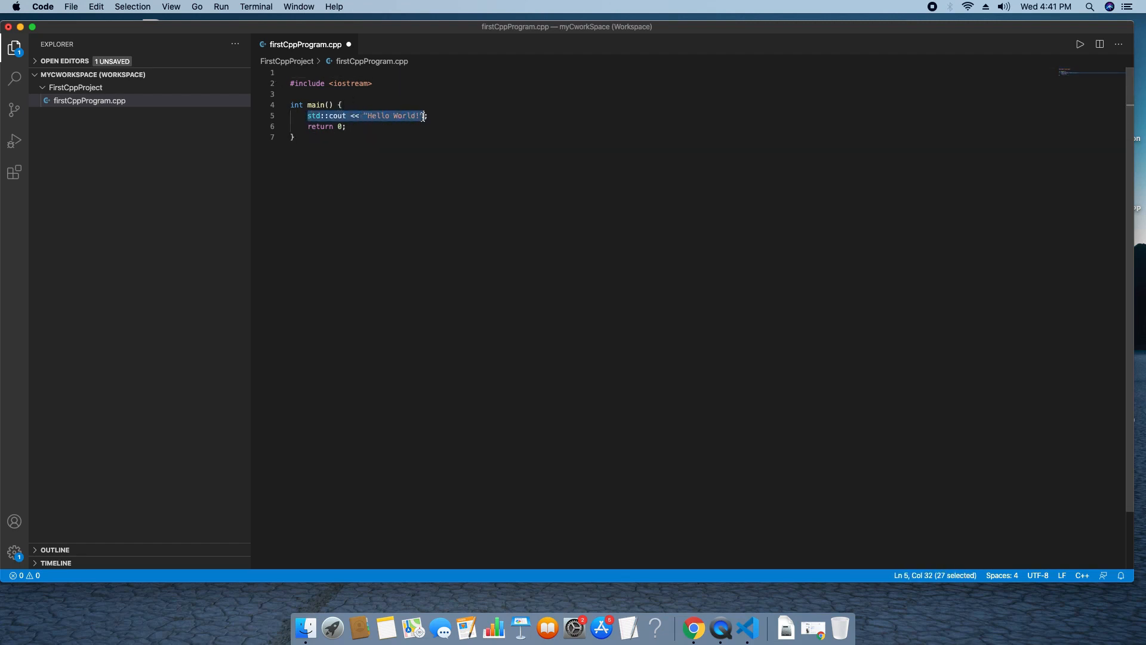
double_click(406, 115)
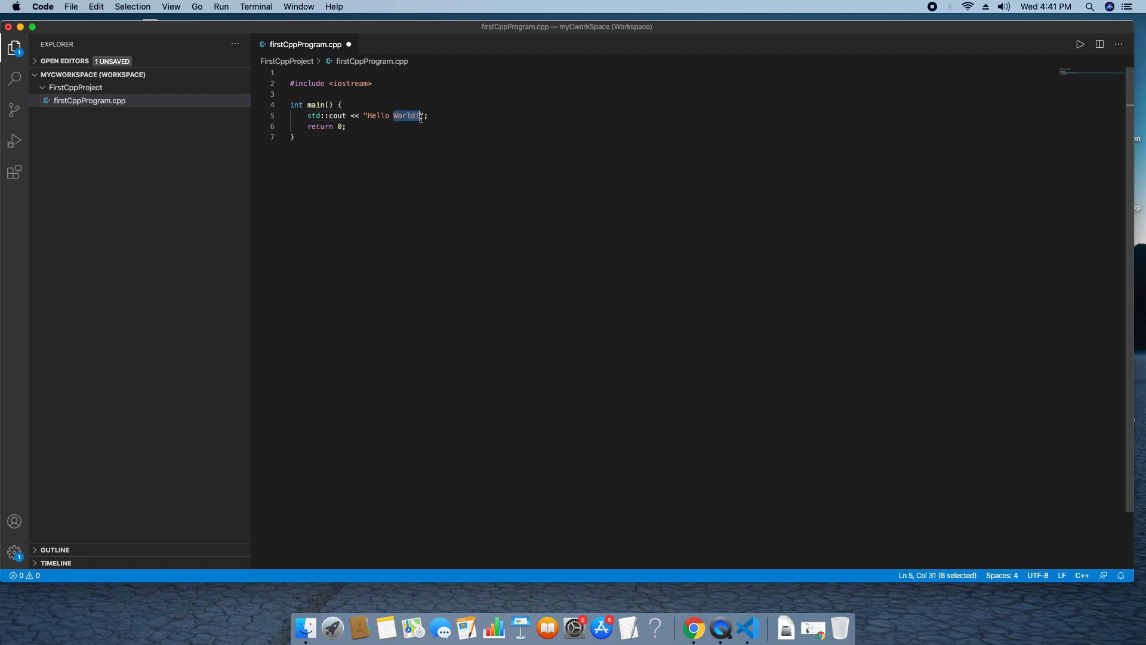
type("C")
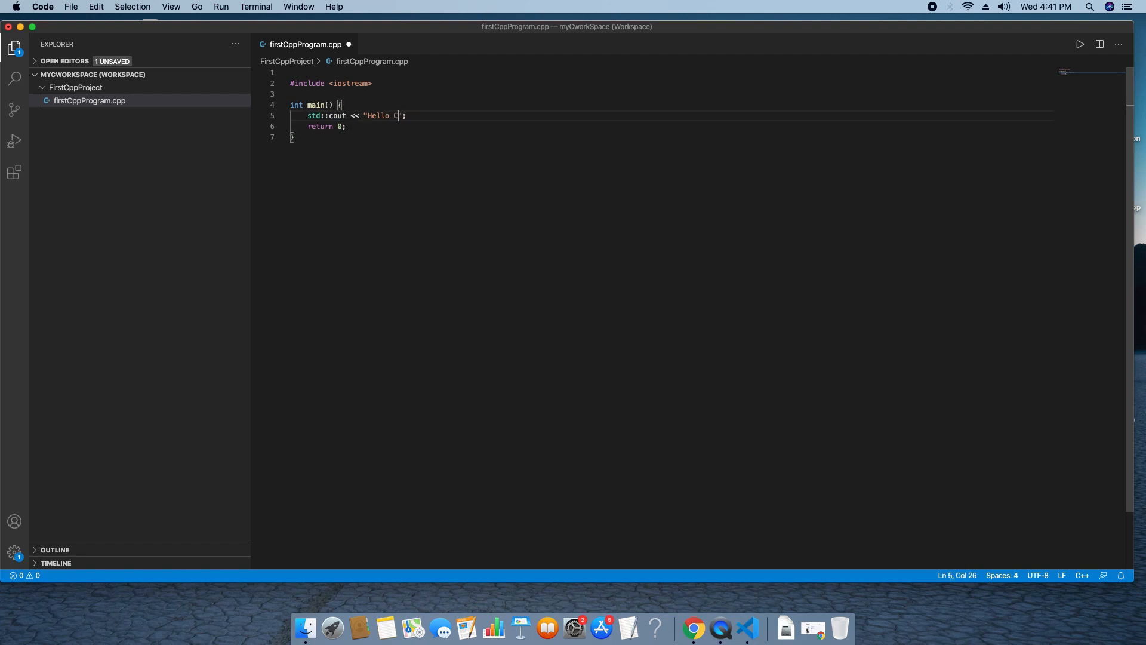
type("ool")
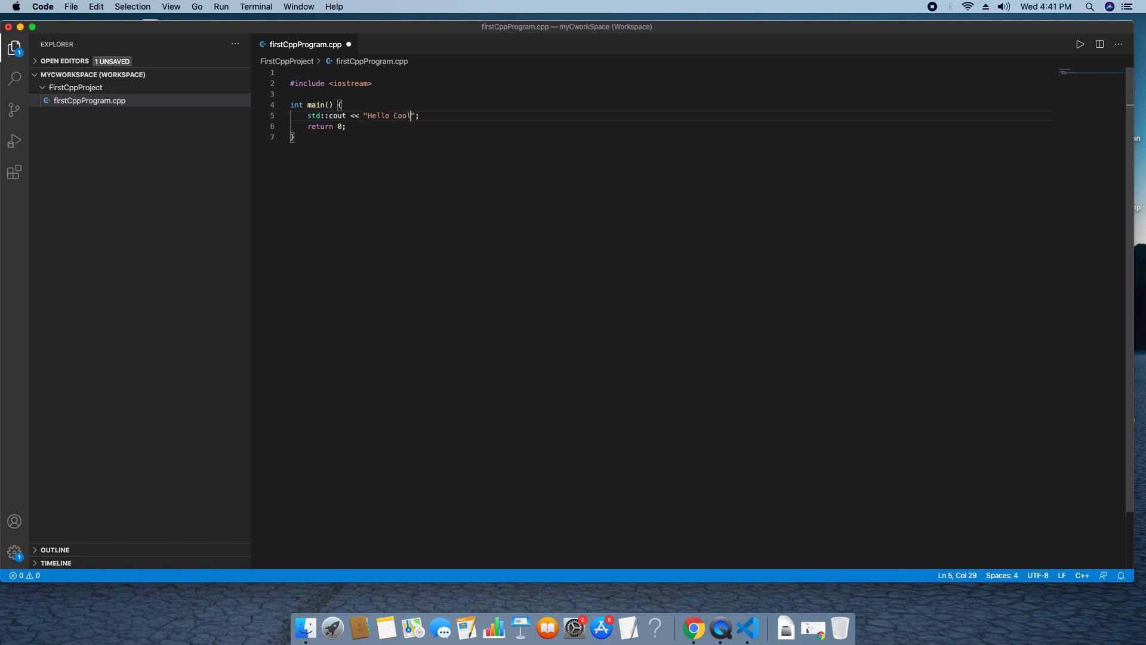
type("IT Help")
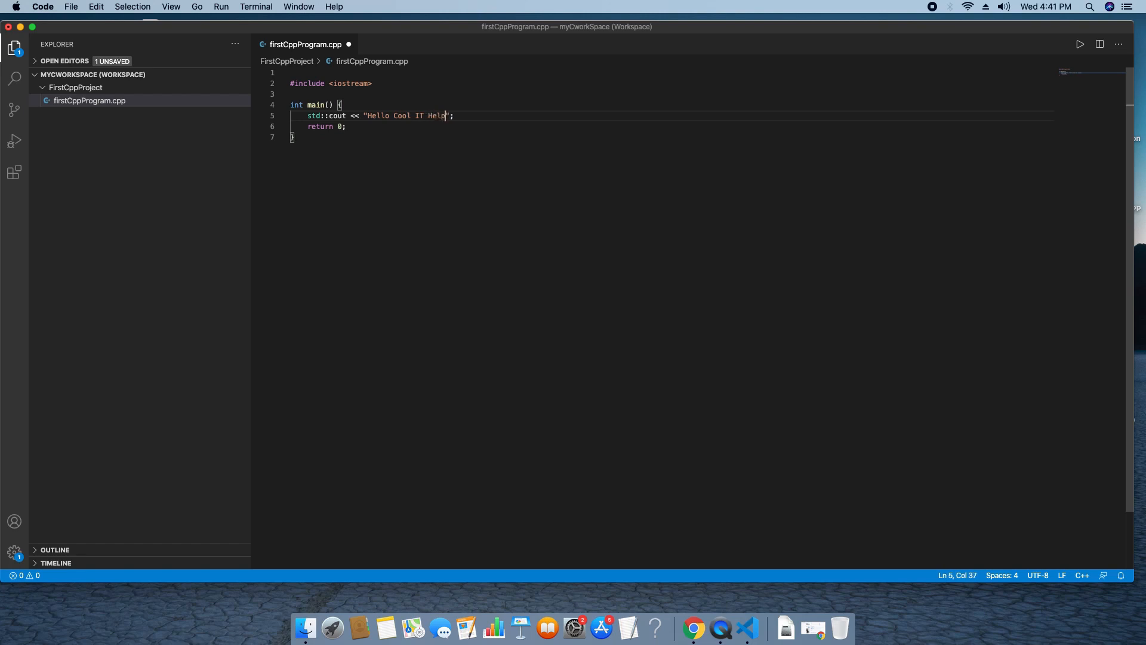
key("cmd+s")
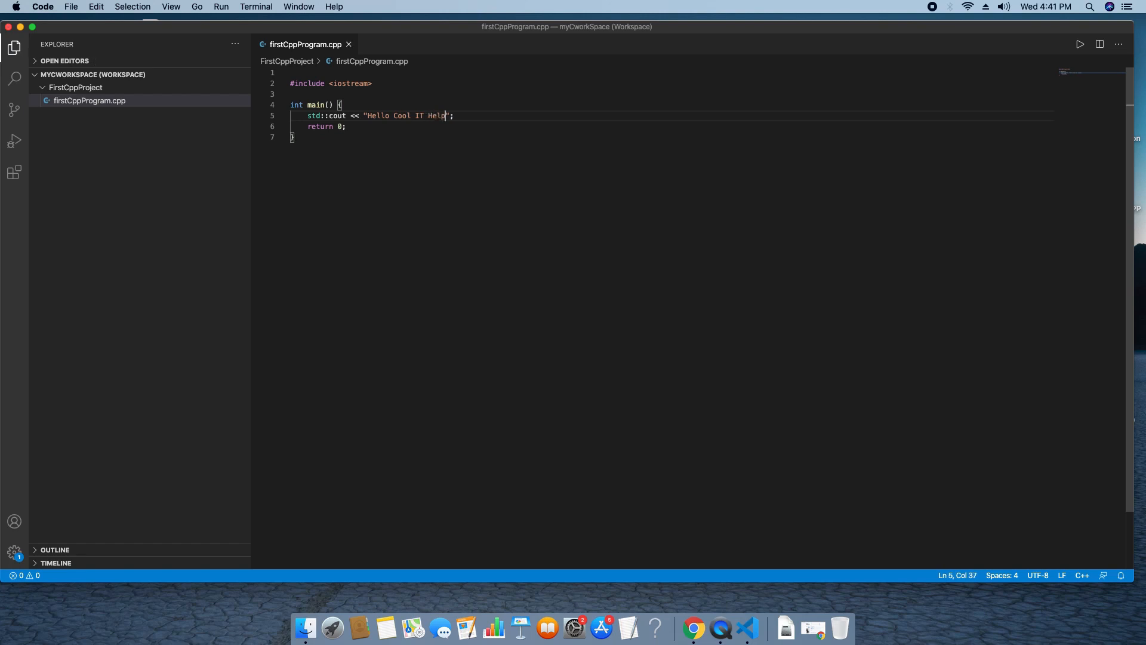
key("cmd+a")
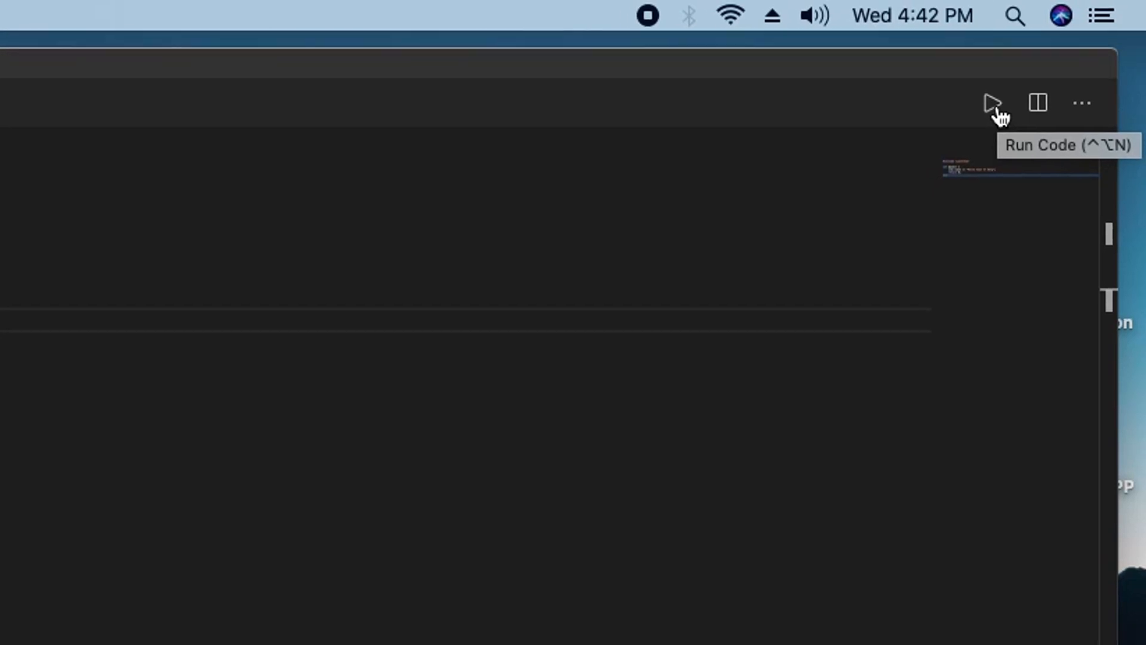
- Run firstCppProgram.cpp with Code Runner, printing 'Hello Cool IT Help'
left_click(991, 102)
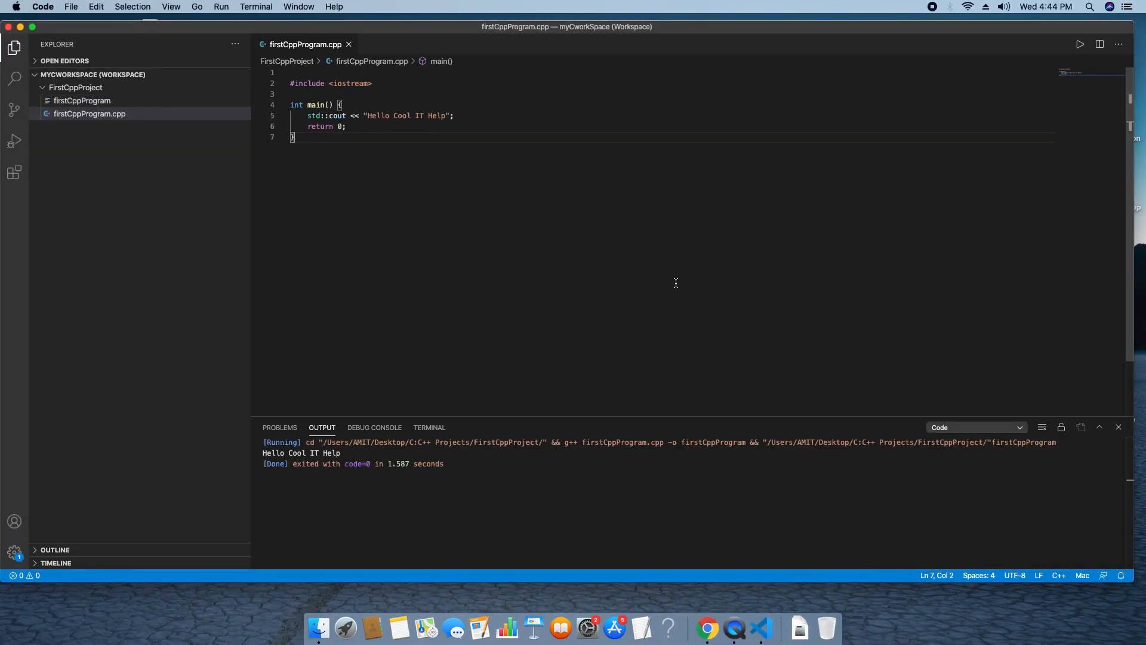
double_click(300, 453)
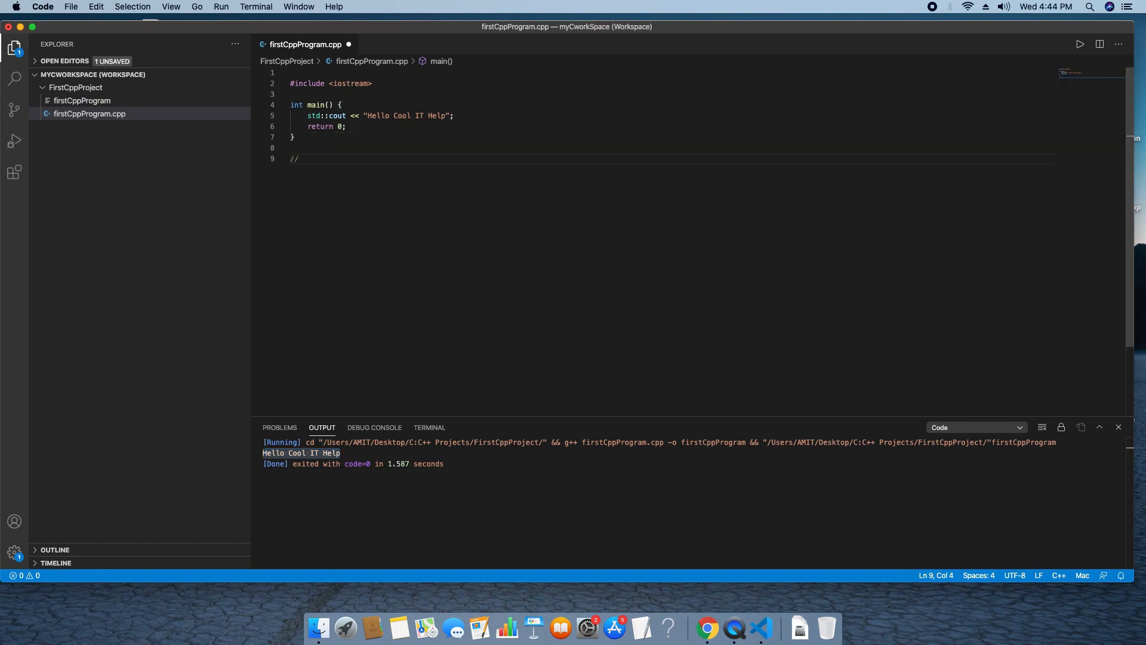
- Write the note 'important thing : input from user' about needing settings below main
type("important thing :")
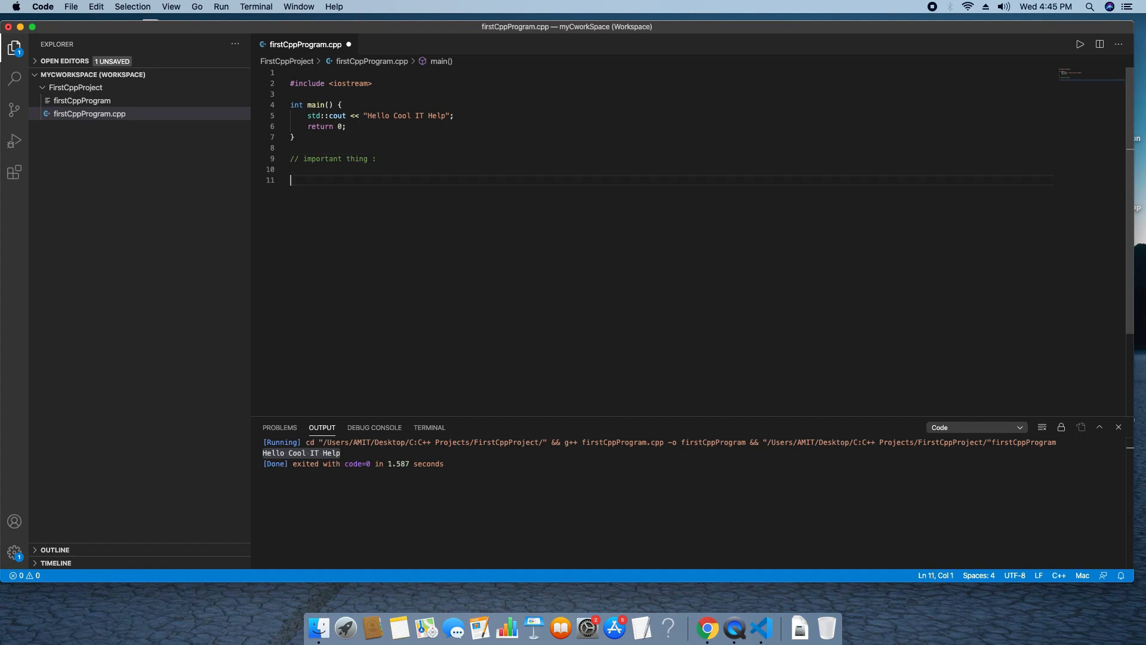
type("if you wan")
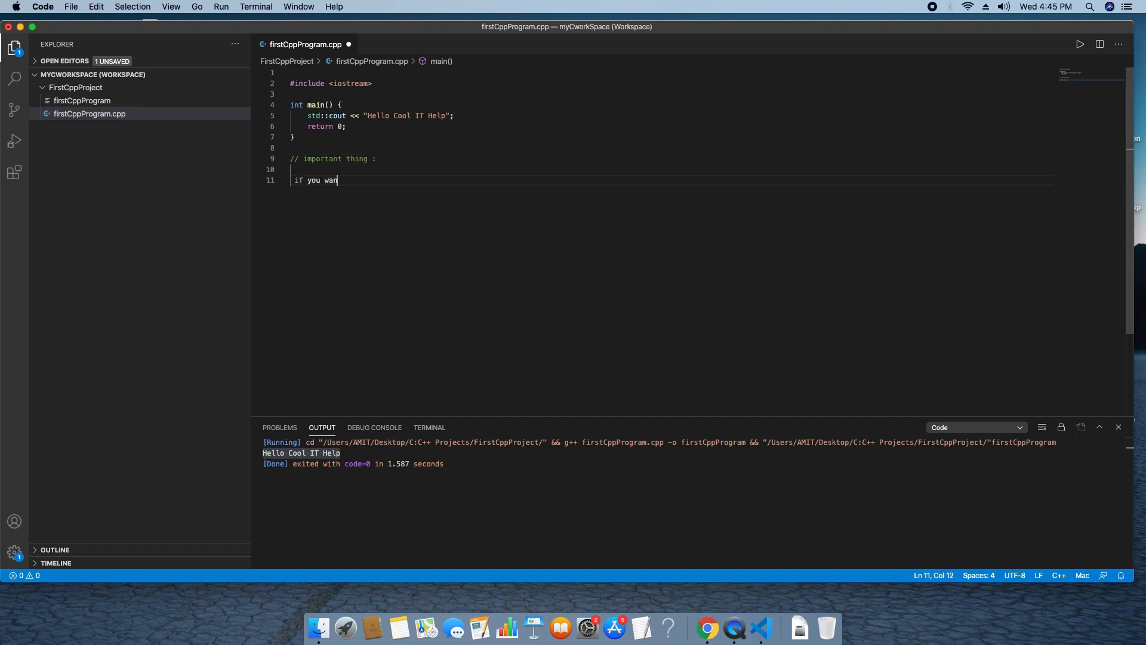
type("t")
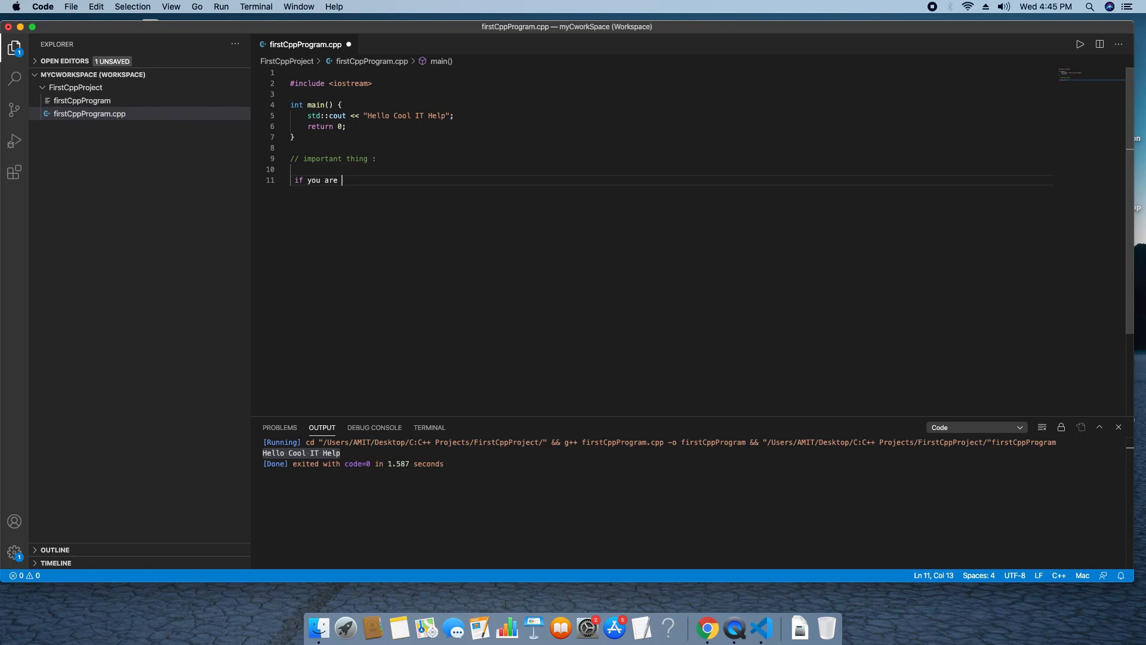
type("creating program to t")
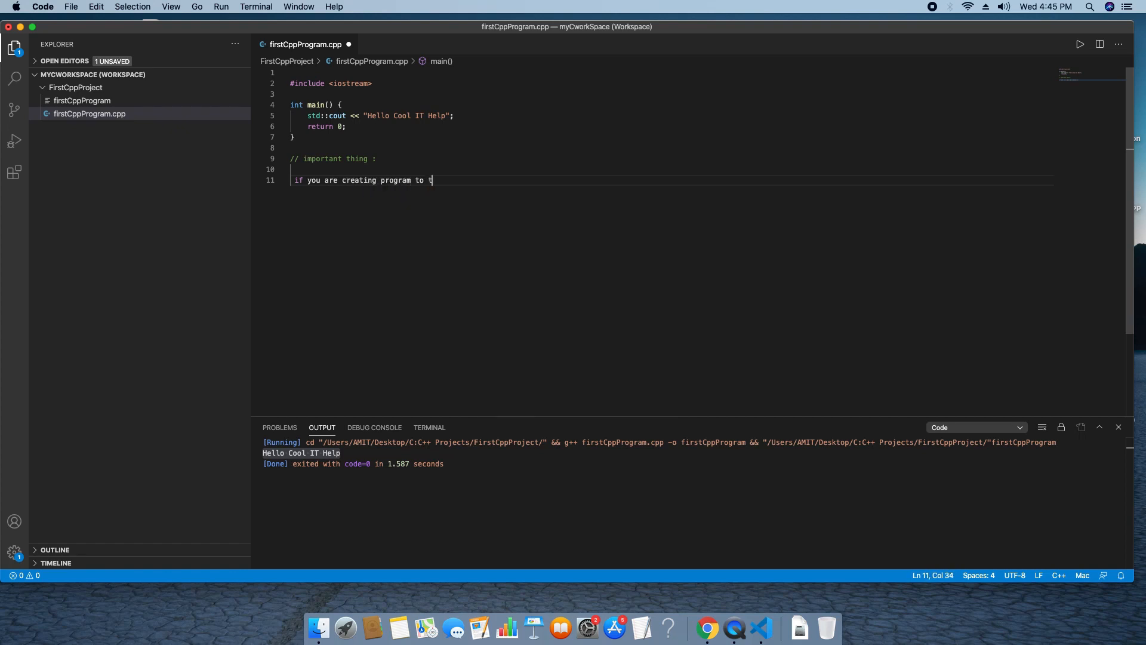
type("ake")
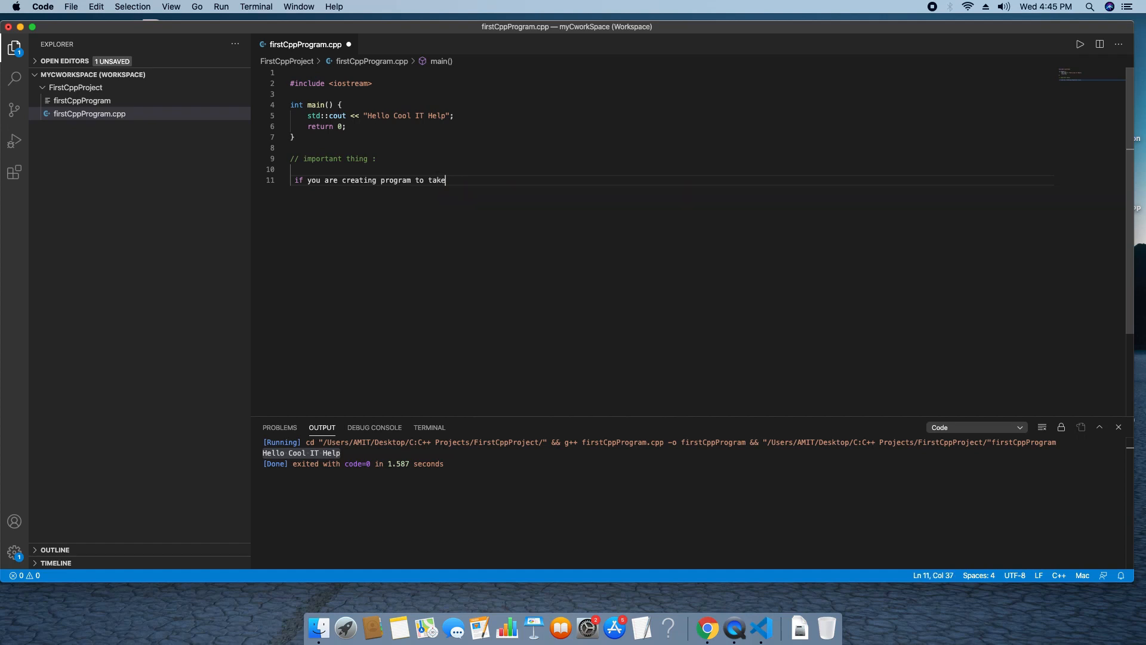
type("input")
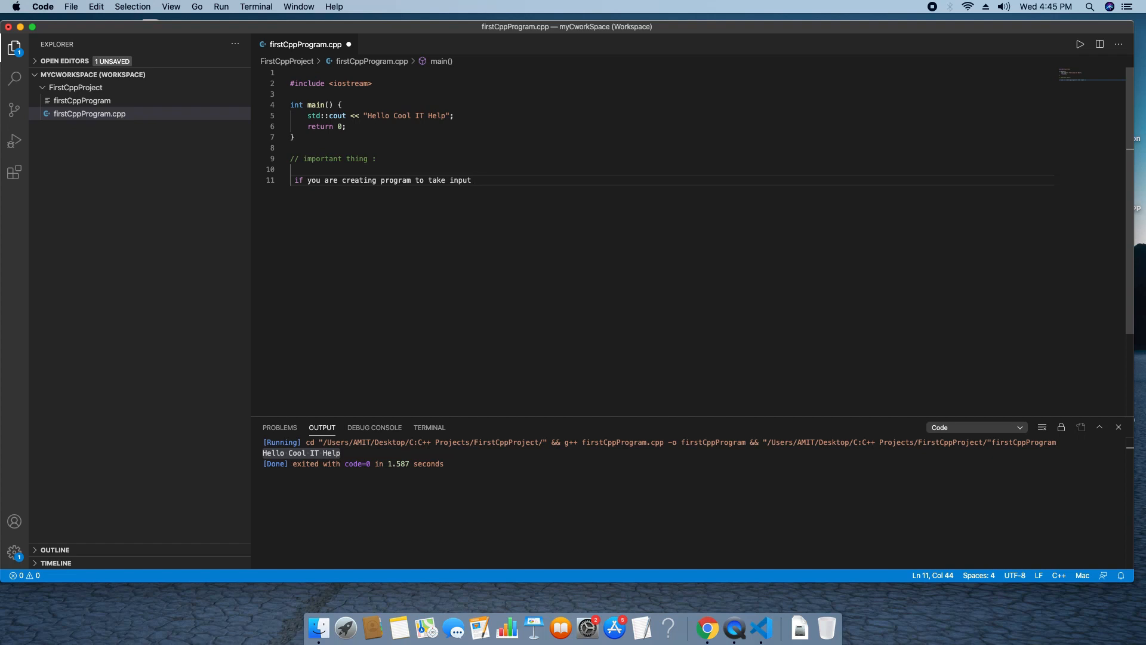
type("then some setting required----")
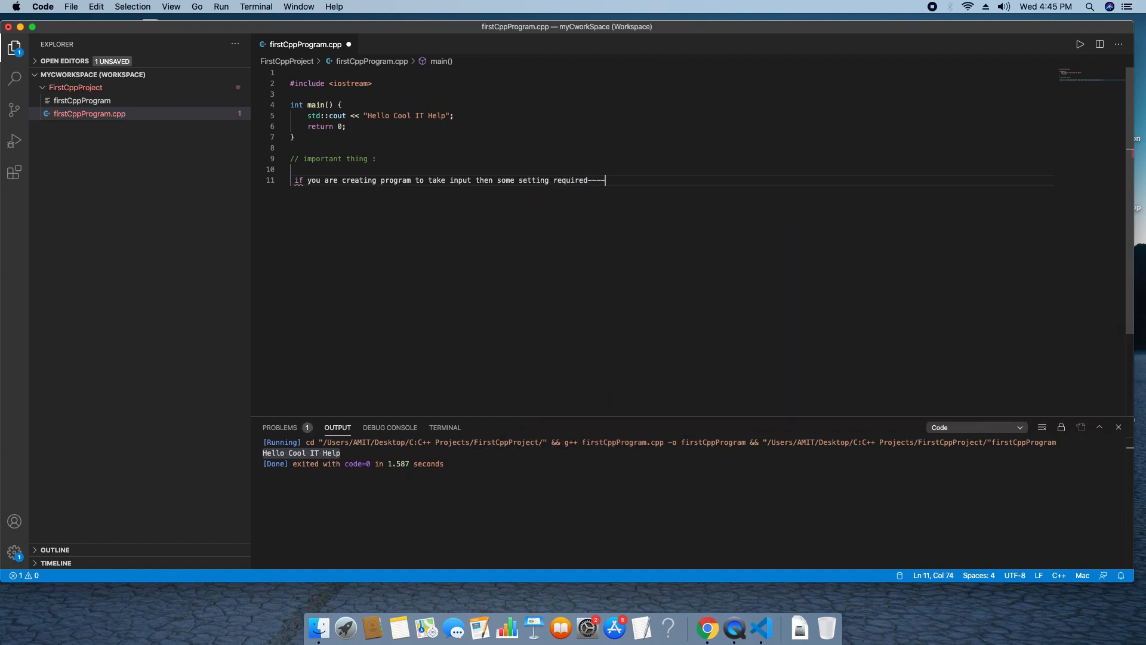
type(">")
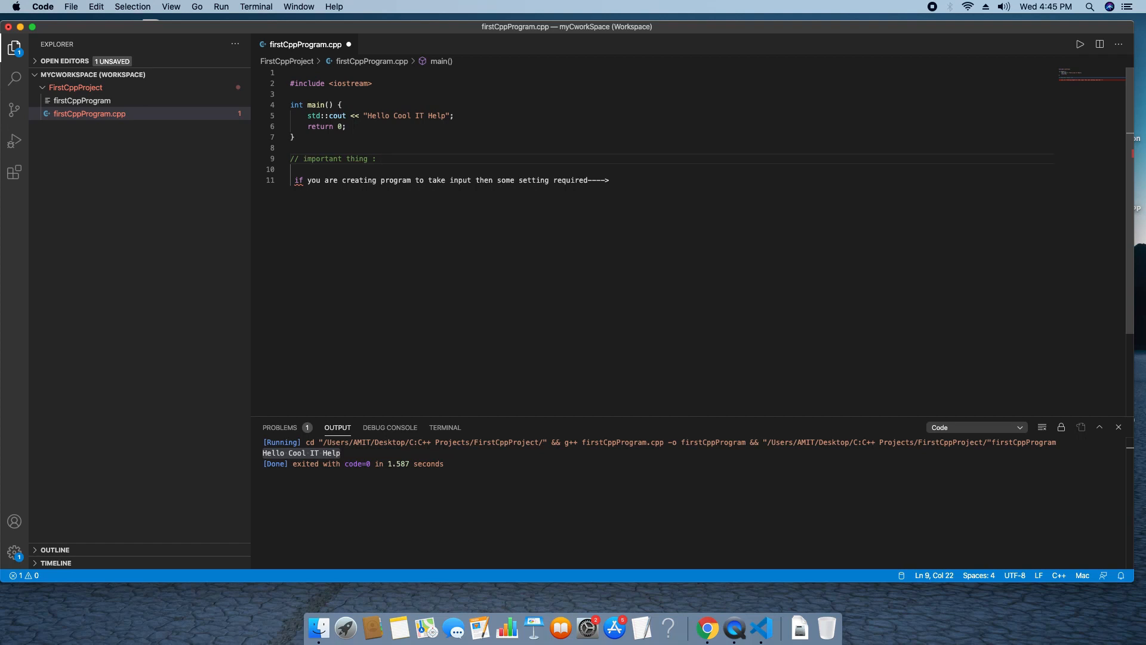
type("input fom u")
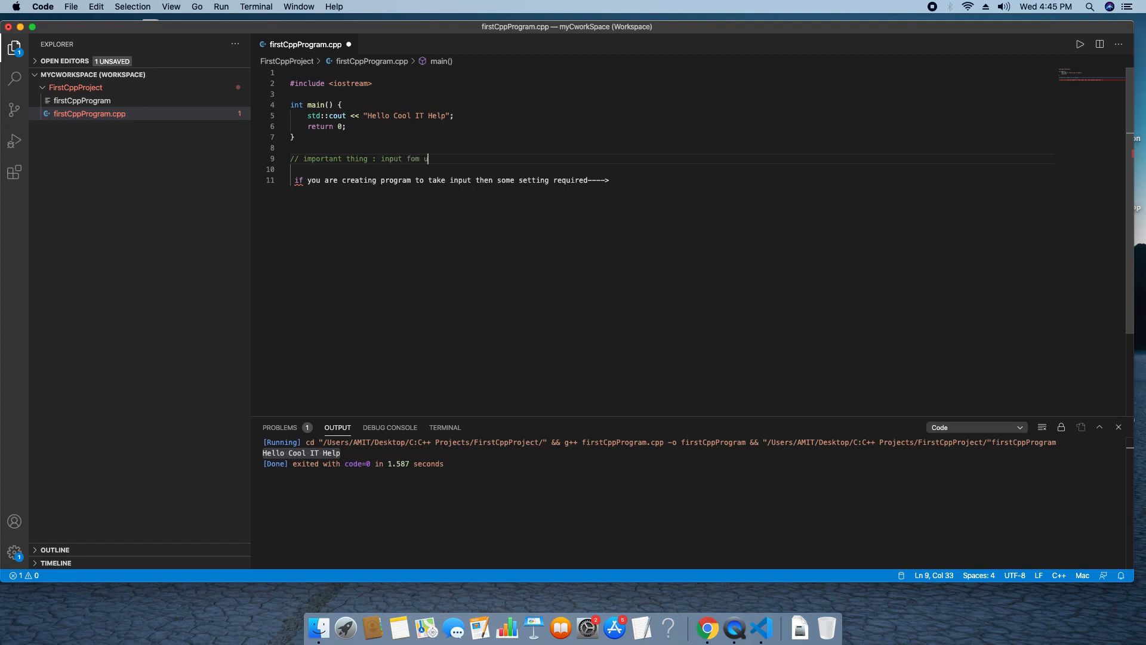
type("u")
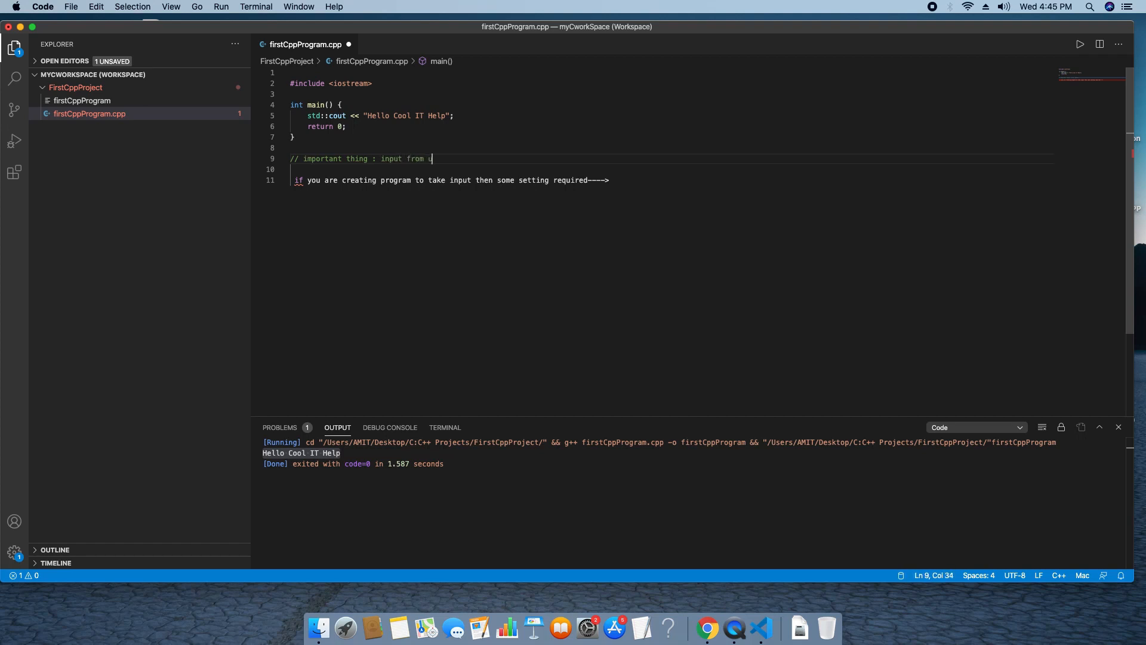
type("ser")
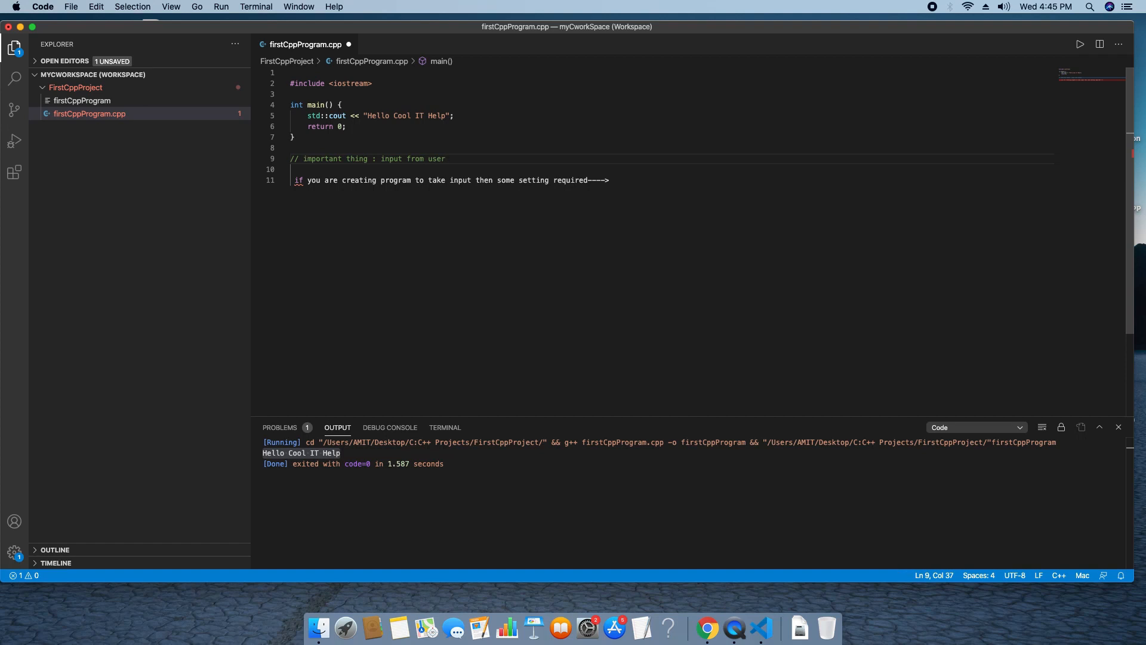
left_click_drag(292, 147, 610, 180)
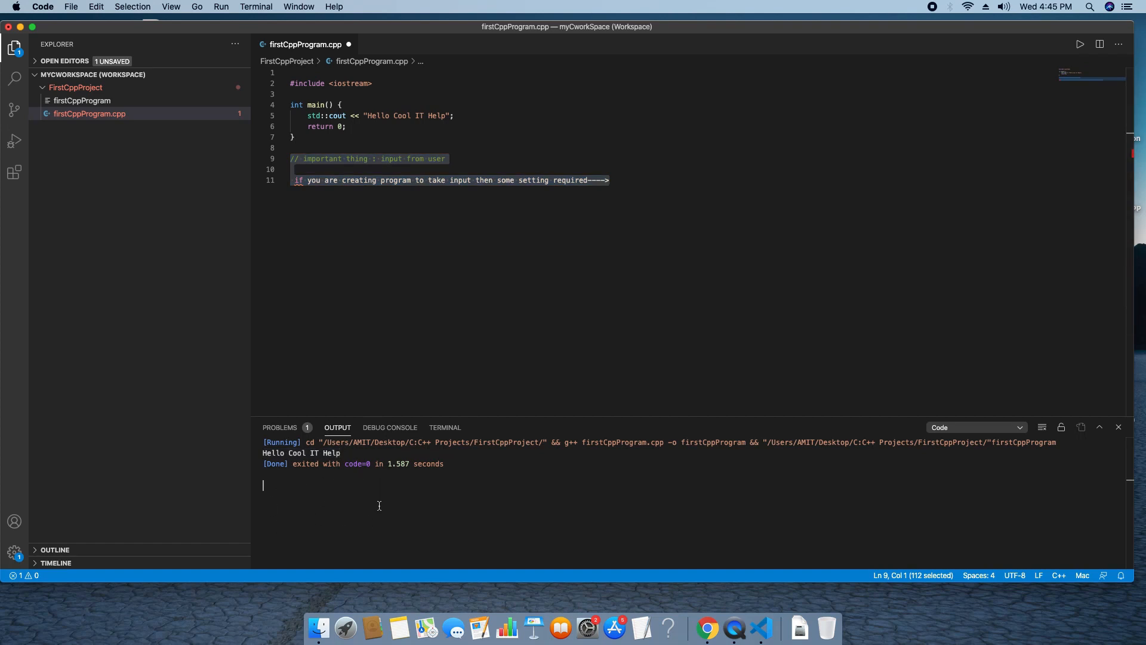
left_click(71, 7)
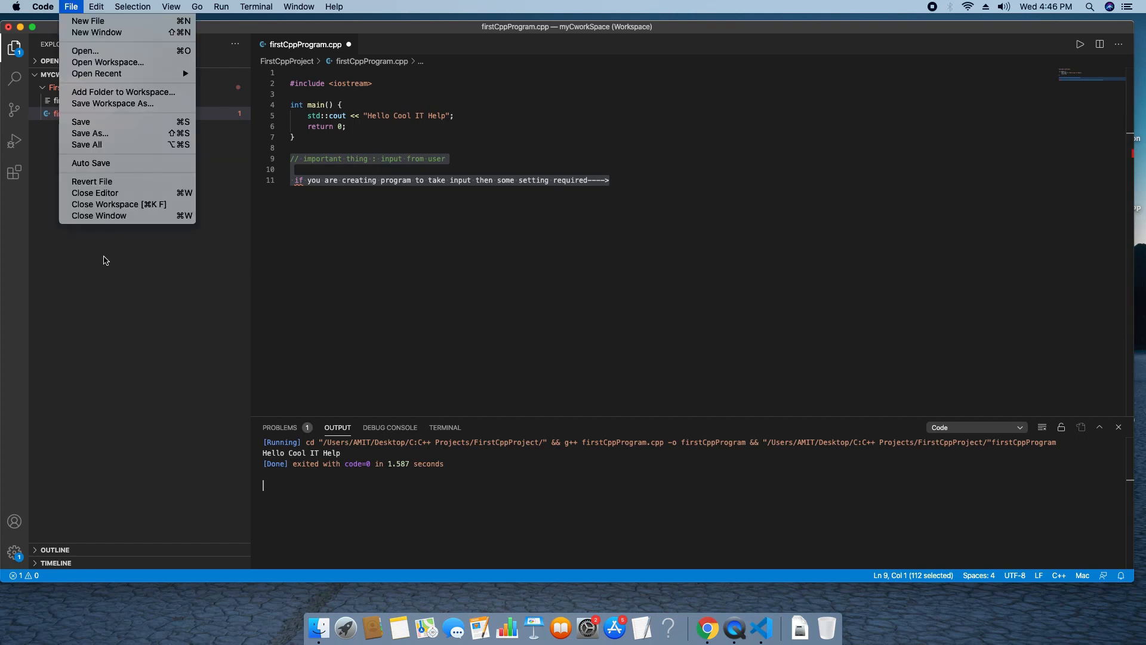
- Open the Settings editor through Code > Preferences > Settings
left_click(42, 6)
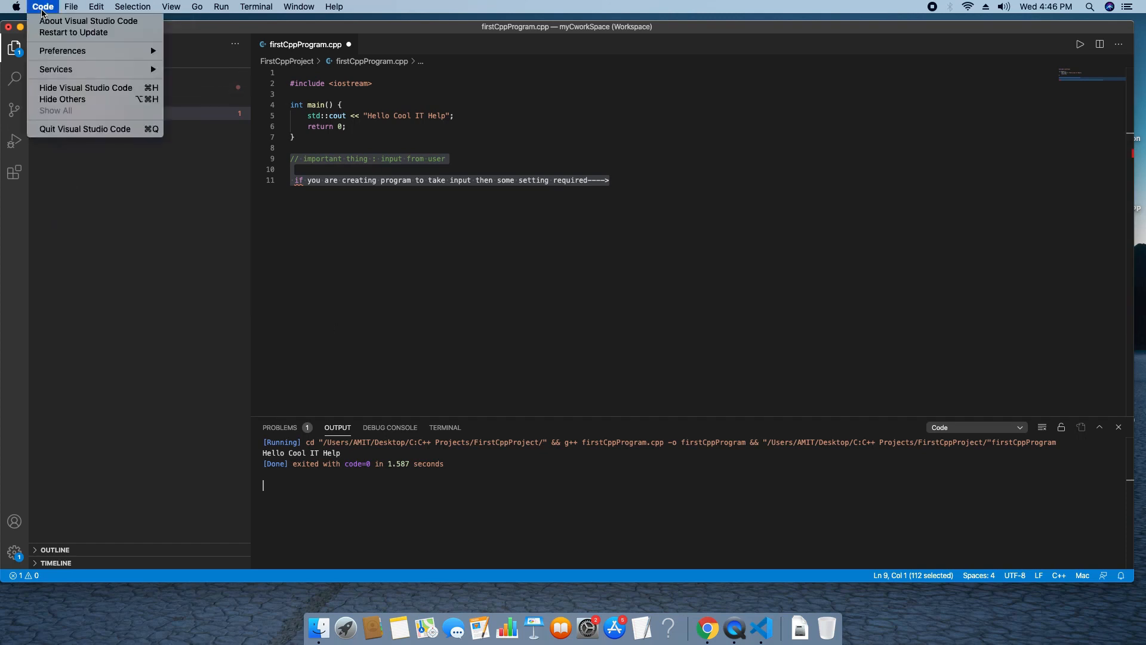
mouse_move(62, 50)
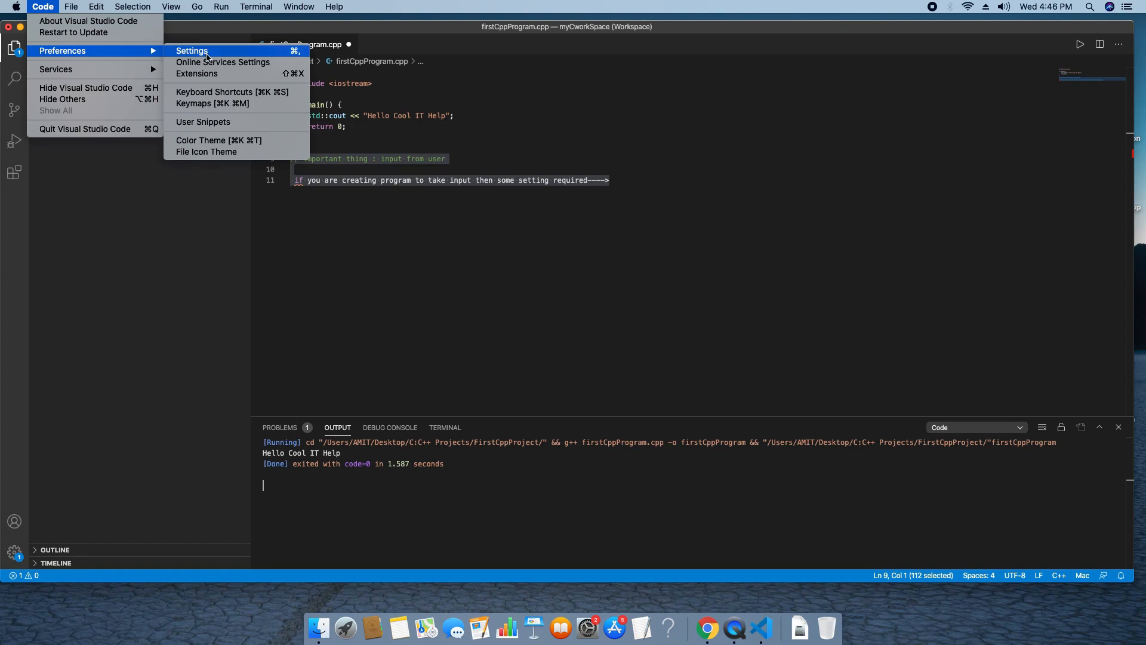
left_click(192, 50)
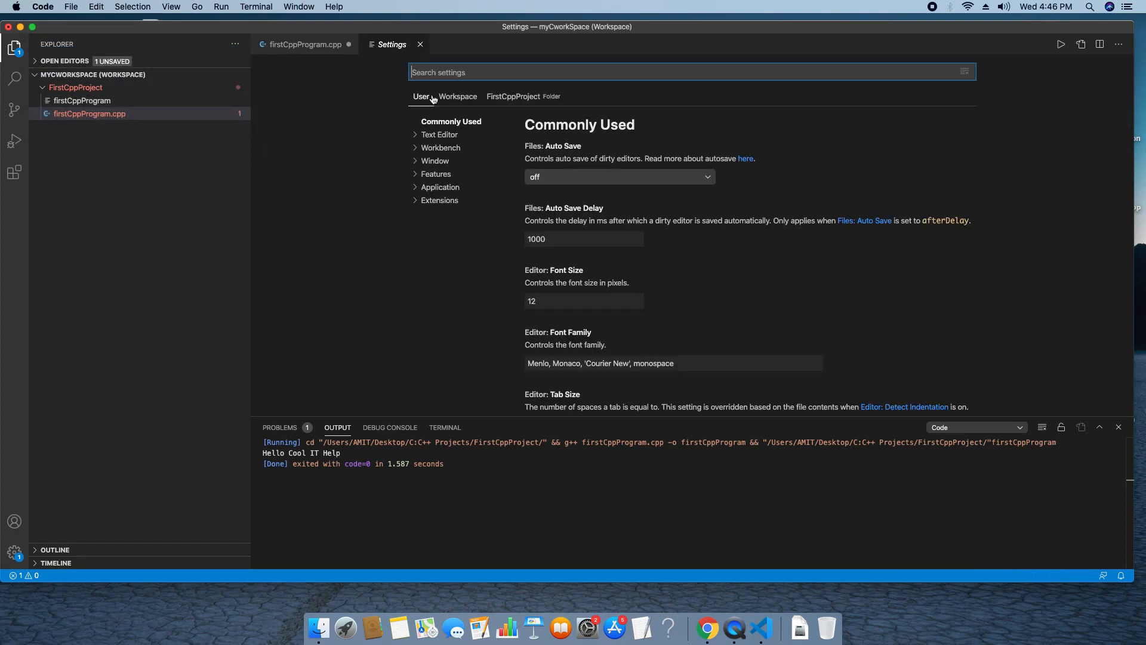
mouse_move(448, 235)
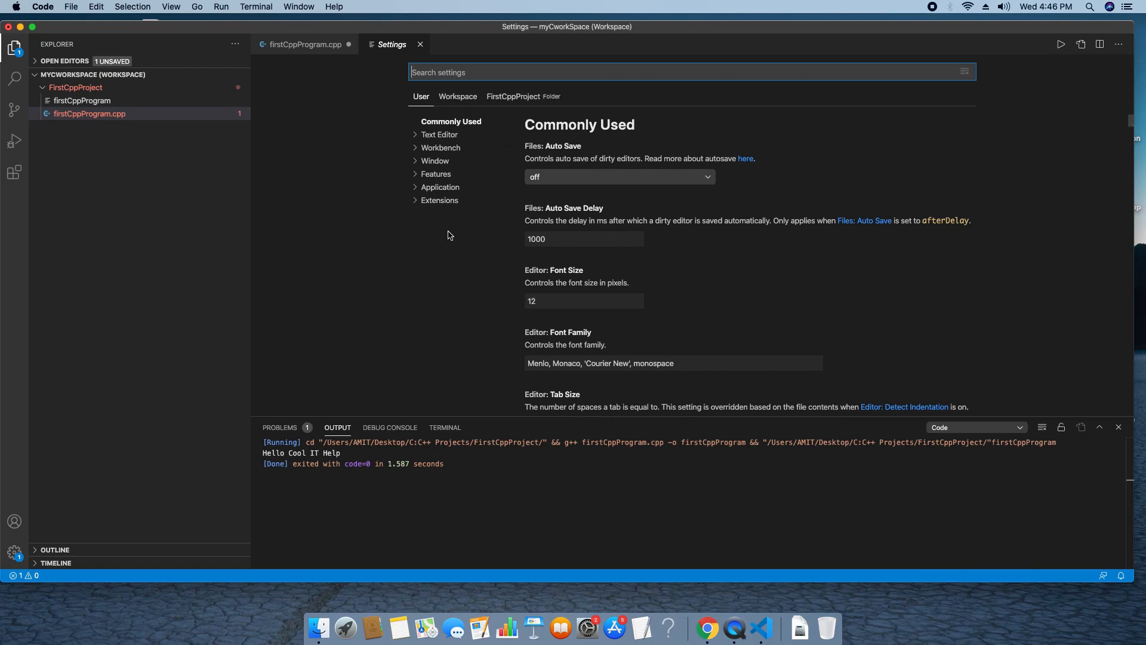
- Under Extensions > Run Code configuration, tick the Run In Terminal checkbox
left_click(439, 200)
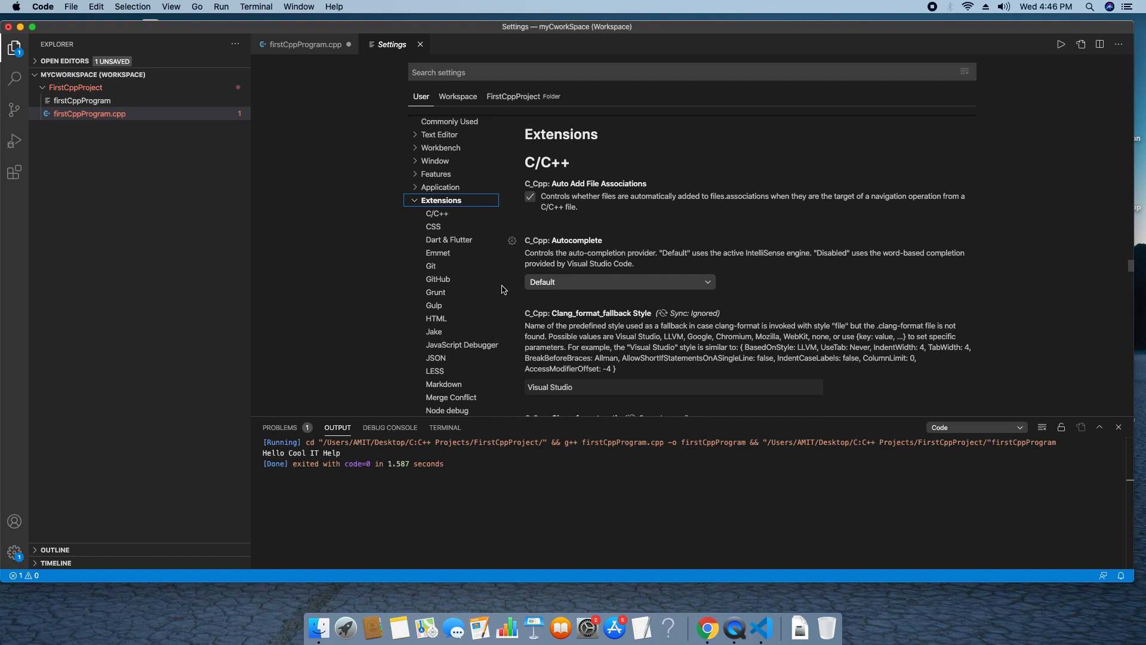
scroll("down", 3)
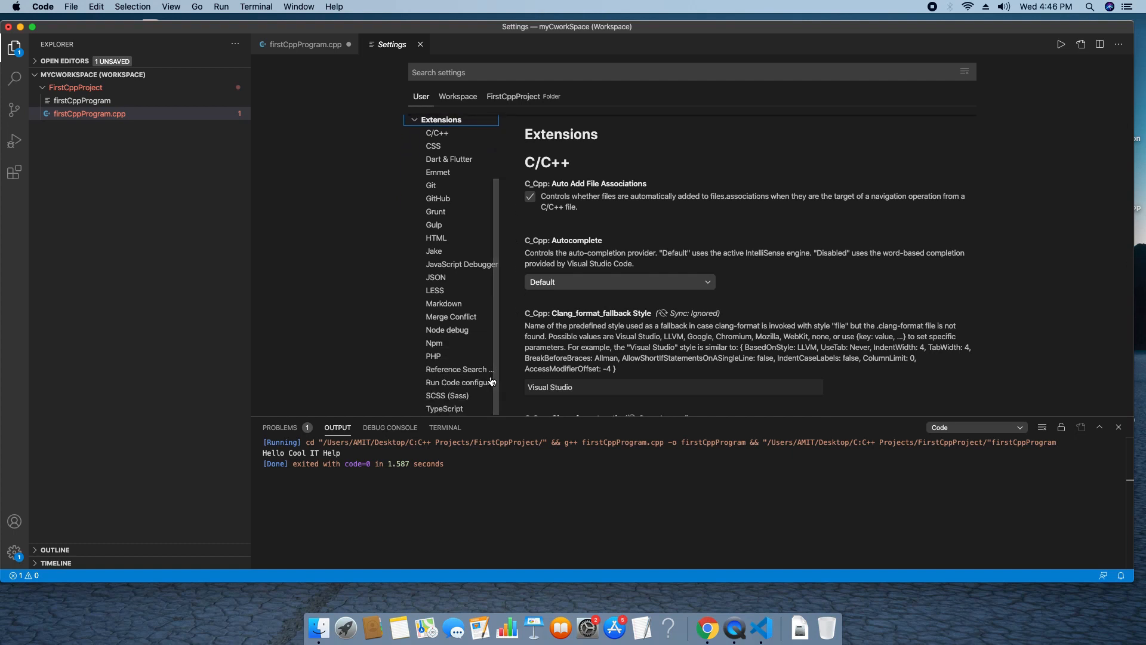
left_click(459, 382)
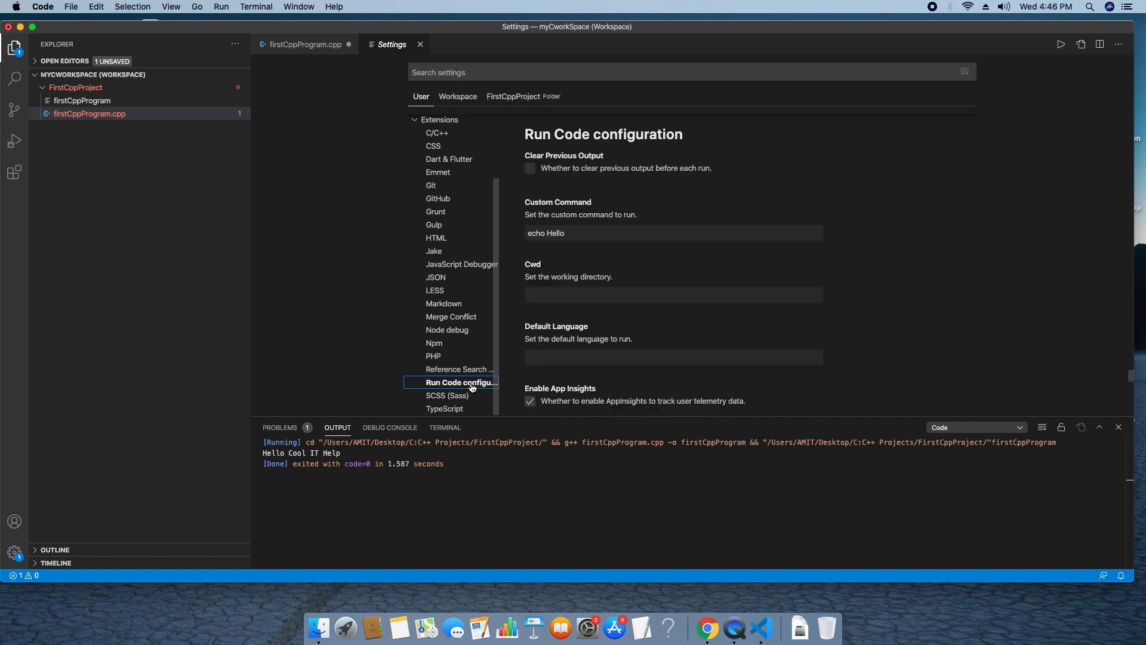
mouse_move(876, 277)
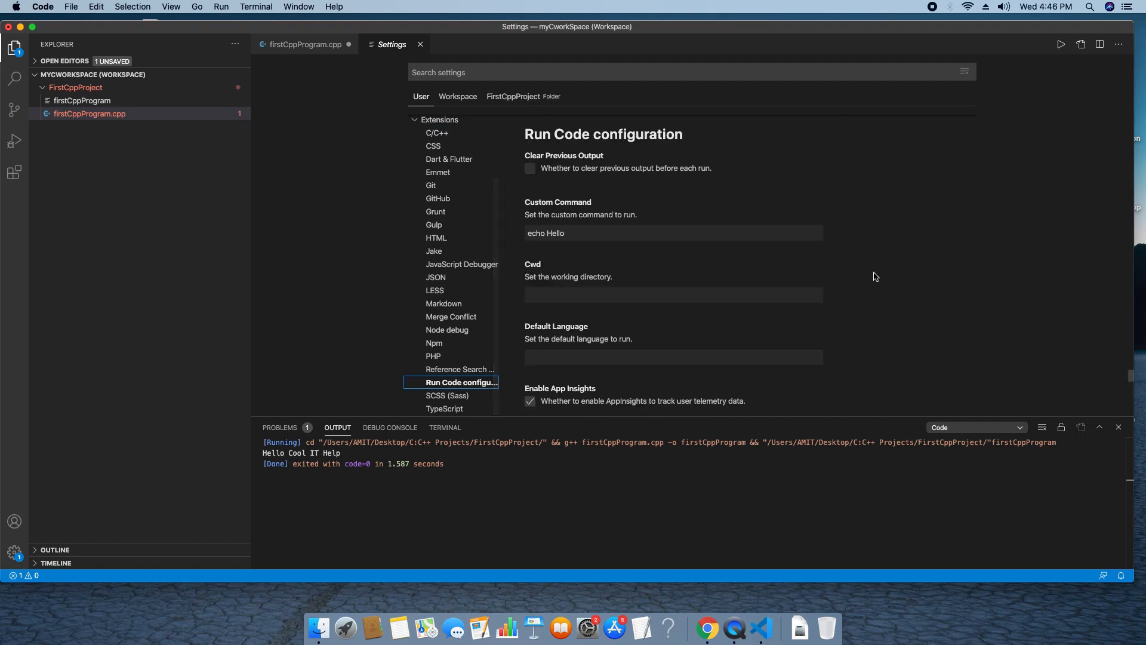
mouse_move(998, 205)
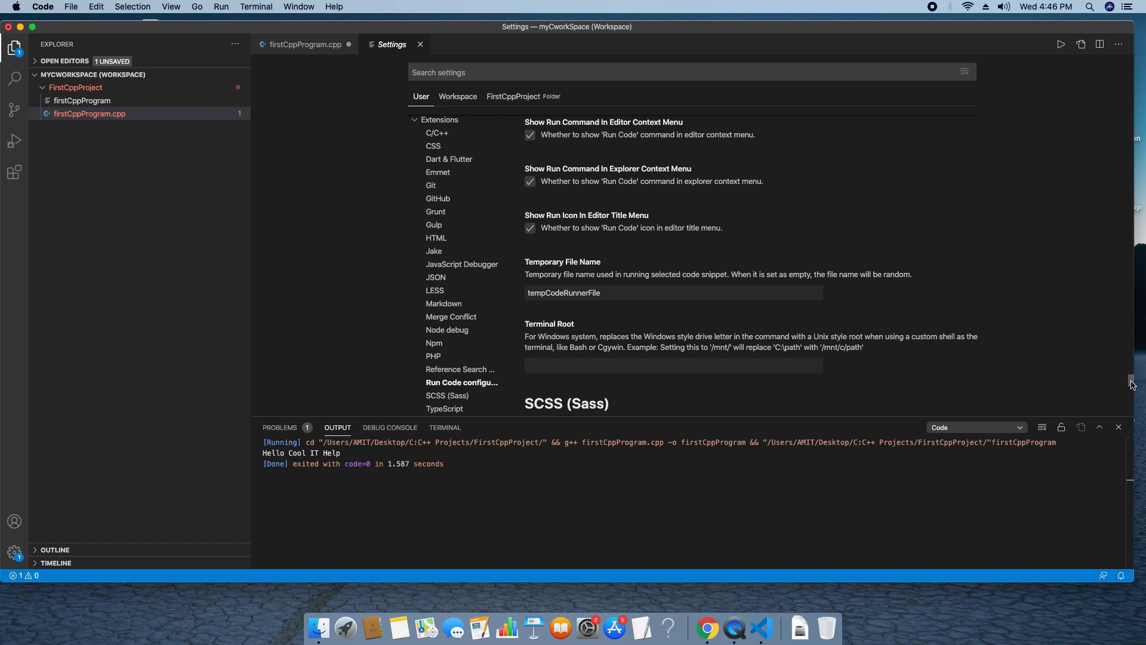
scroll("down", 3)
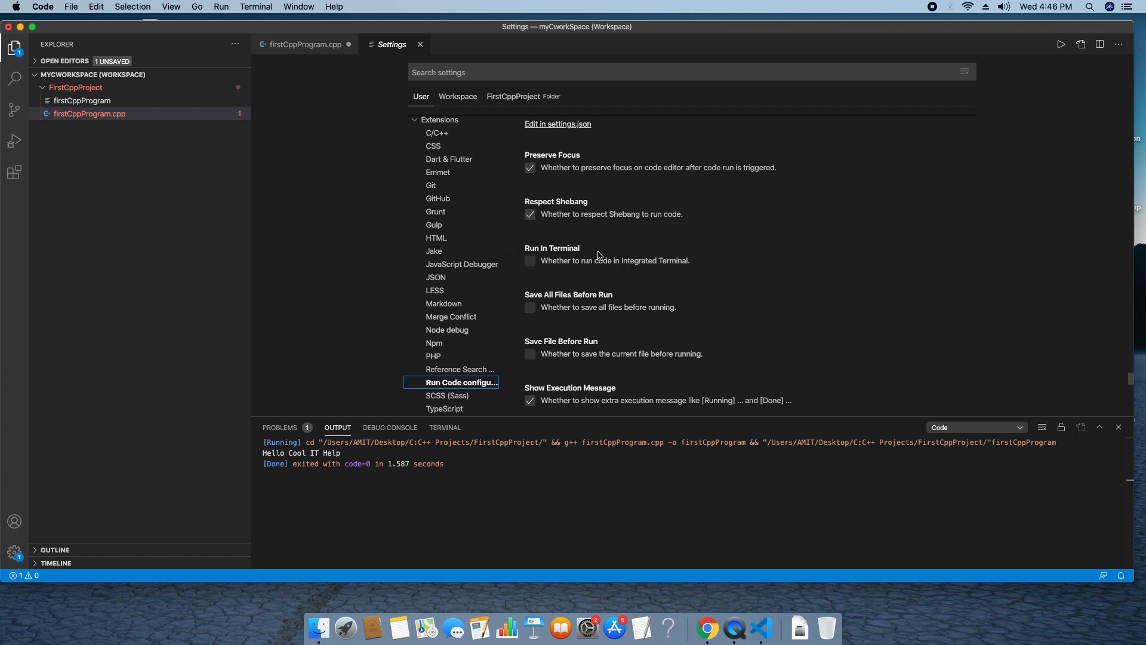
mouse_move(557, 260)
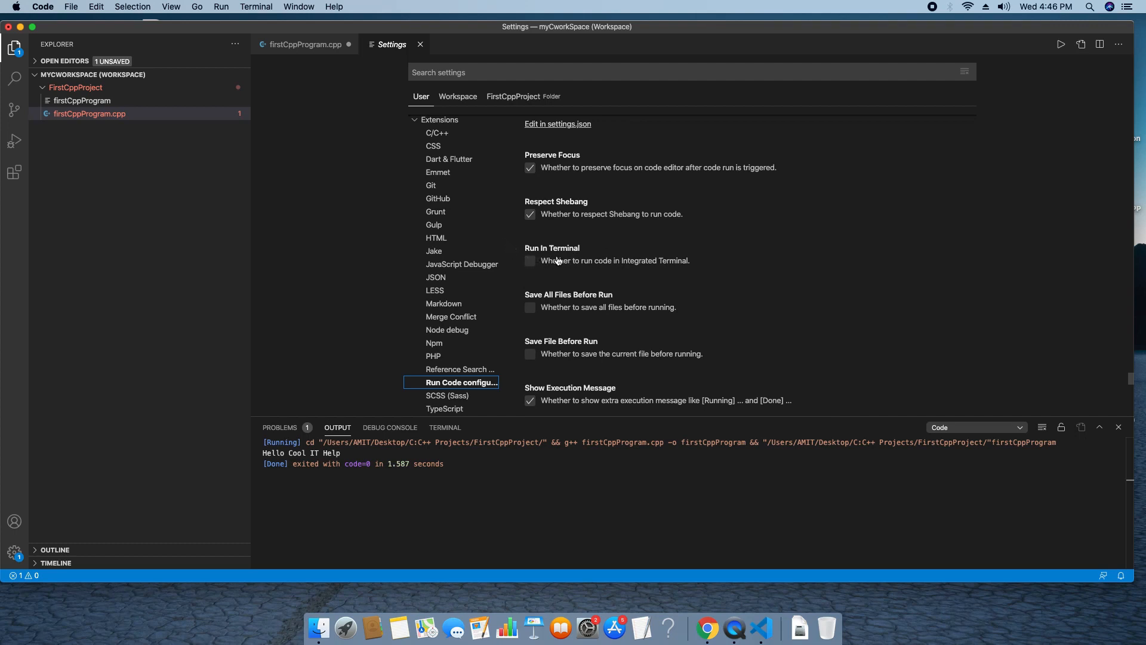
left_click(530, 260)
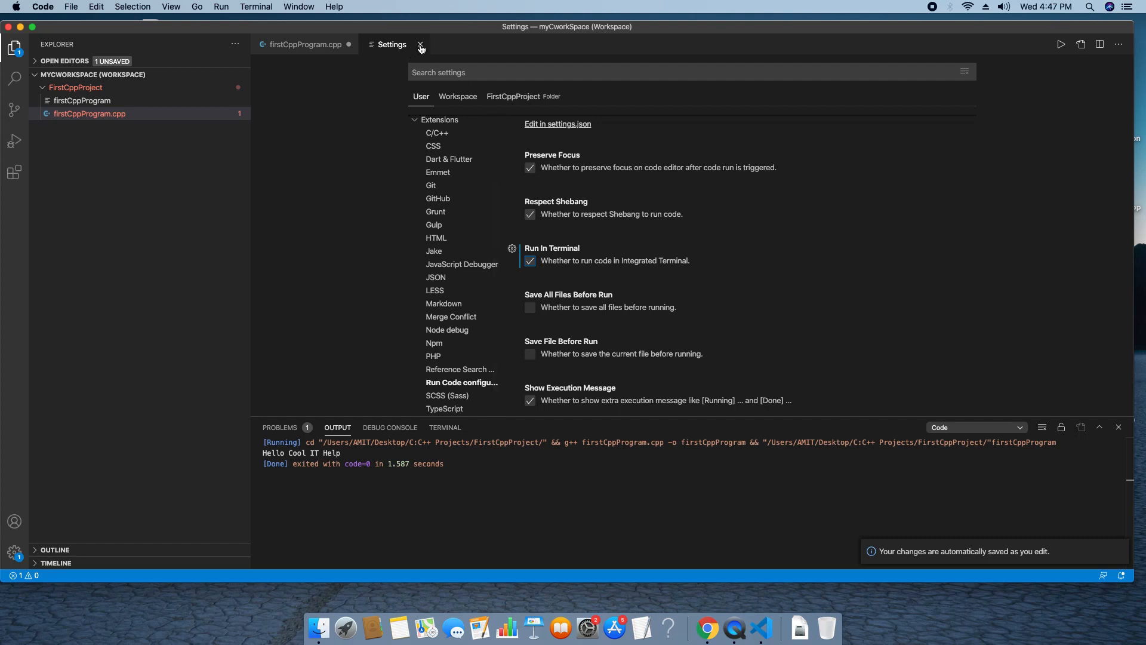
- Close Settings and edit firstCppProgram.cpp to declare int number, read it with cin, and print it
left_click(420, 45)
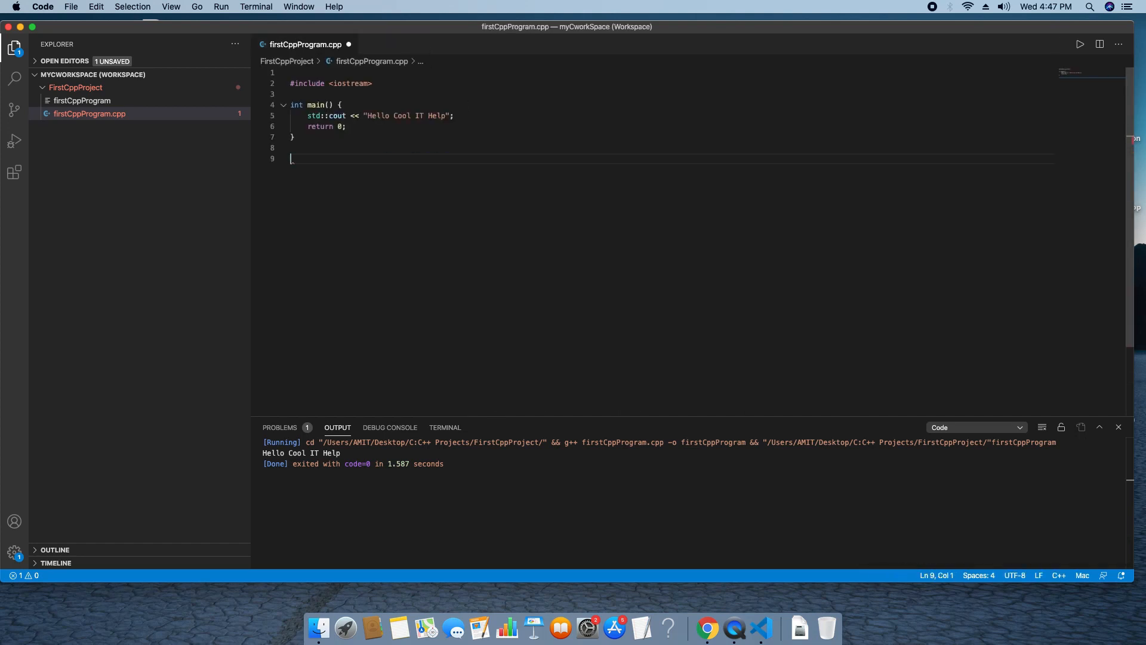
mouse_move(350, 182)
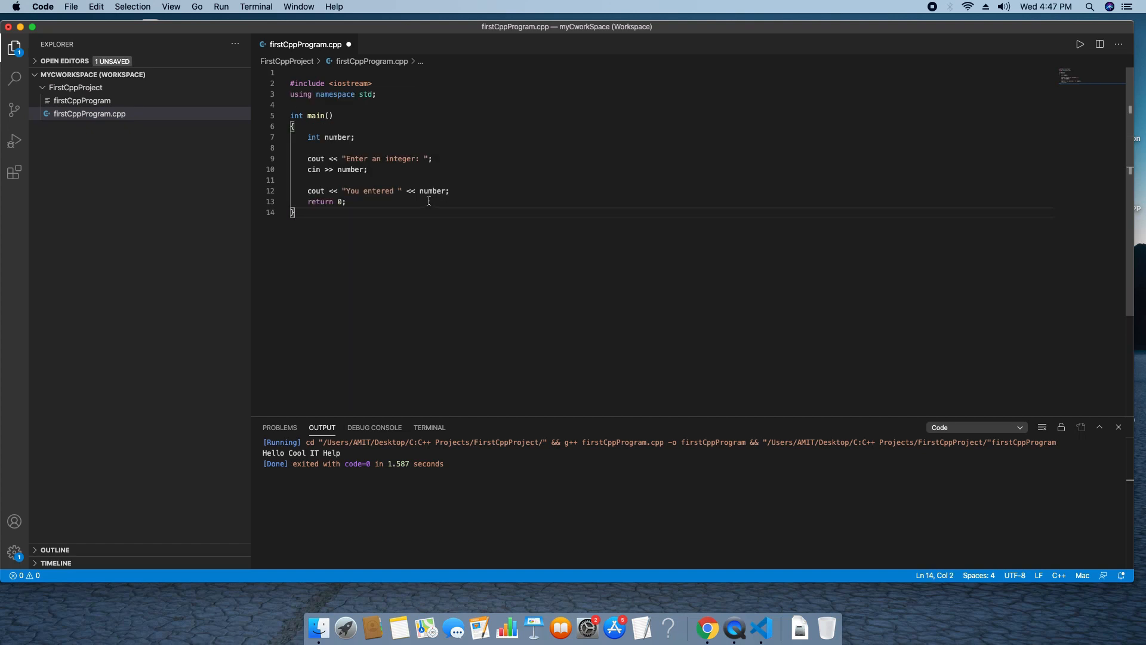
left_click_drag(346, 159, 420, 159)
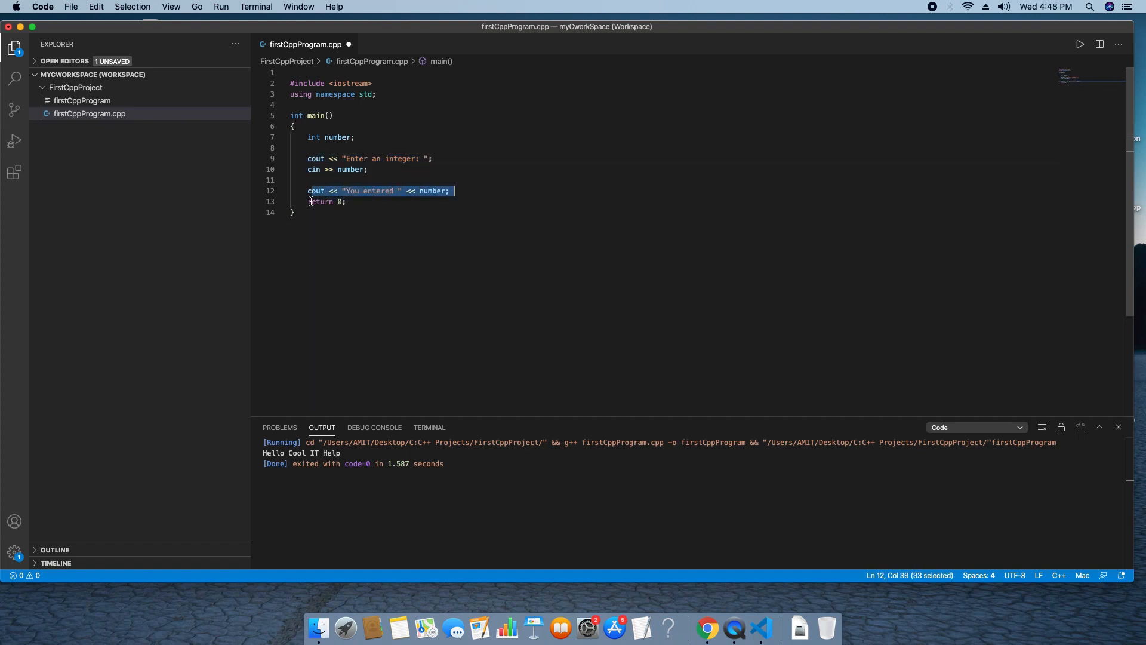
double_click(432, 192)
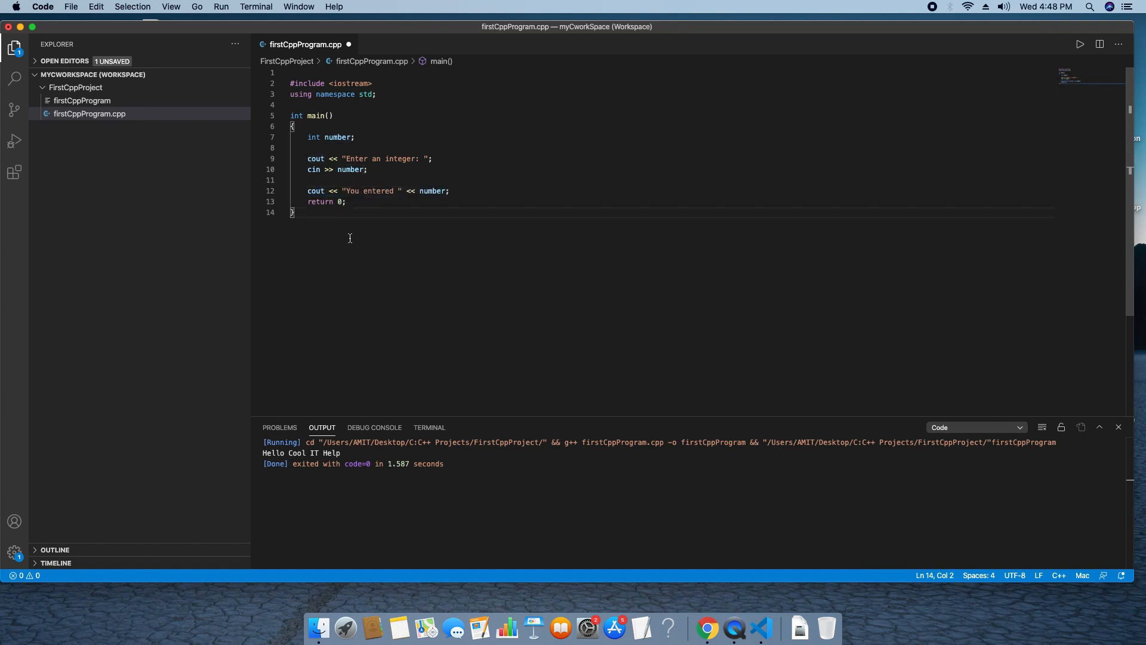
mouse_move(340, 228)
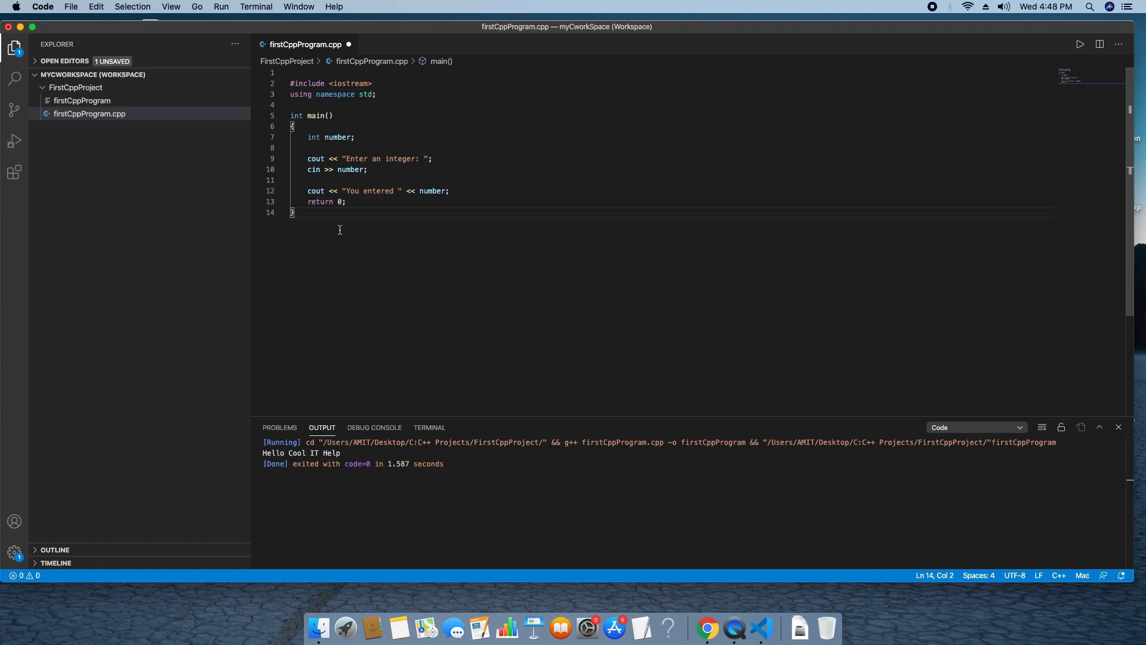
- Save firstCppProgram.cpp, run it with Run Code, and answer the terminal prompt with 558
key("cmd+s")
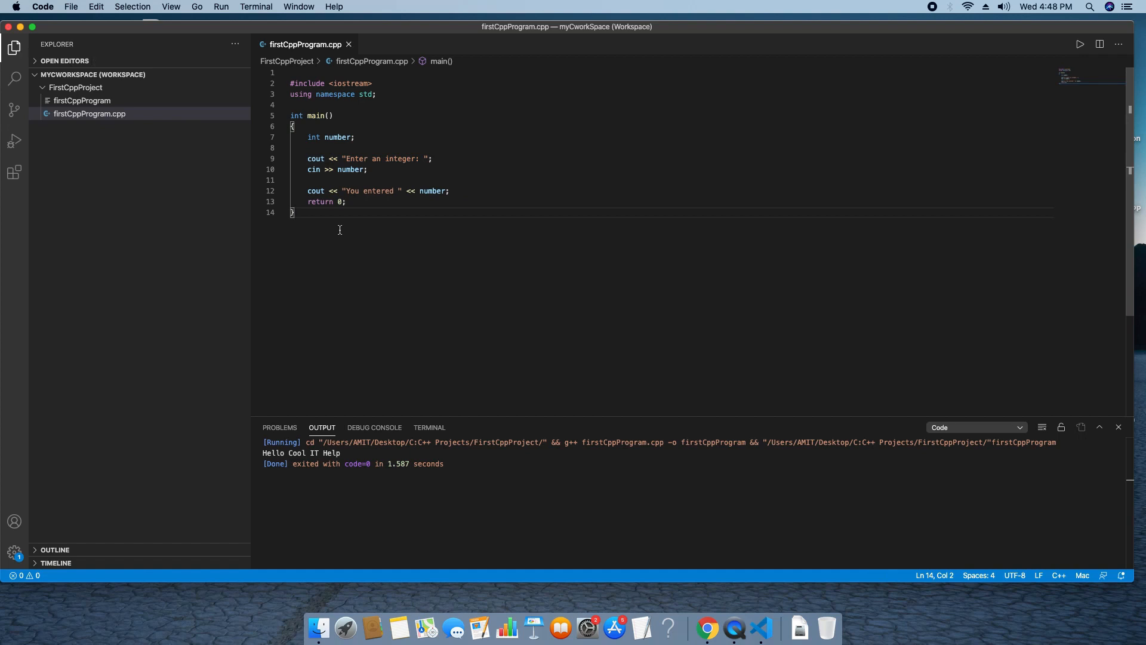
mouse_move(359, 439)
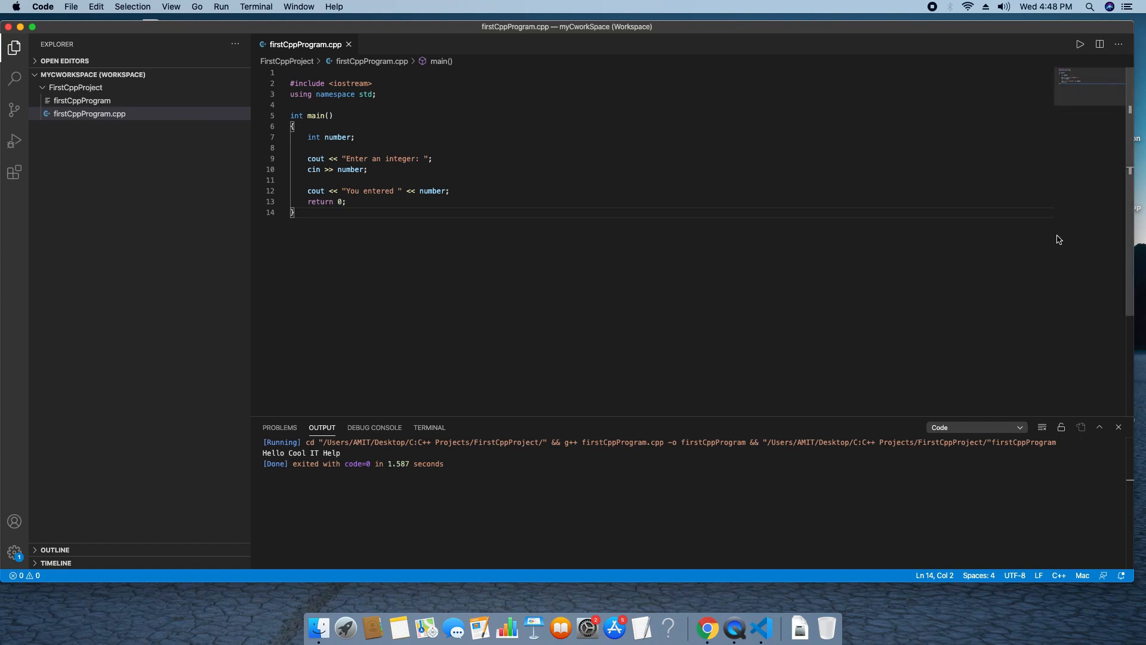
left_click(429, 427)
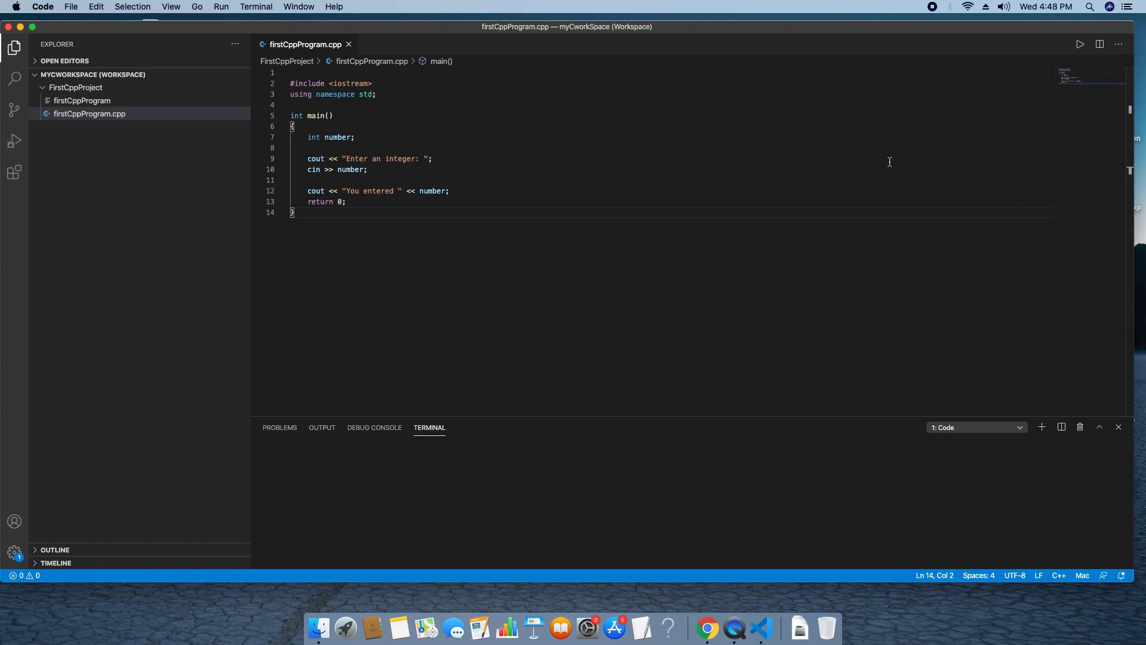
left_click(1081, 44)
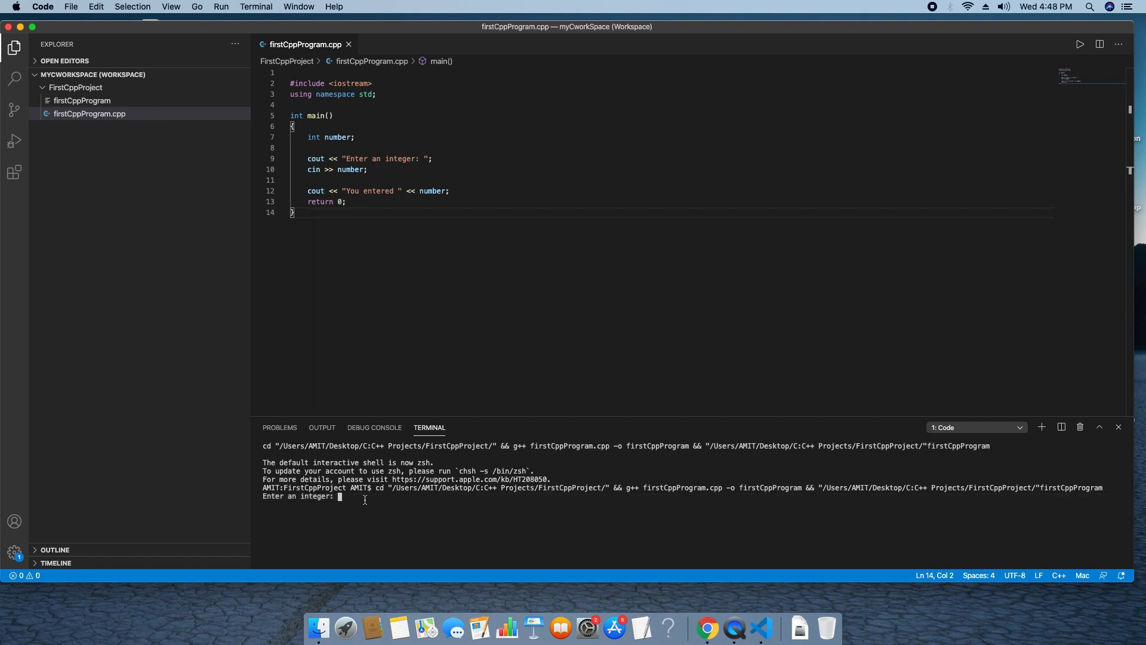
type("558")
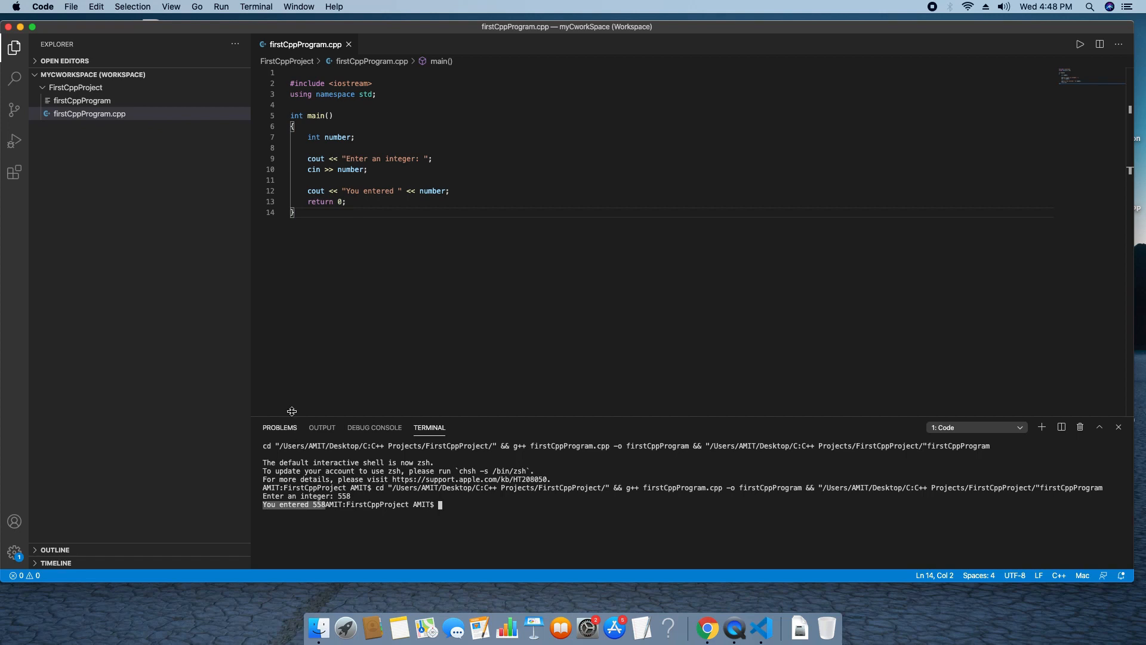
key("cmd+a")
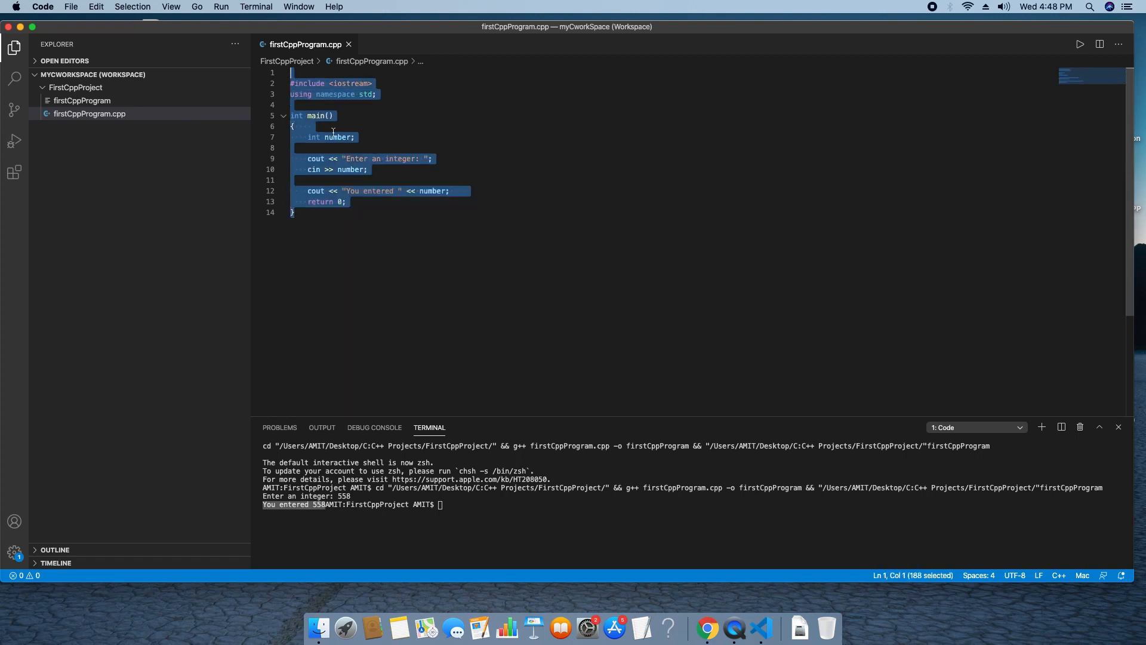
mouse_move(430, 260)
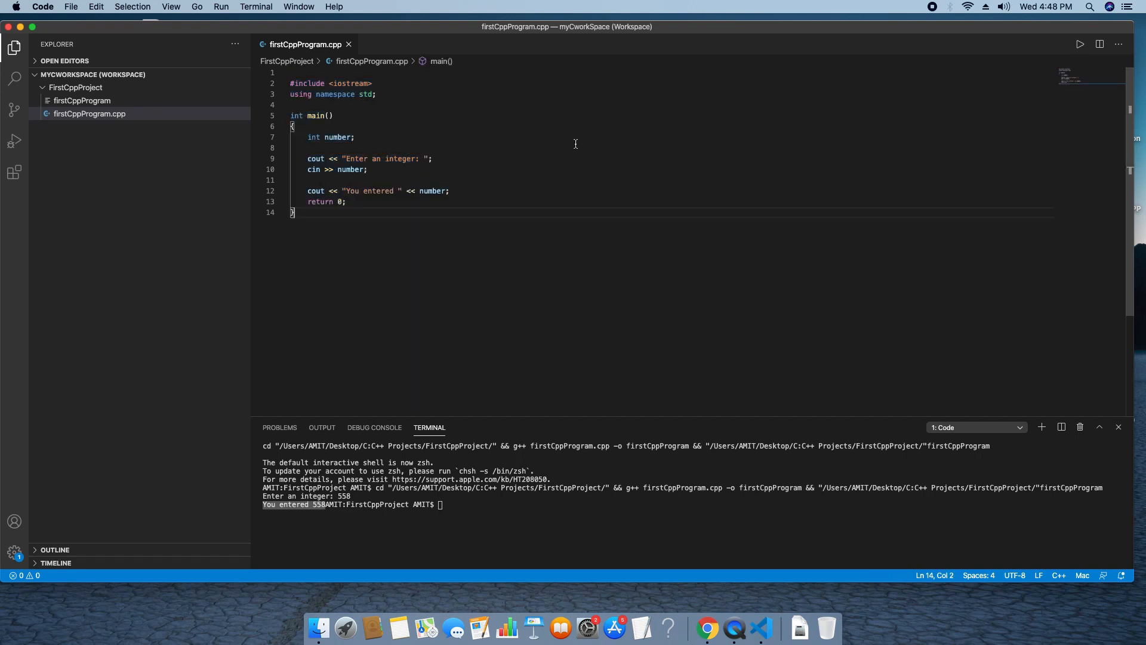
mouse_move(868, 303)
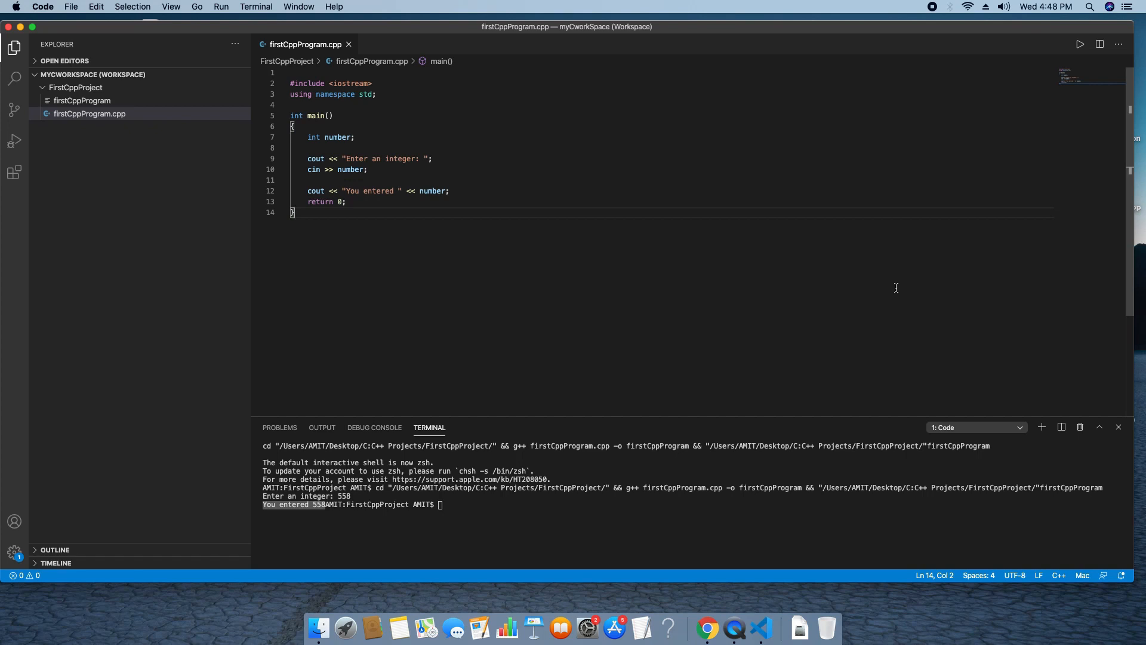
mouse_move(902, 282)
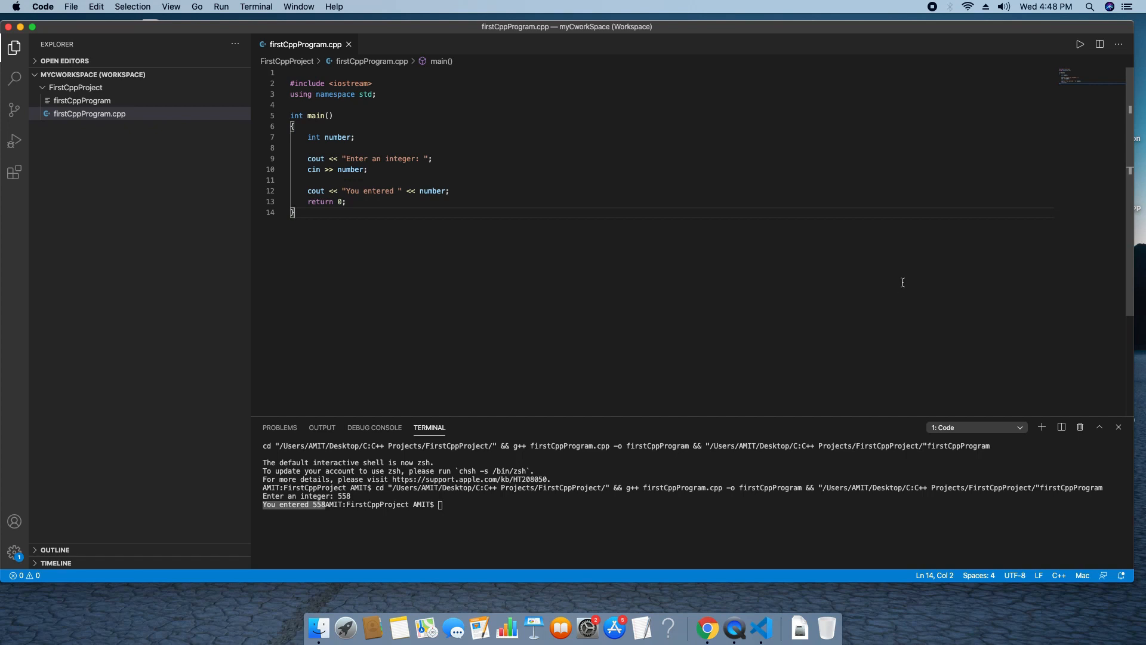
mouse_move(975, 341)
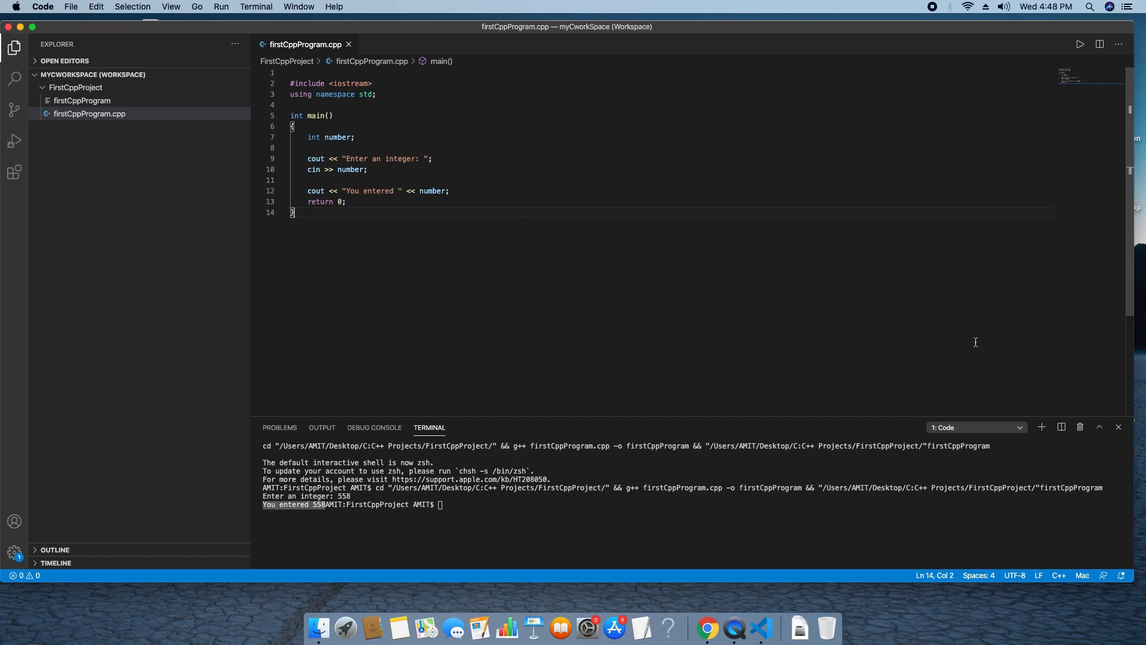
mouse_move(960, 345)
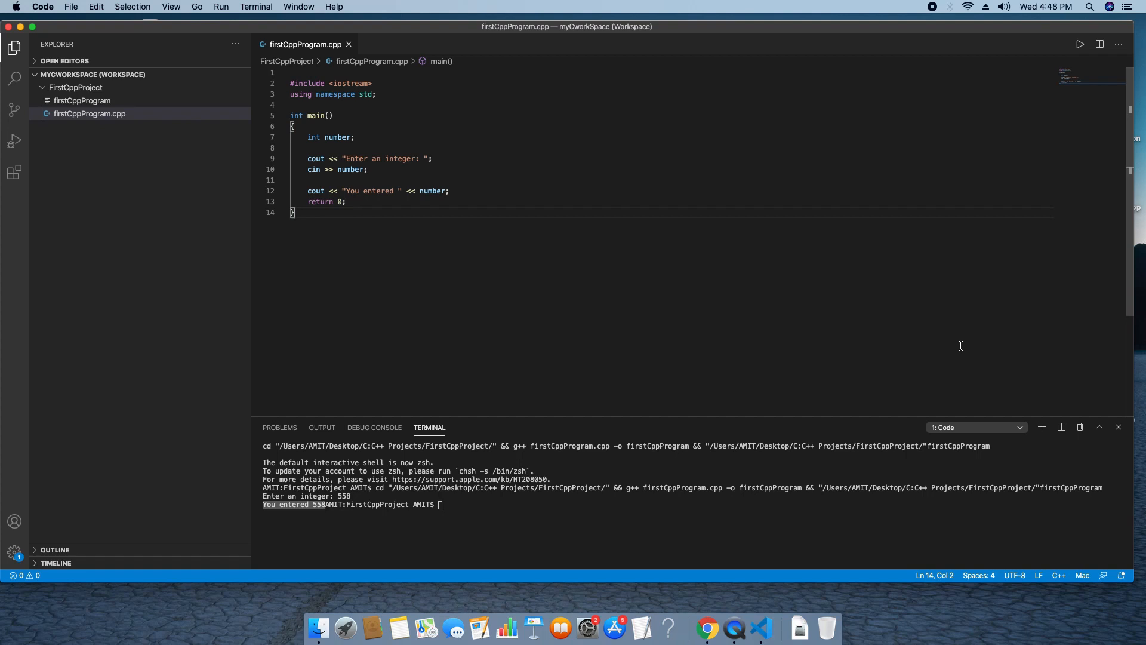